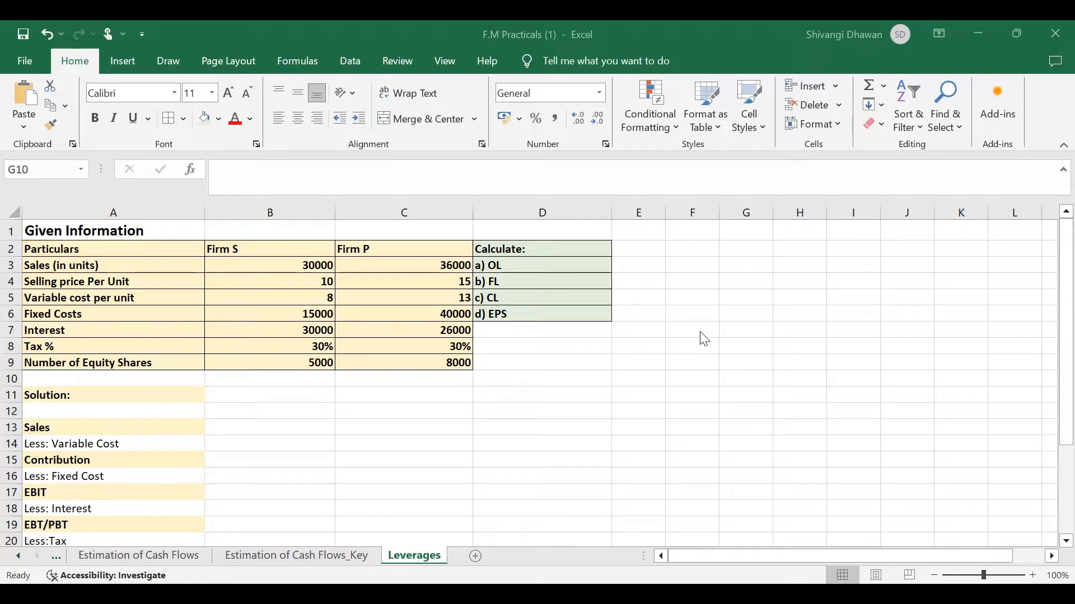
mouse_move(709, 339)
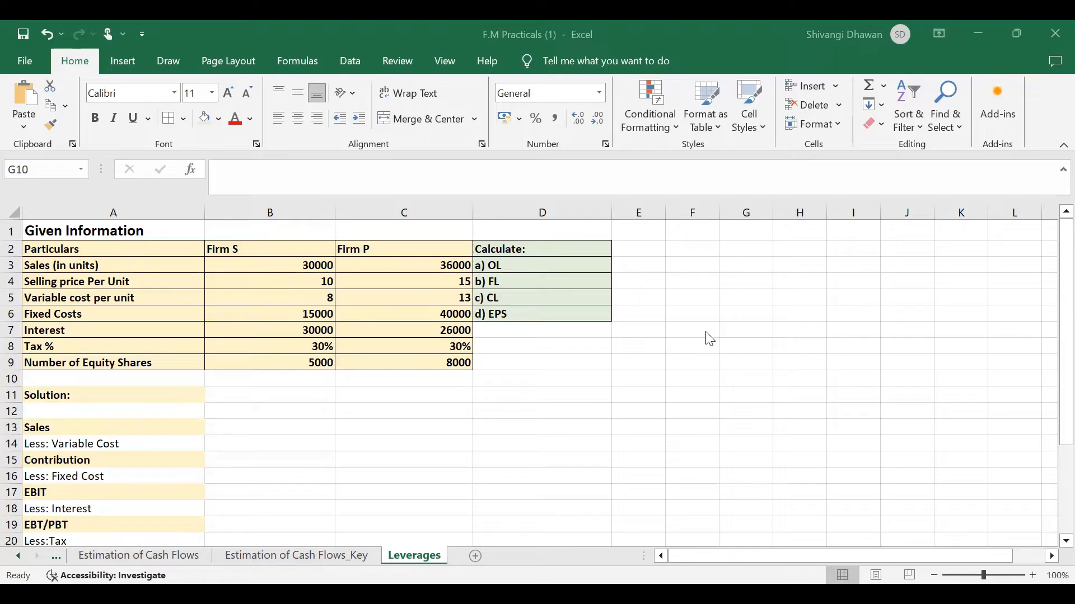
mouse_move(168, 238)
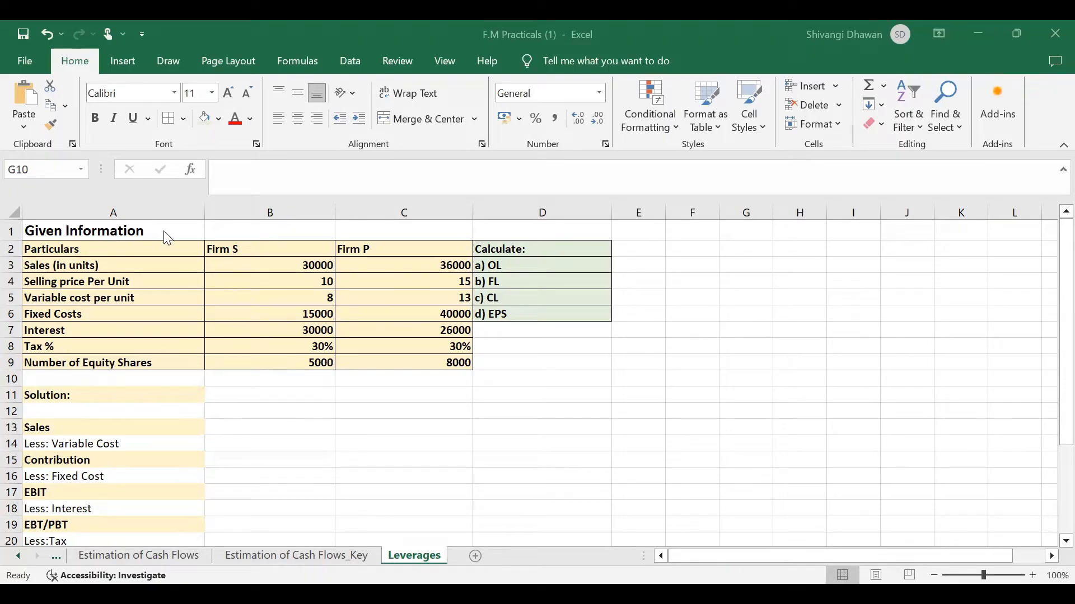
mouse_move(272, 260)
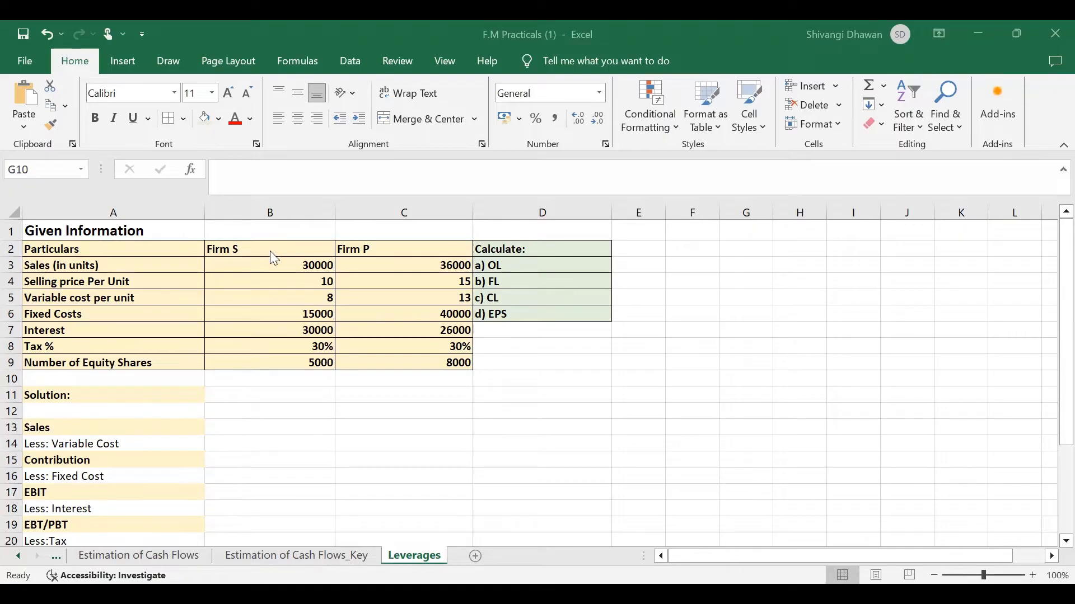
mouse_move(449, 289)
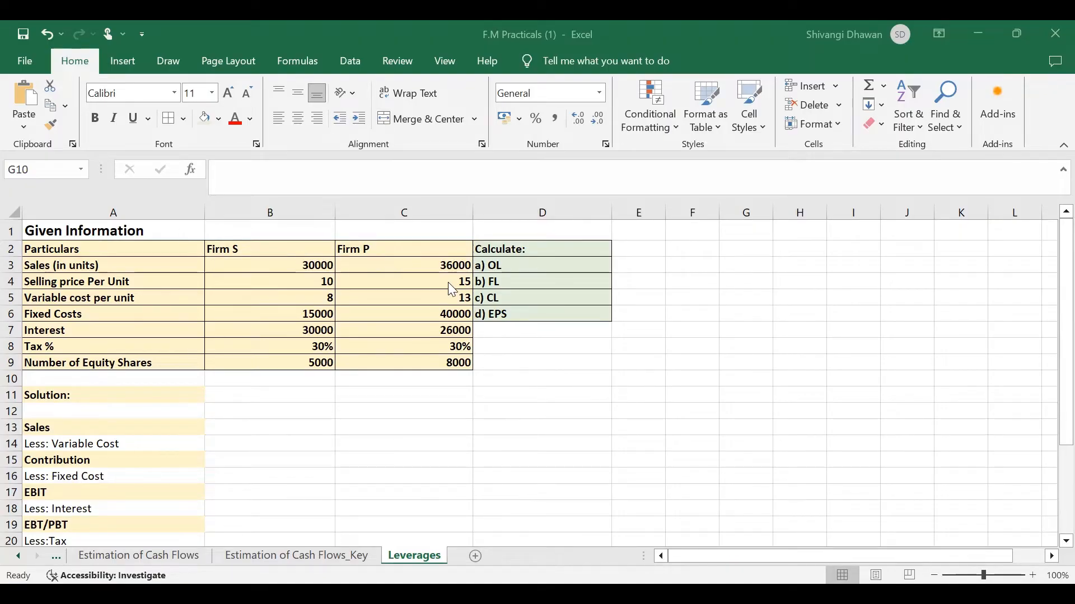
mouse_move(515, 271)
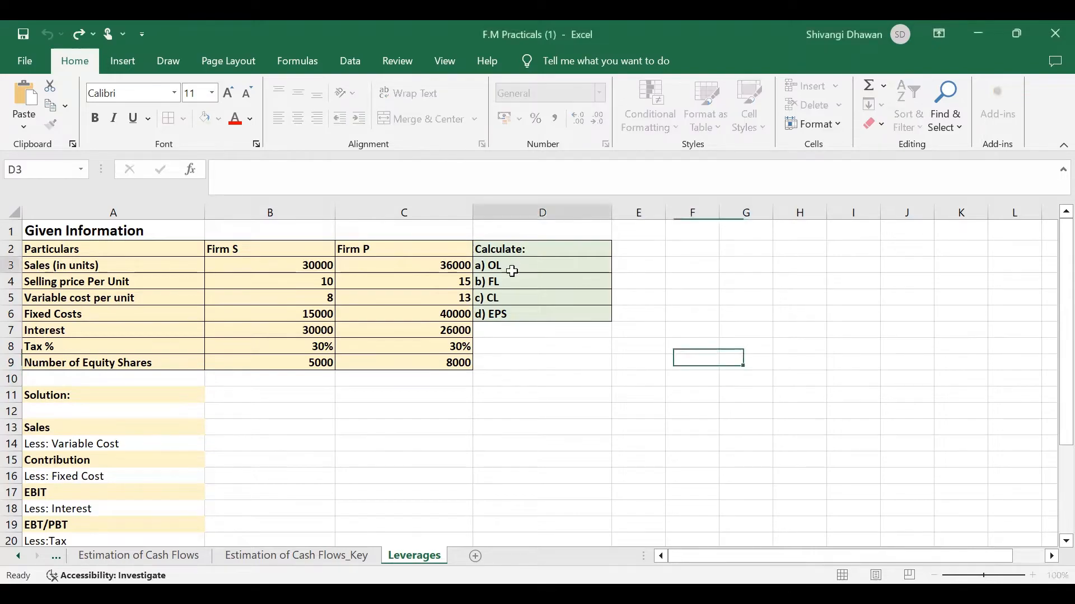
Point out the CL and EPS items still to be calculated, then scroll to the solution.
left_click(541, 297)
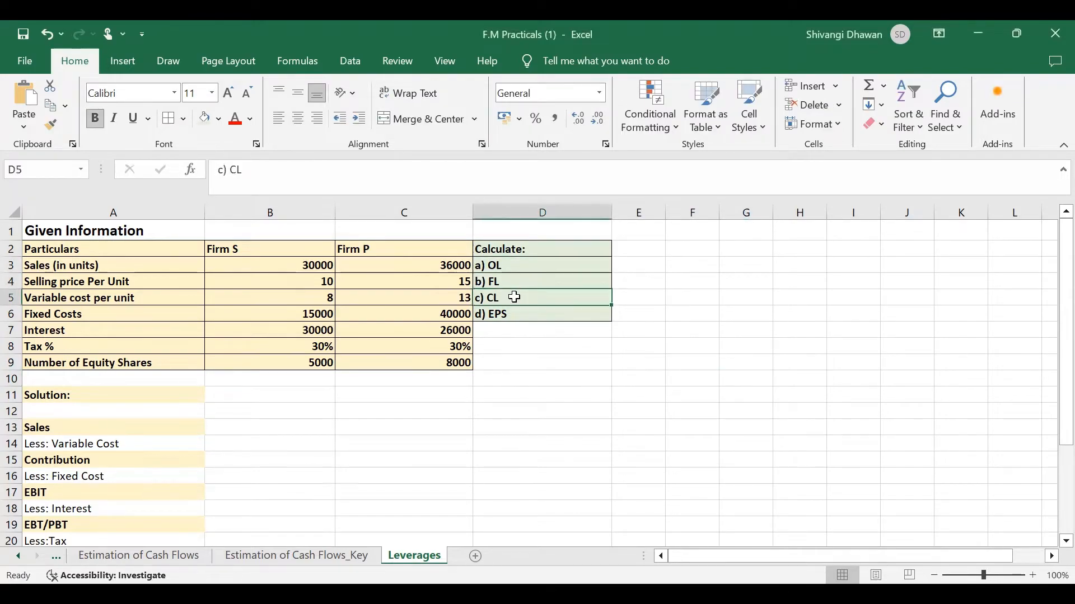
left_click(541, 314)
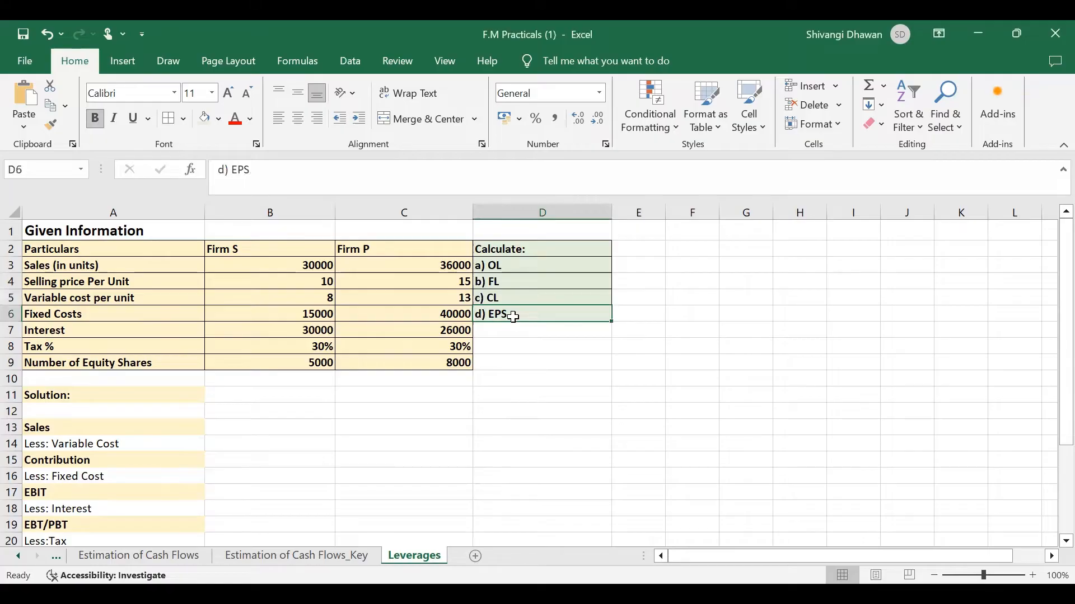
mouse_move(367, 320)
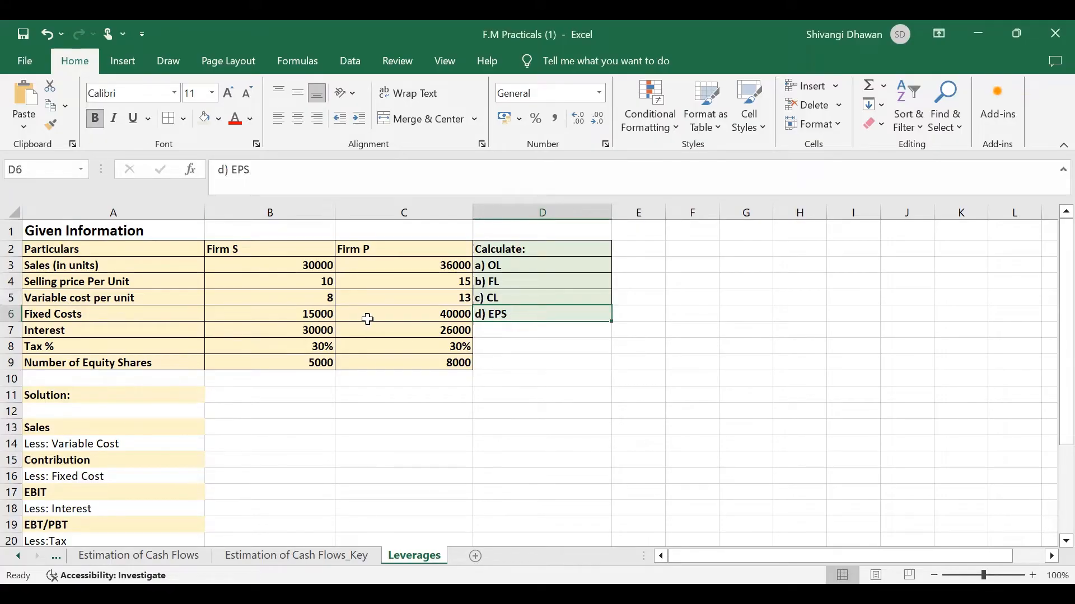
scroll("down", 3)
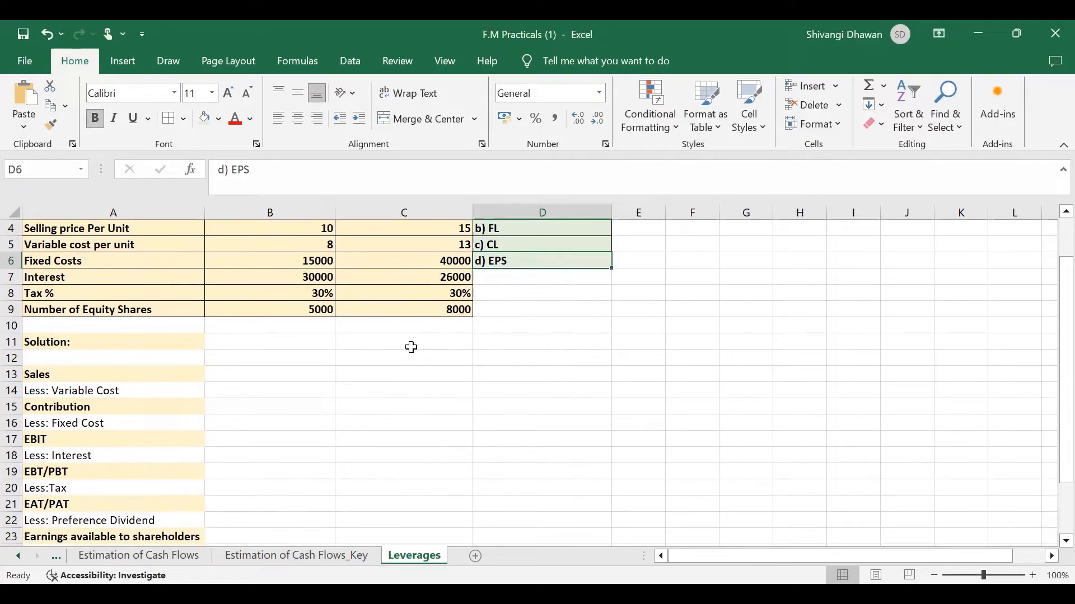
scroll("down", 3)
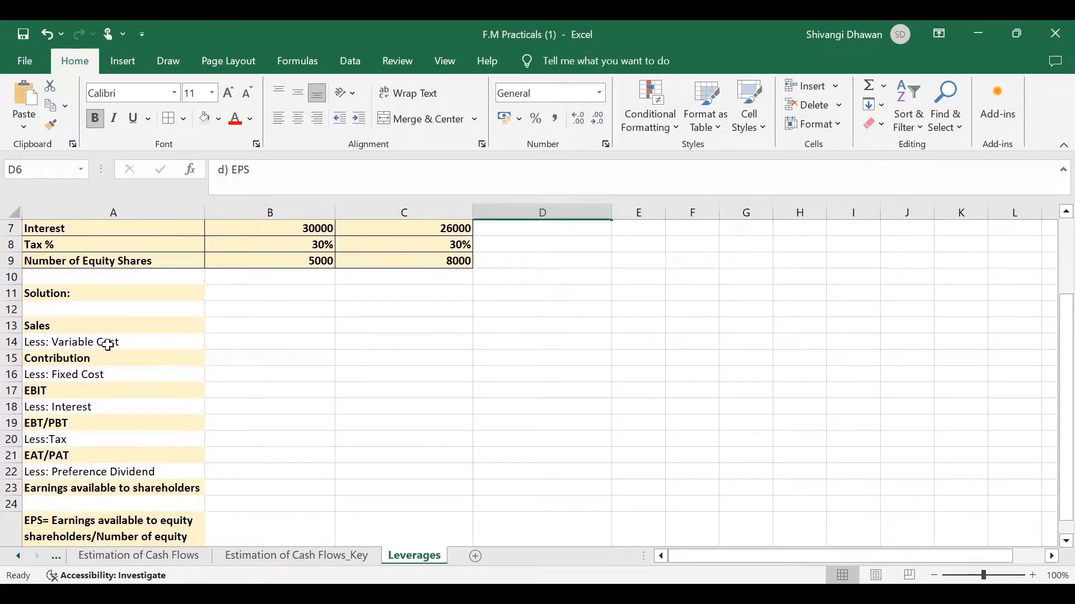
mouse_move(104, 360)
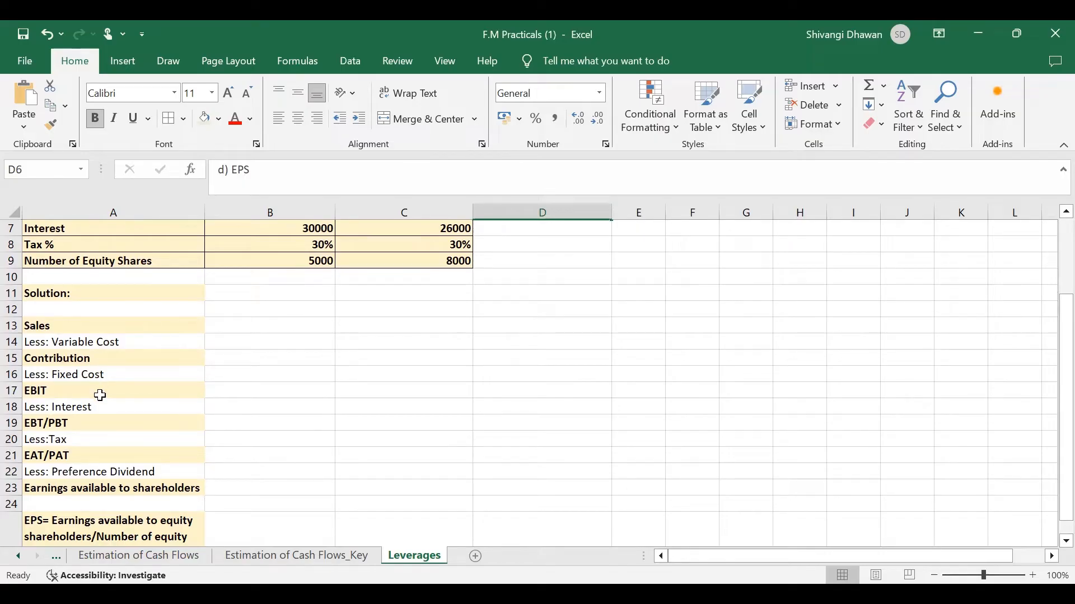
mouse_move(99, 406)
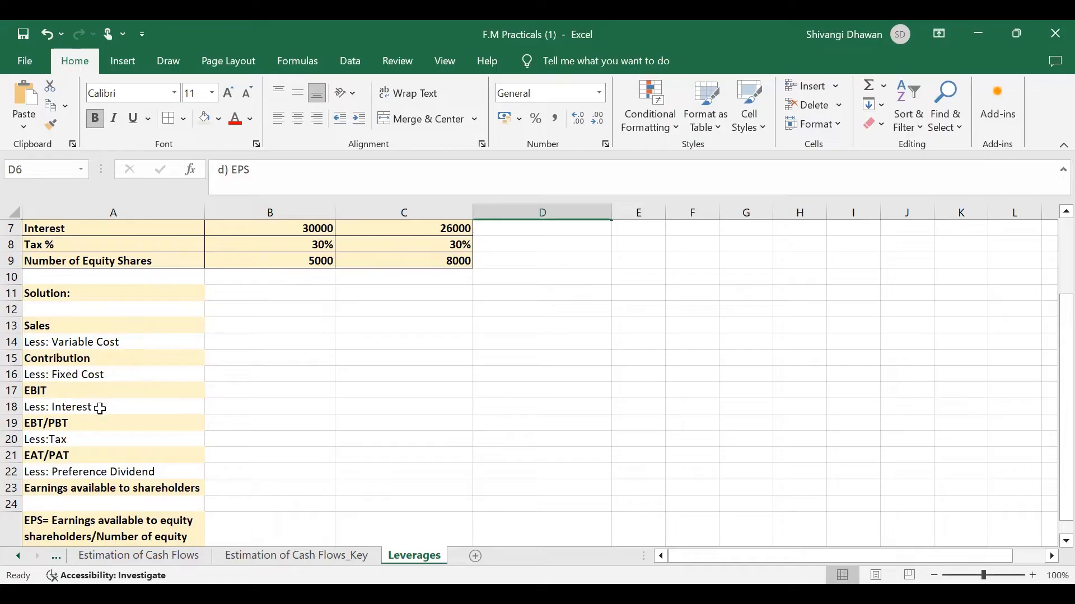
mouse_move(97, 424)
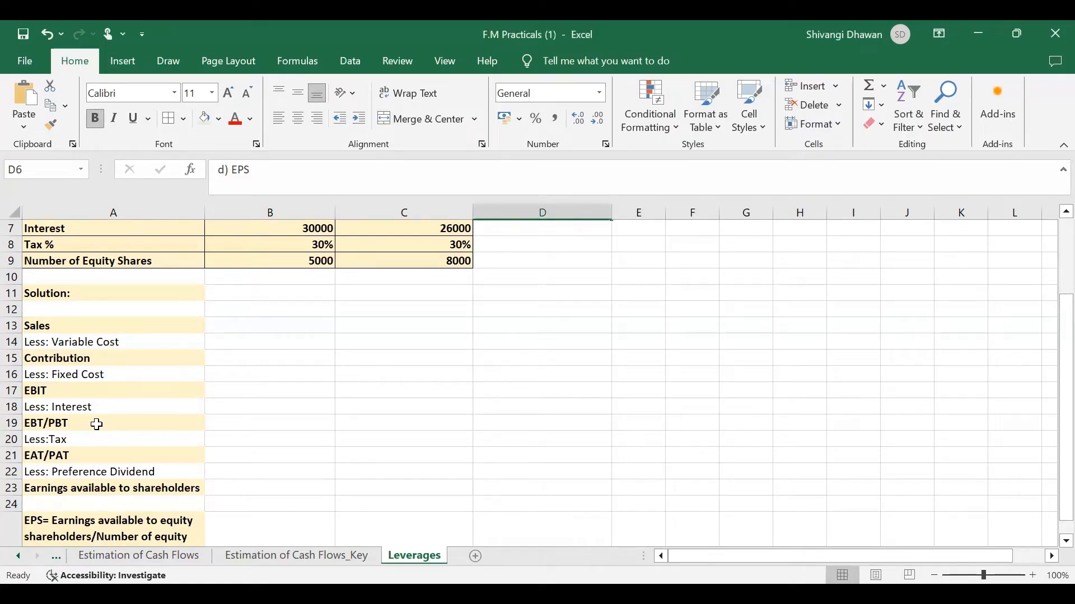
mouse_move(87, 451)
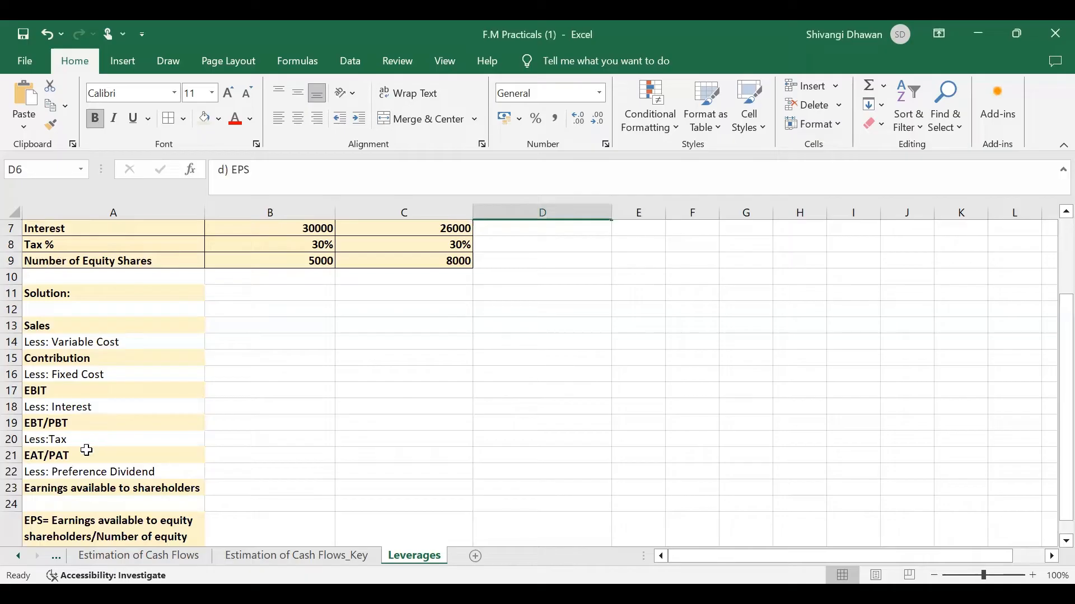
mouse_move(79, 457)
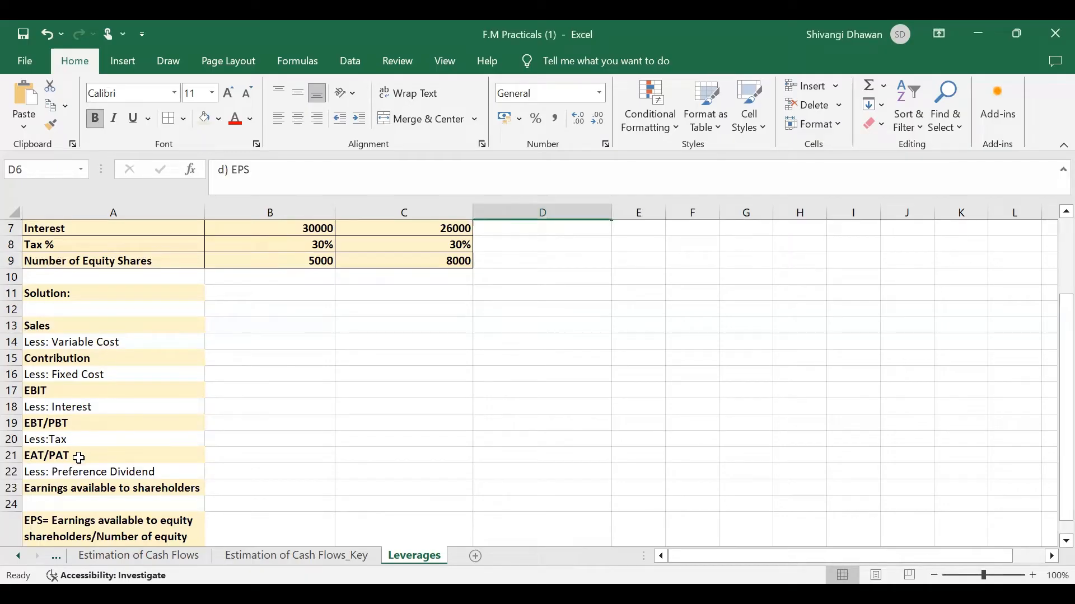
mouse_move(38, 482)
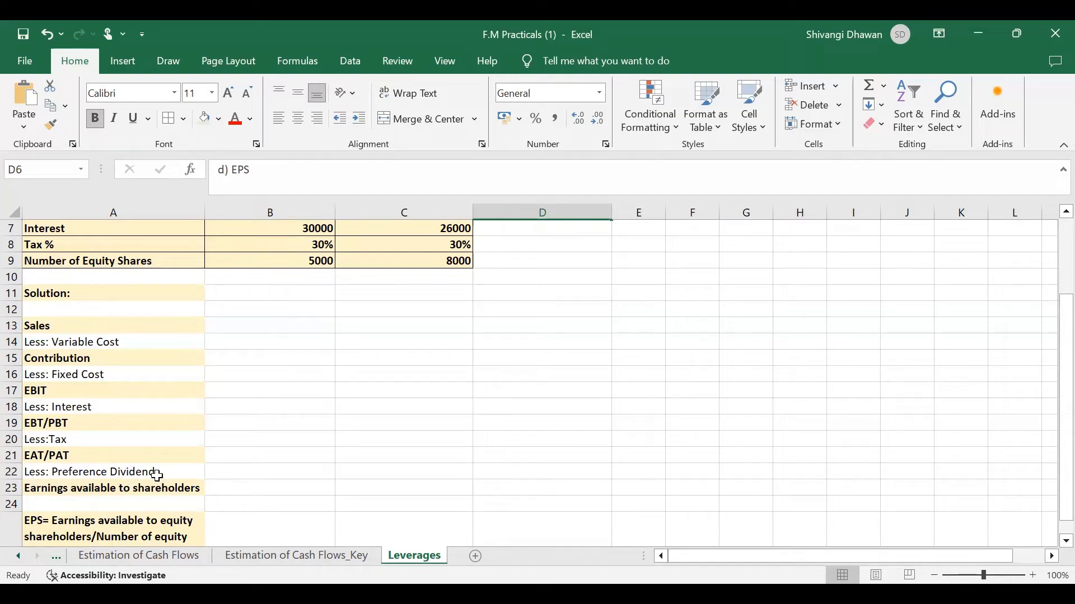
mouse_move(101, 488)
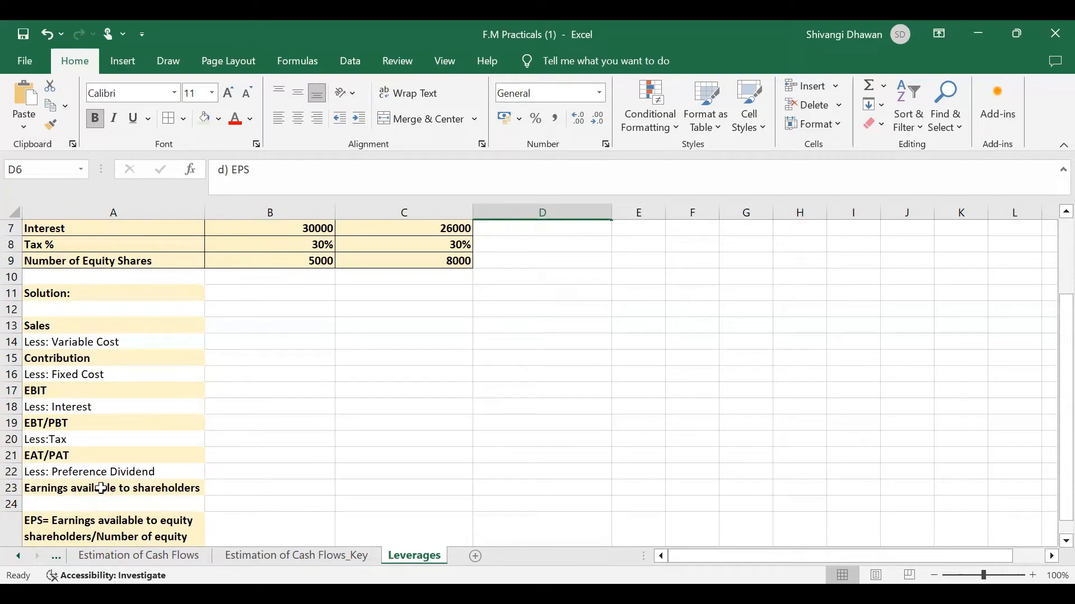
scroll("down", 3)
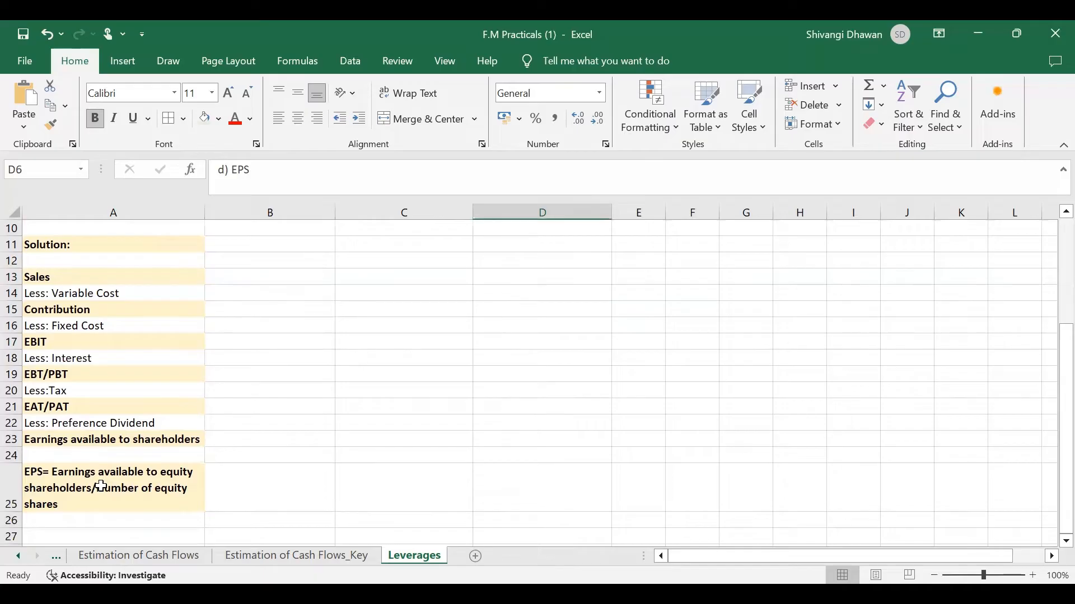
mouse_move(98, 455)
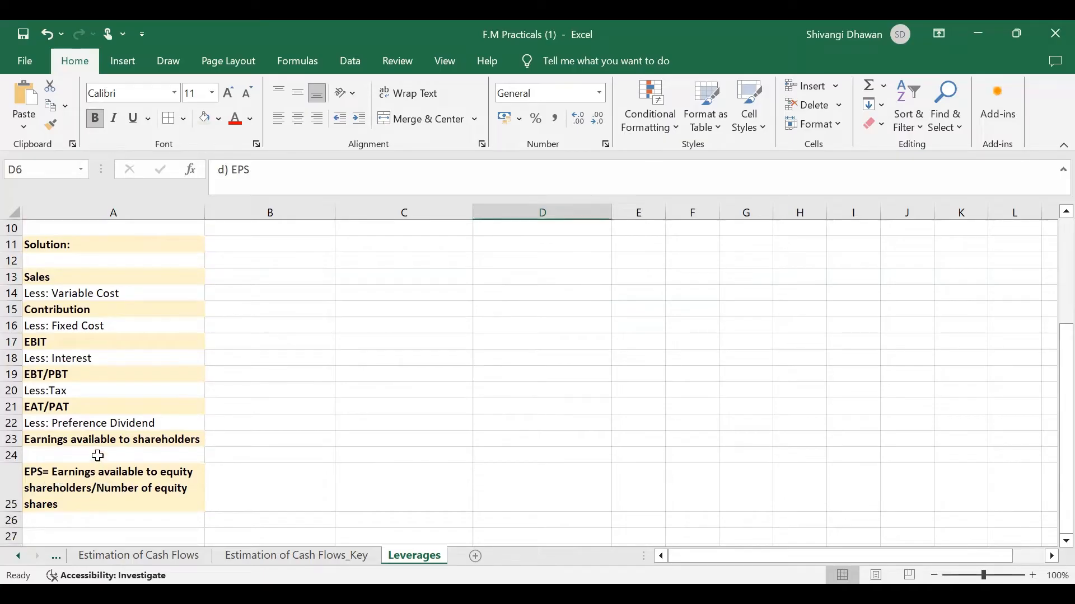
mouse_move(140, 494)
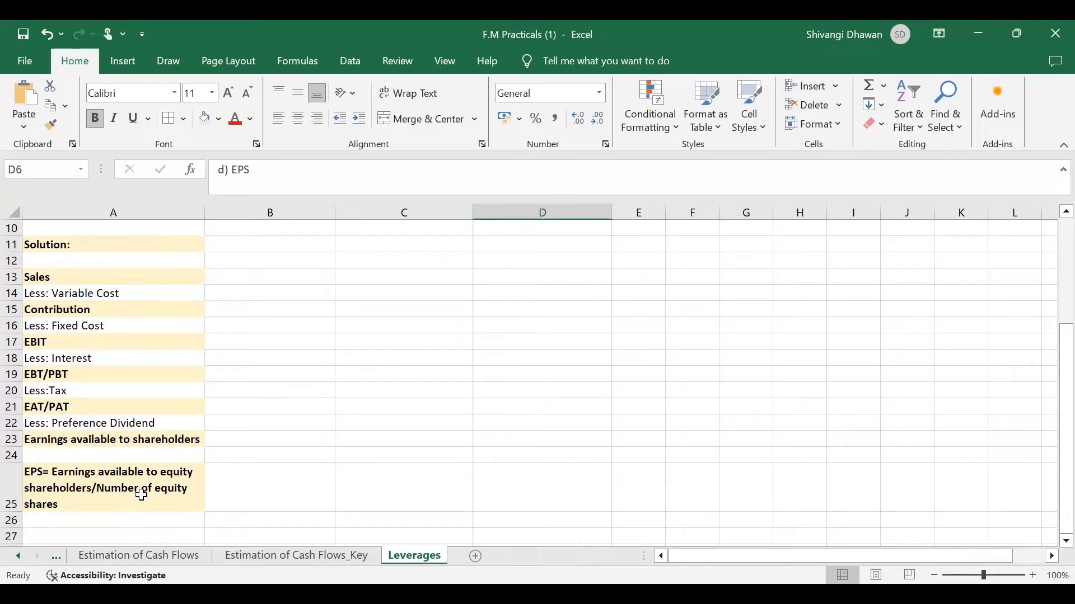
mouse_move(88, 474)
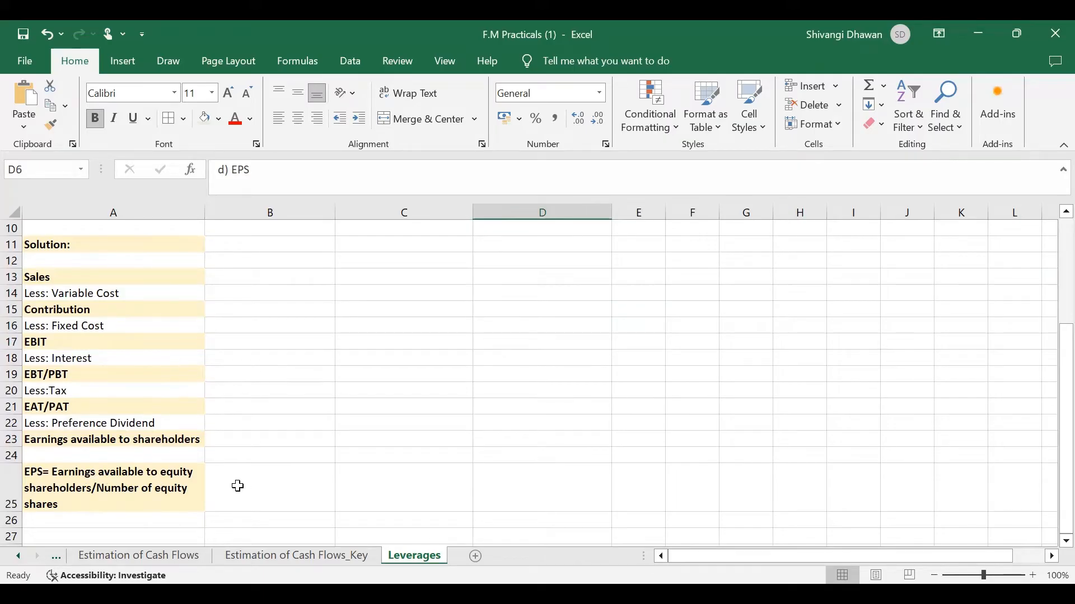
scroll("up", 3)
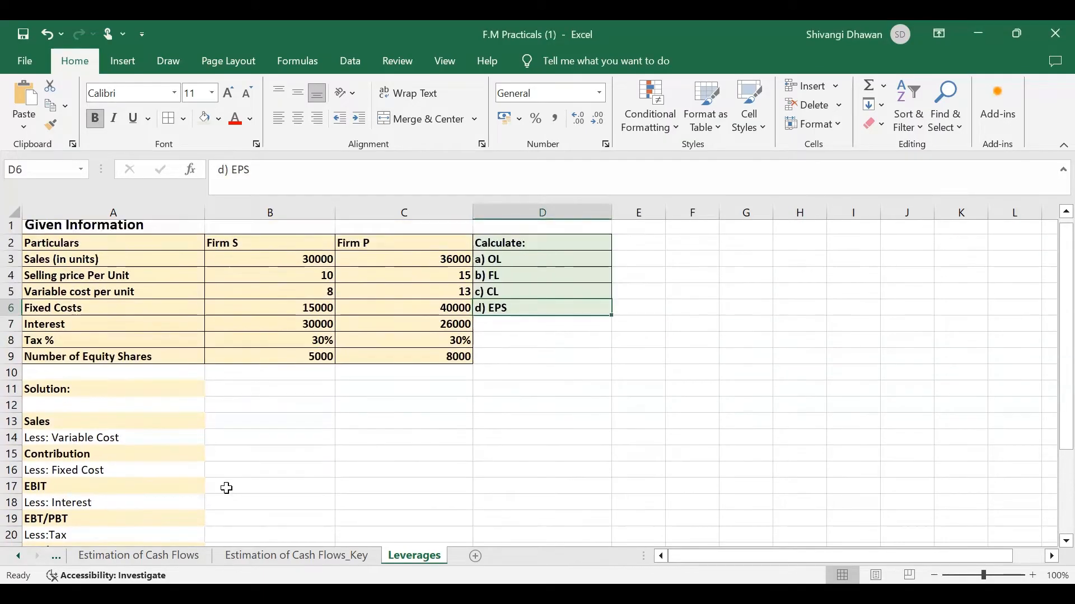
scroll("down", 3)
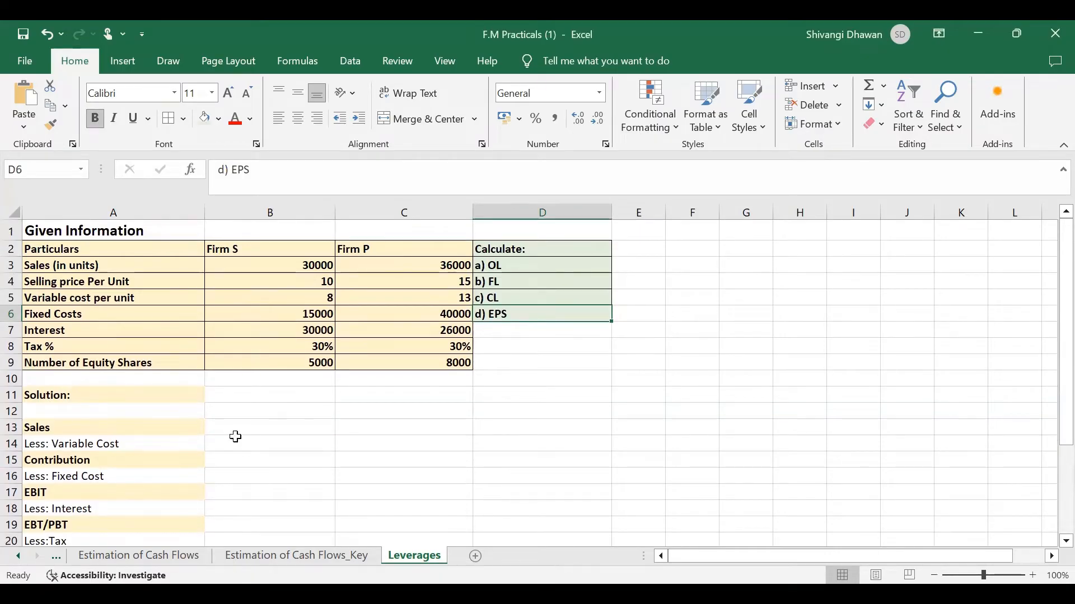
Enter Sales as units times price: 300000 for Firm S, 540000 for Firm P.
left_click(269, 427)
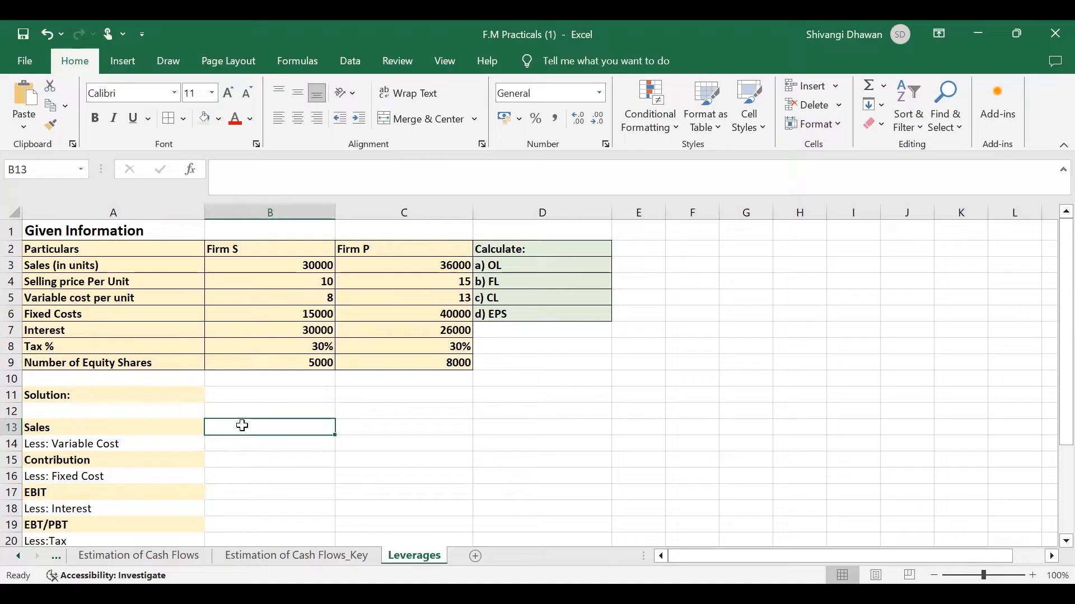
type("=")
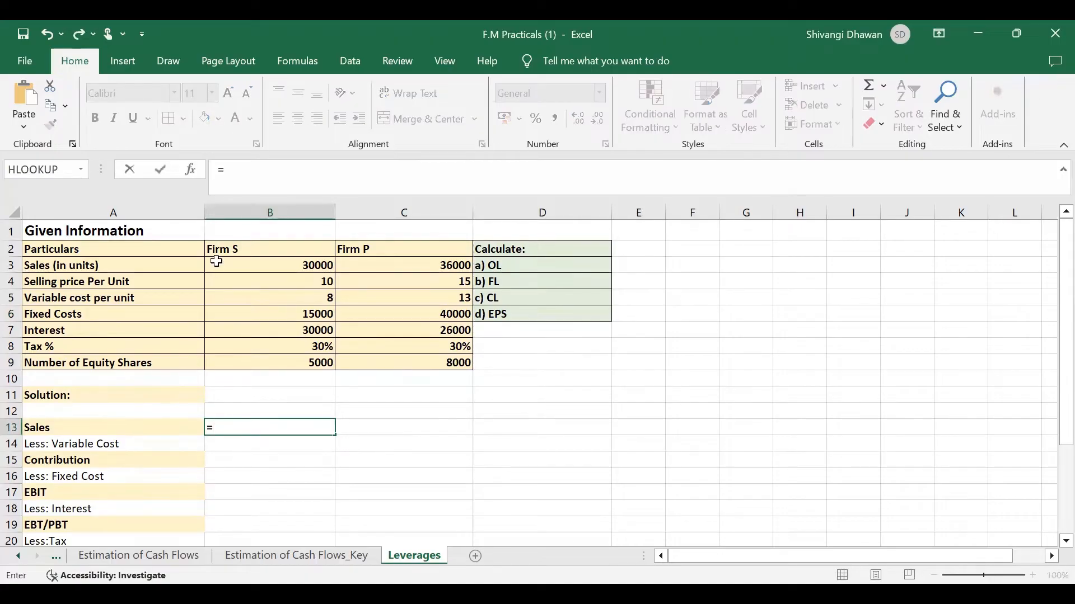
left_click(269, 265)
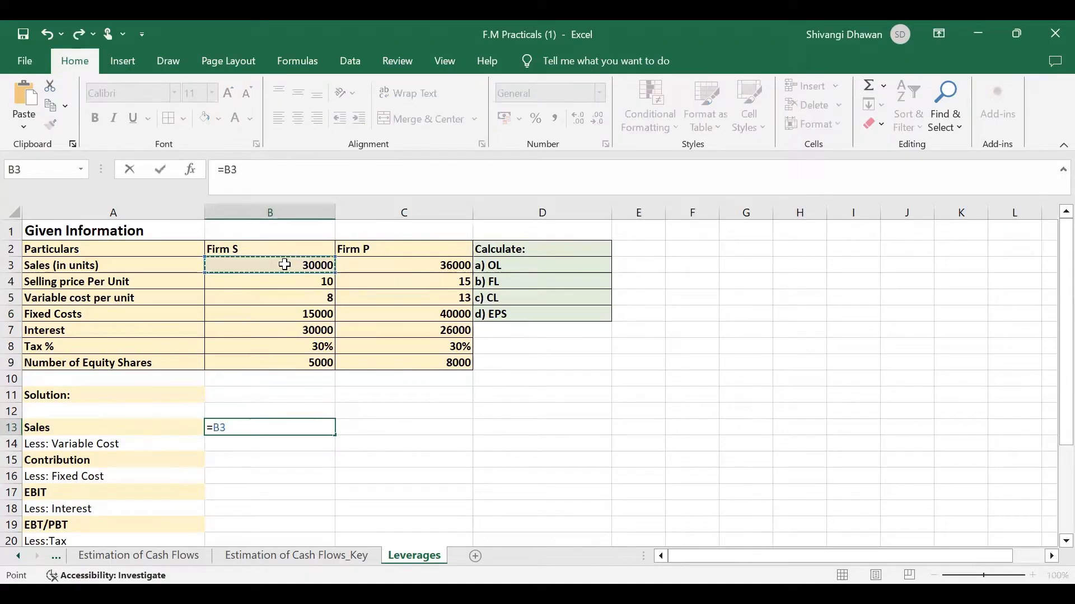
type("*")
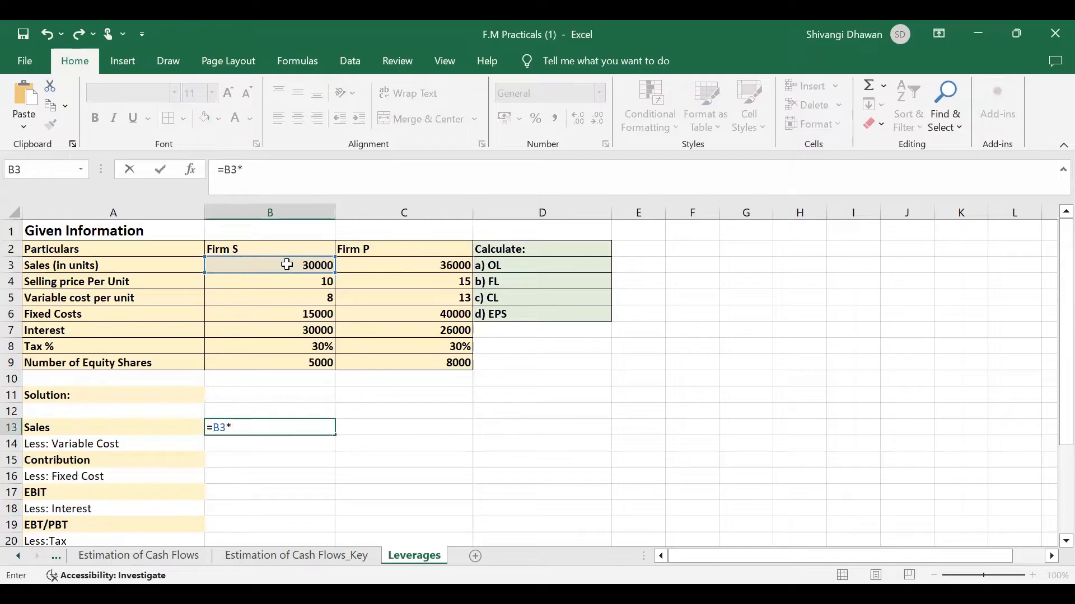
left_click(269, 281)
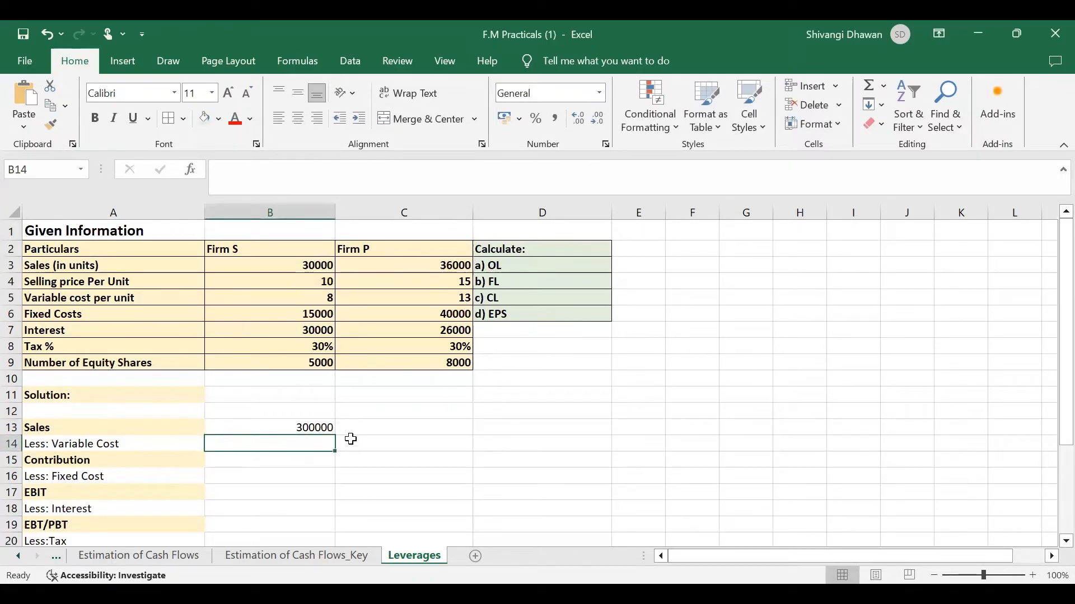
left_click(403, 427)
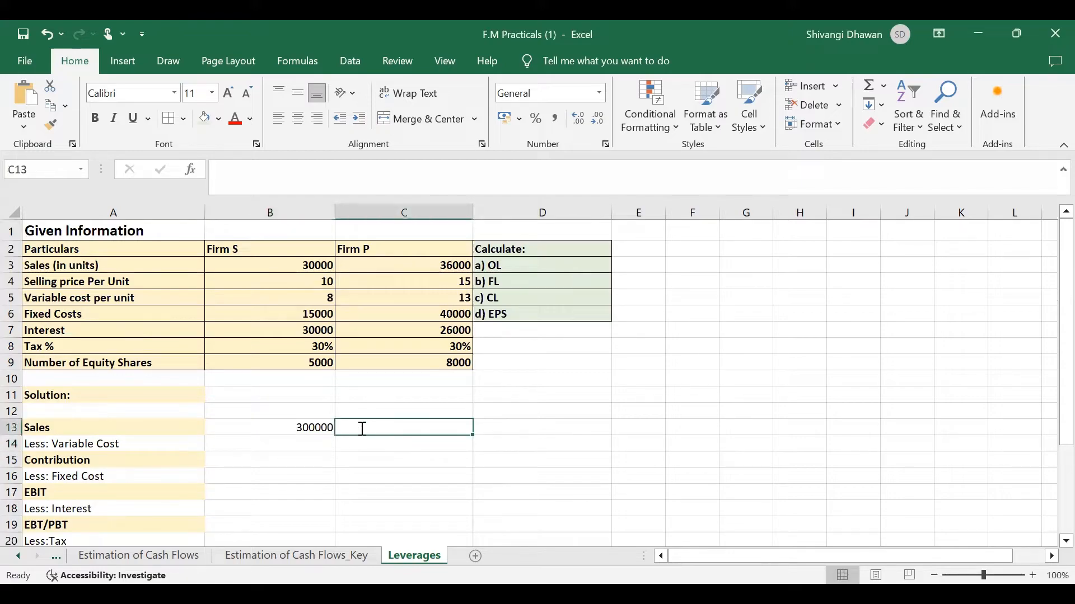
type("=")
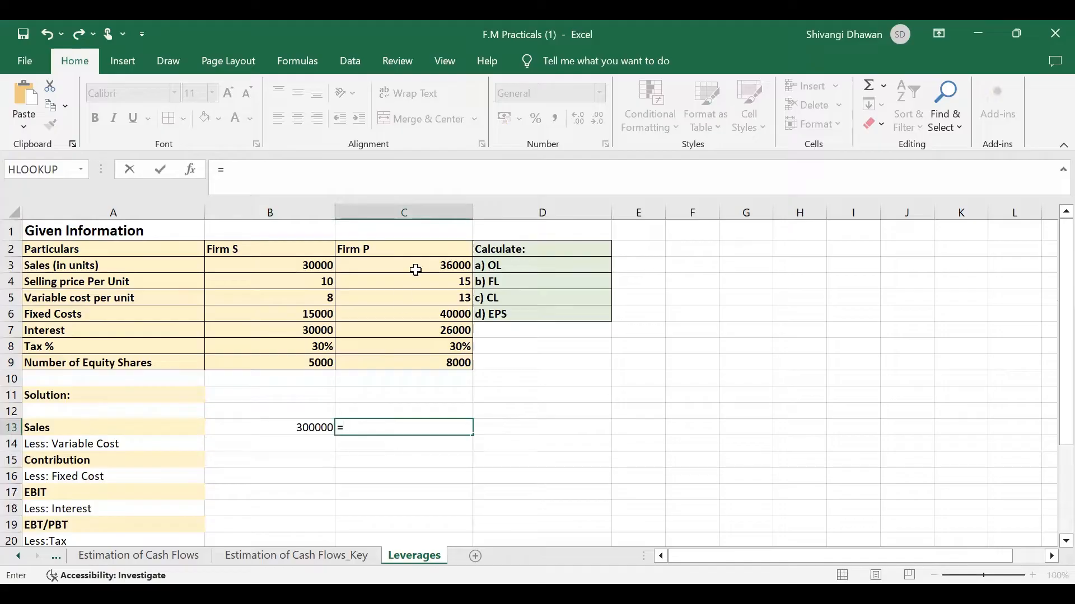
left_click(403, 266)
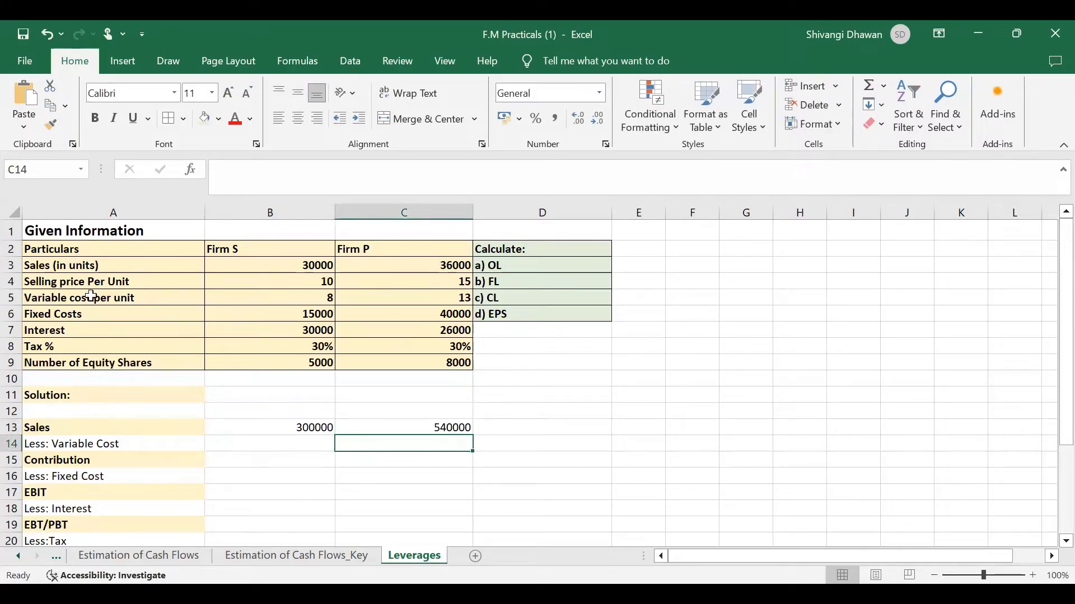
left_click(270, 444)
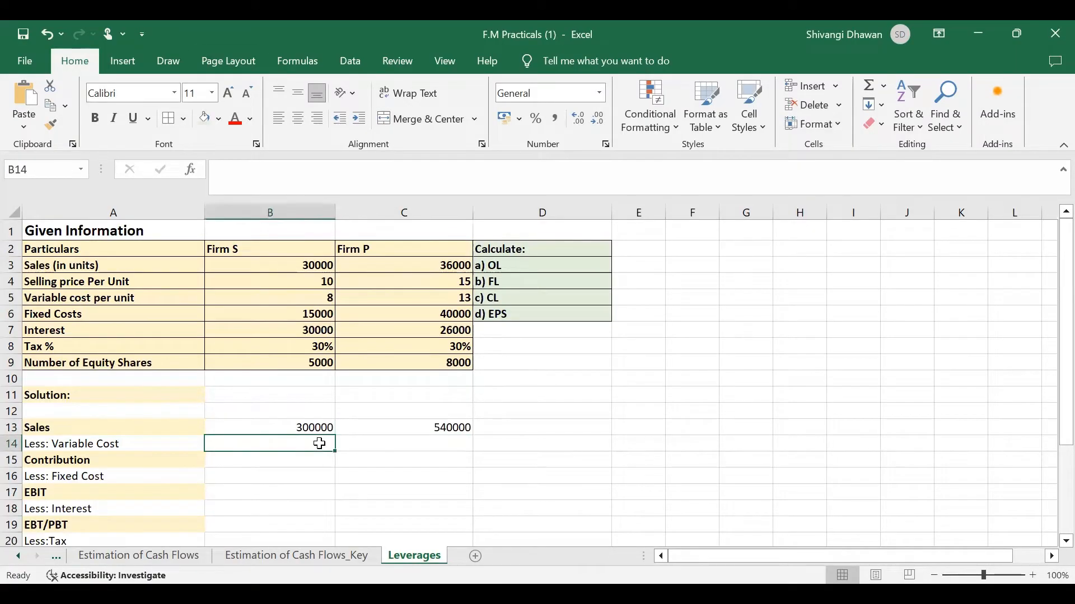
Compute variable cost as units times variable cost per unit (=B3*B5, =C3*C5).
type("=")
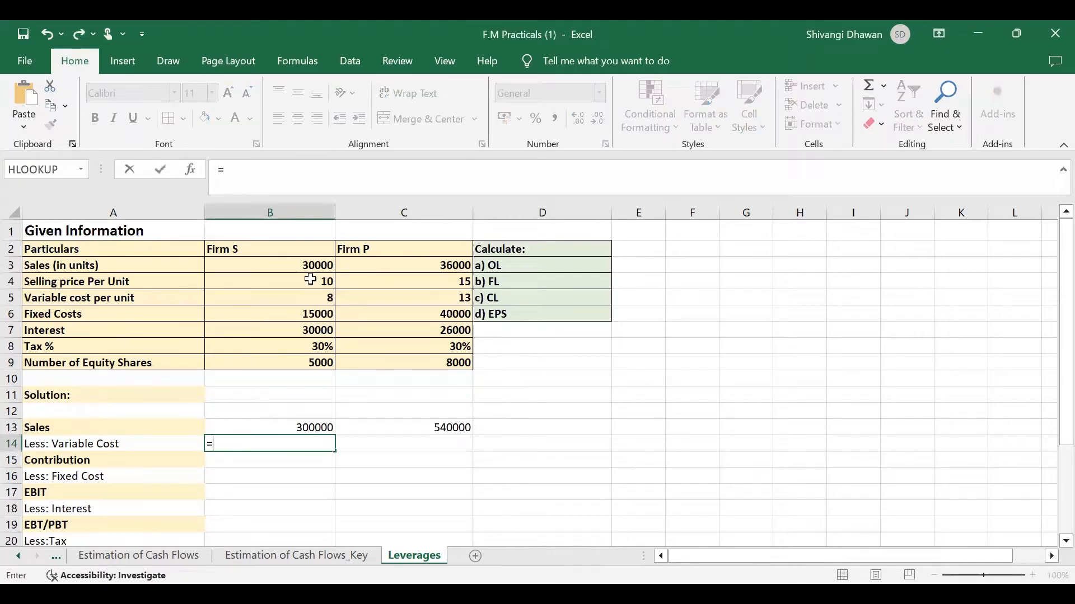
left_click(269, 266)
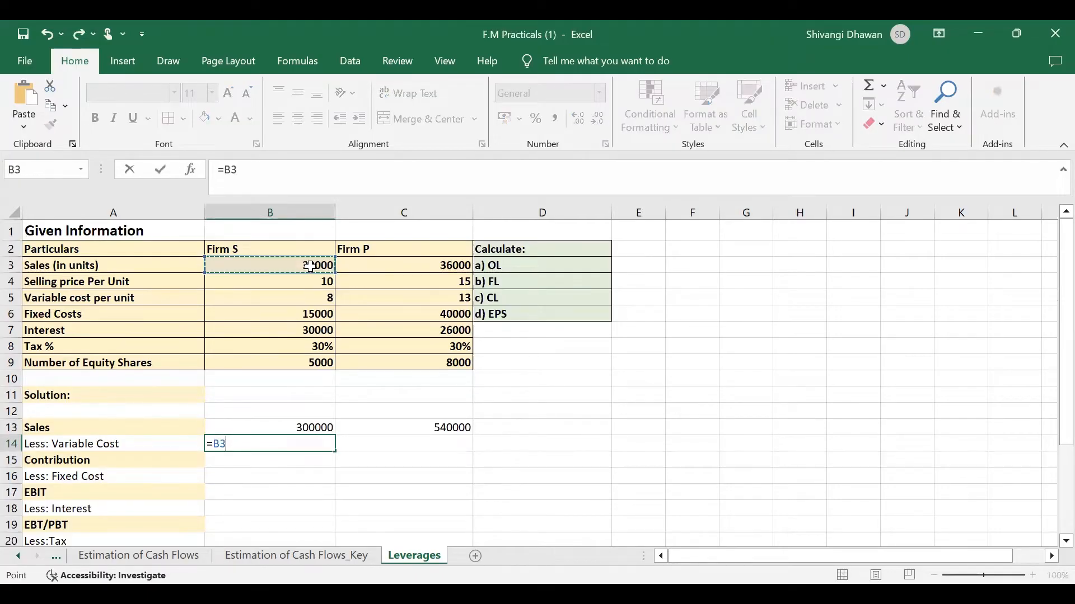
type("*")
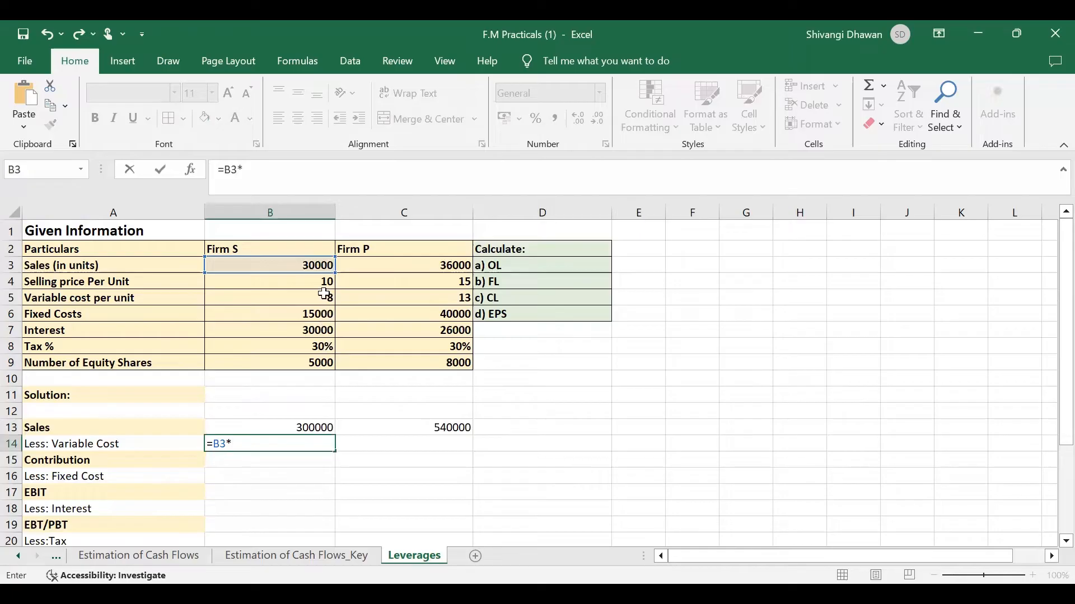
key("Return")
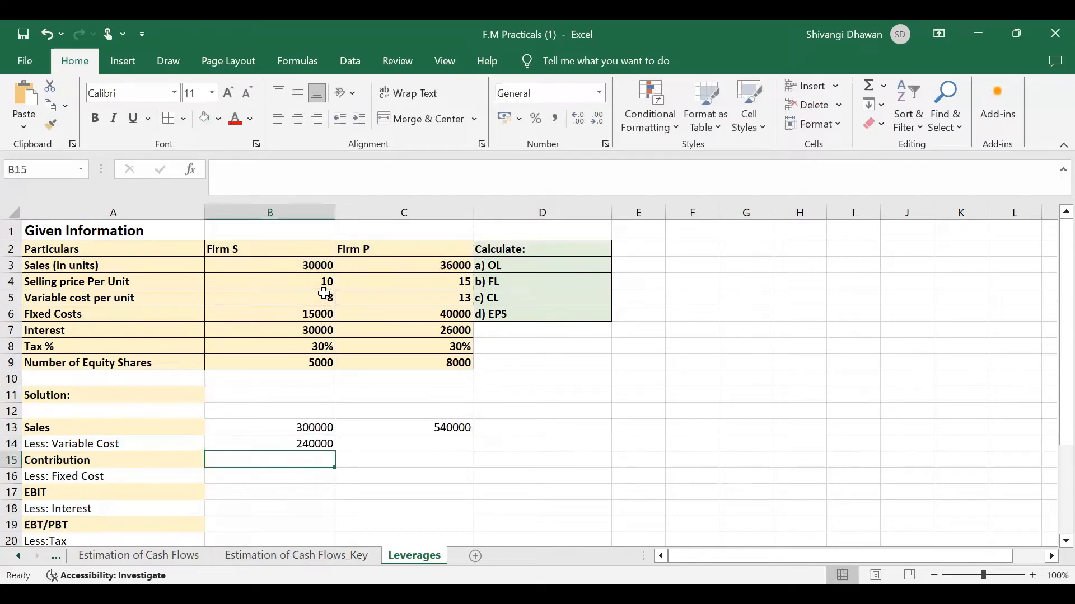
left_click(403, 444)
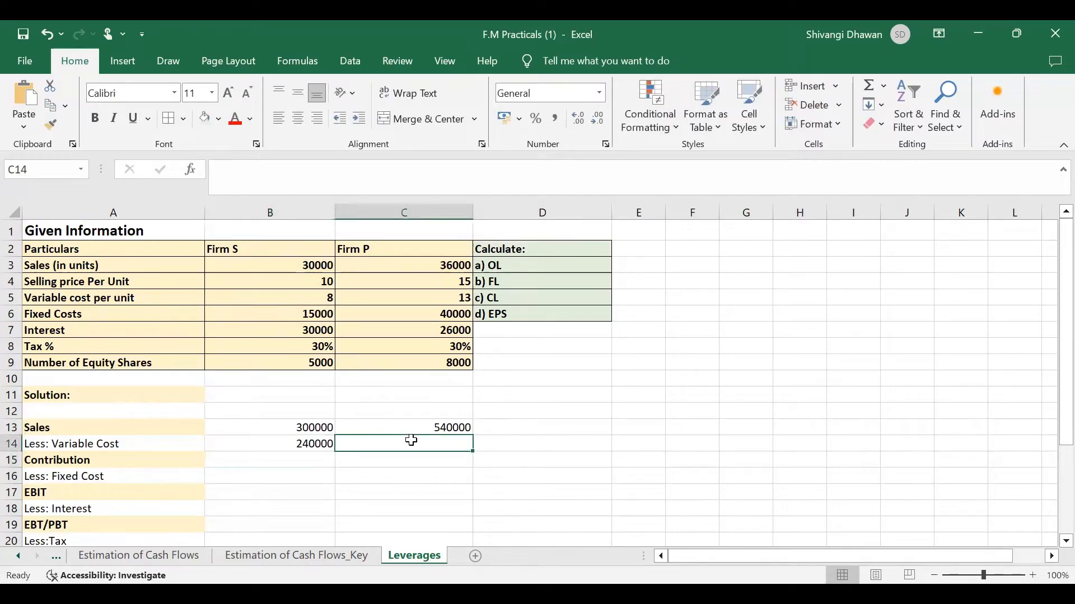
left_click(403, 266)
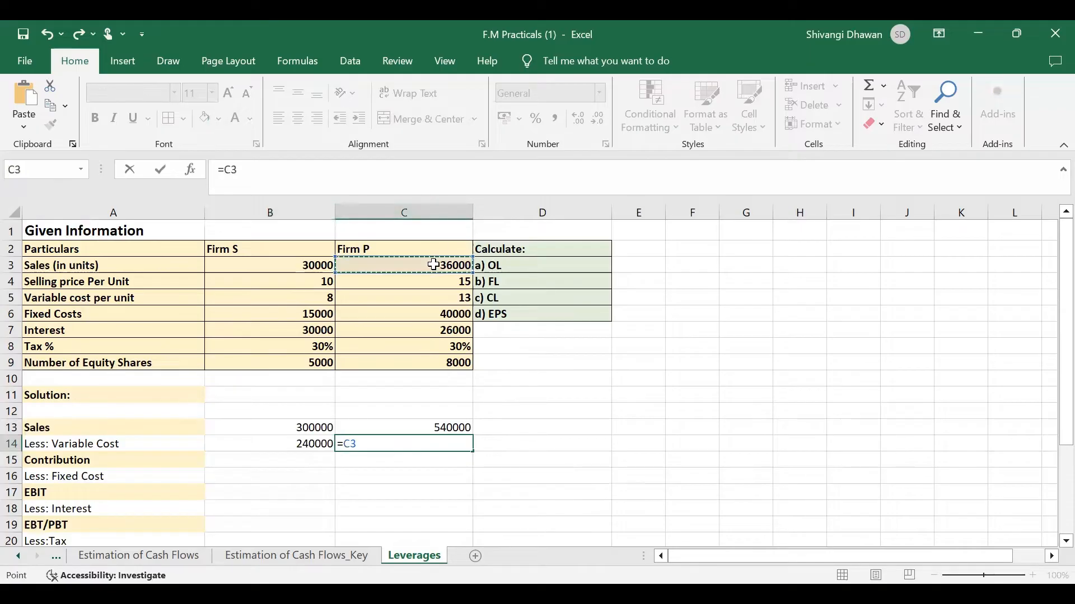
type("*")
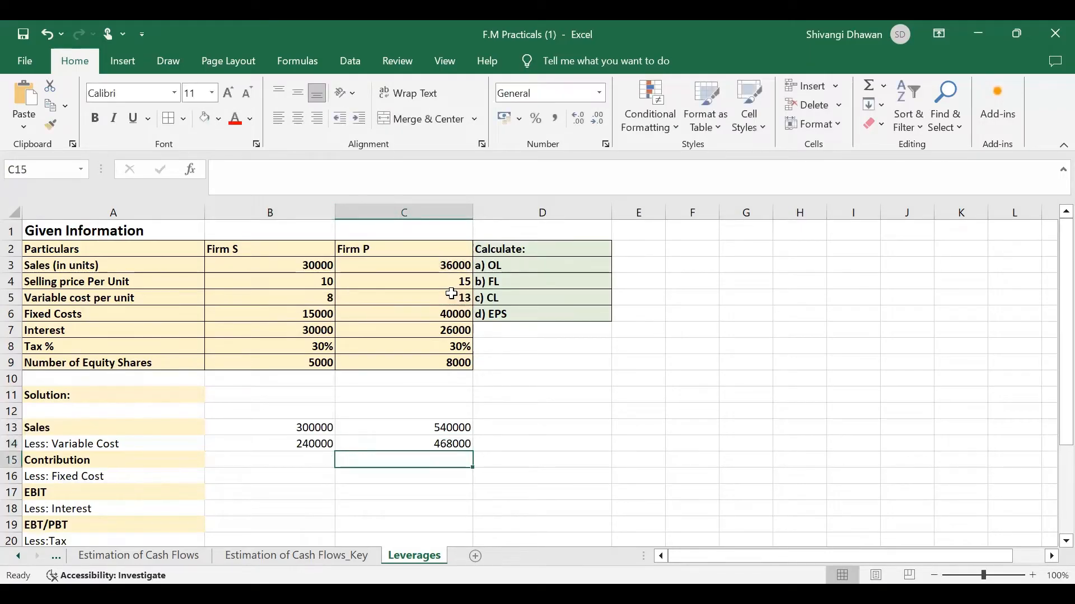
mouse_move(316, 467)
type("=")
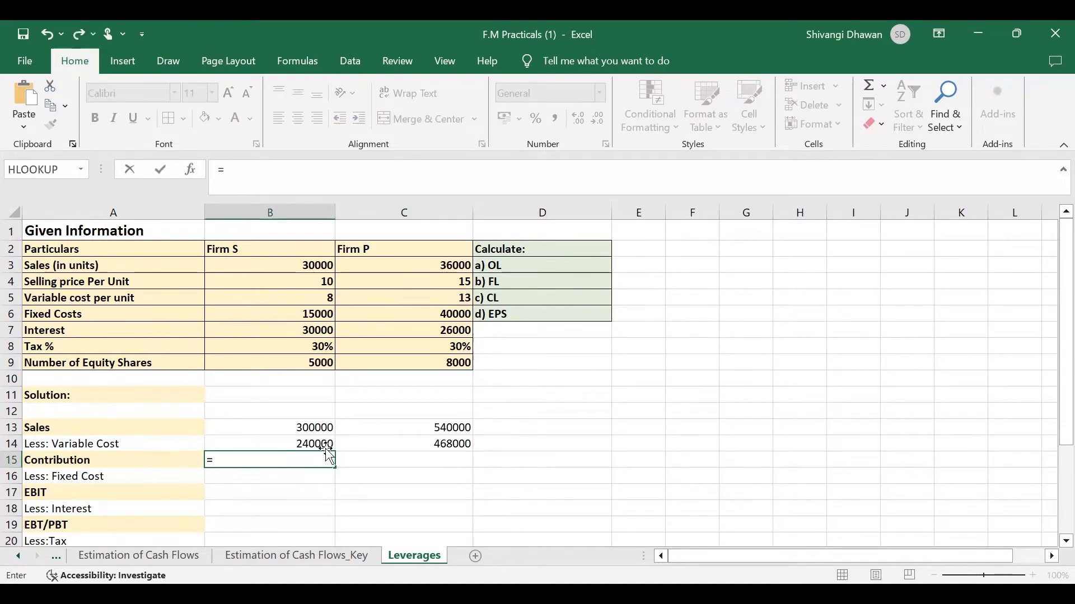
Enter contribution formulas =B13-B14 and =C13-C14 for Firms S and P.
left_click(270, 427)
type("=")
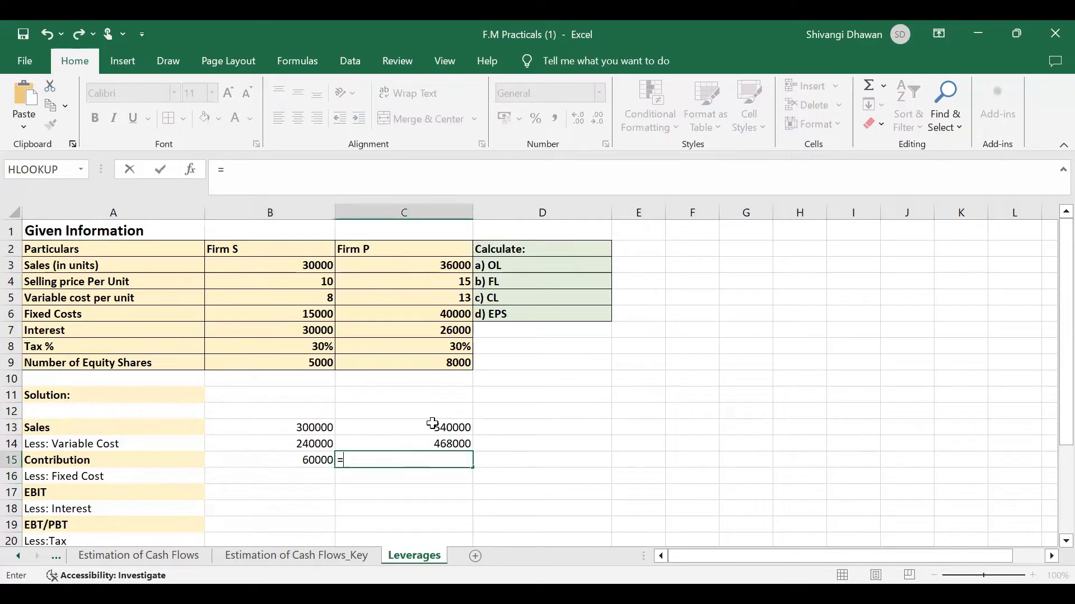
type("C13-C14")
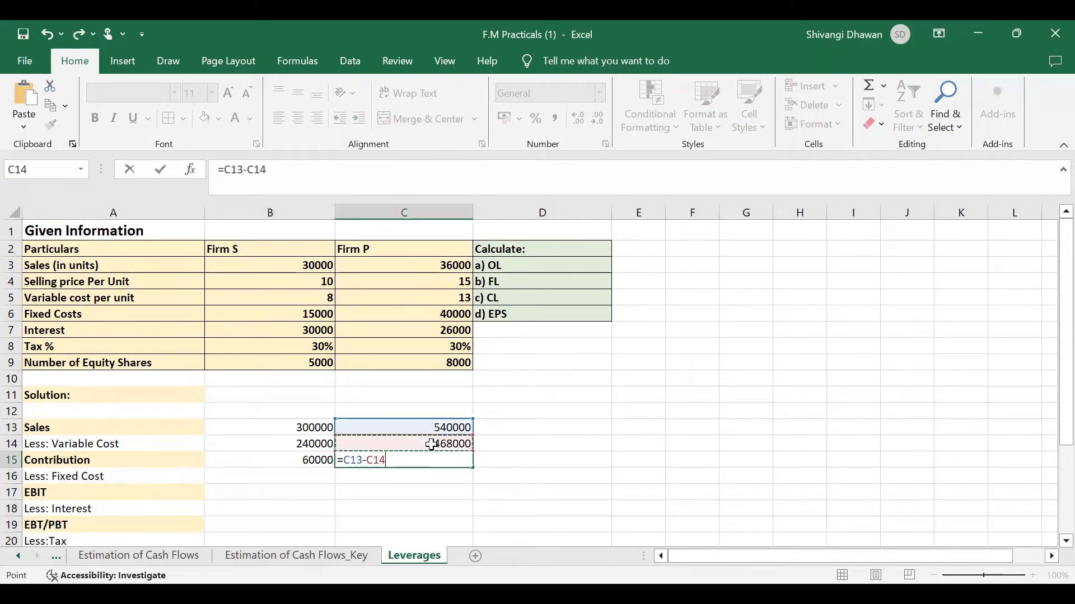
key("Return")
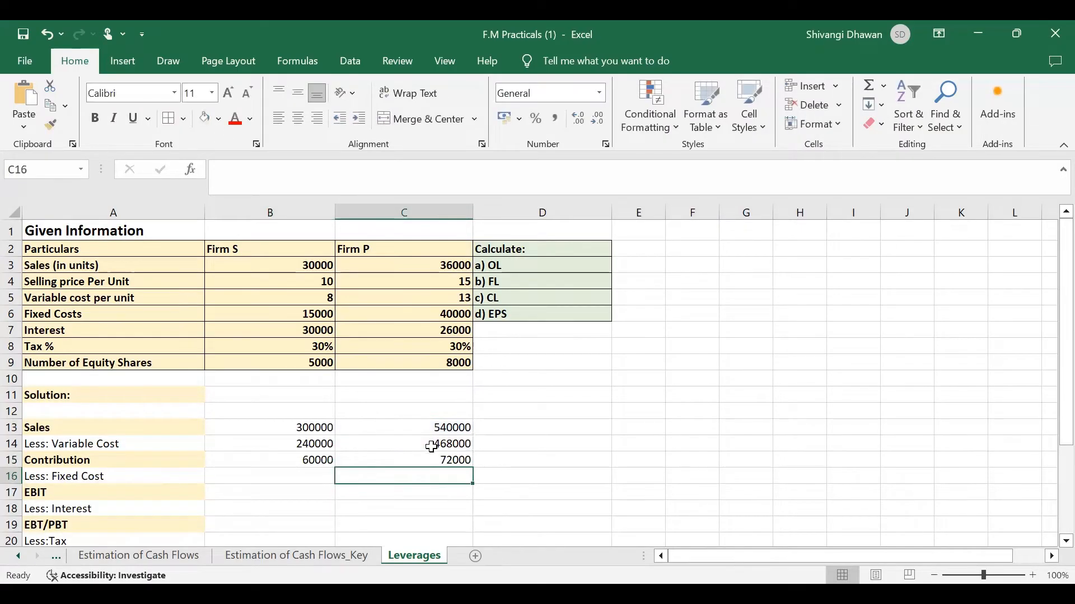
Link fixed cost cells to B6 and C6, giving 15000 and 40000.
scroll("down", 3)
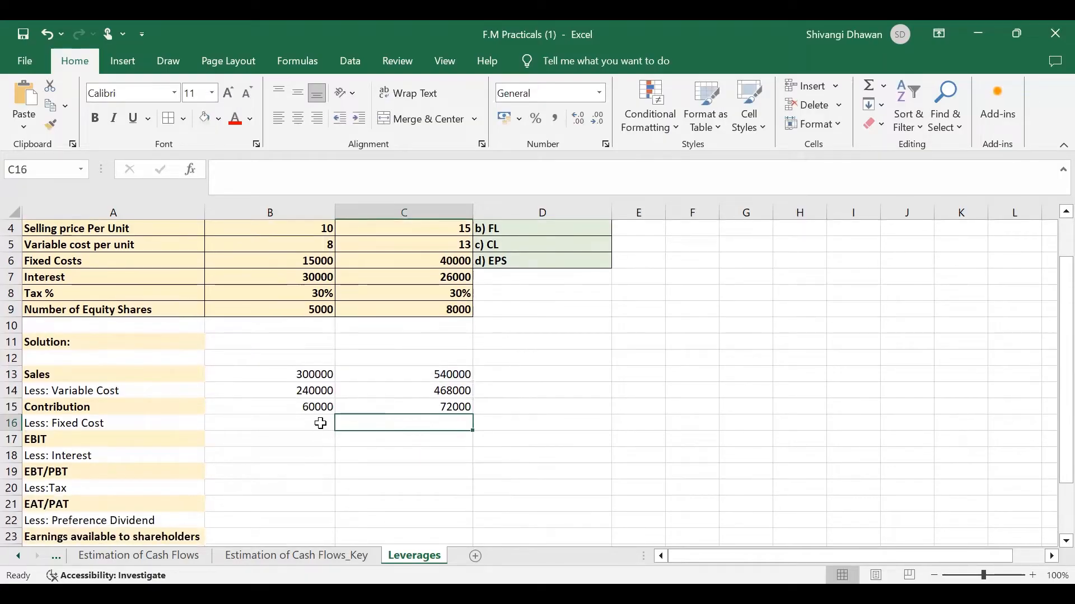
type("=")
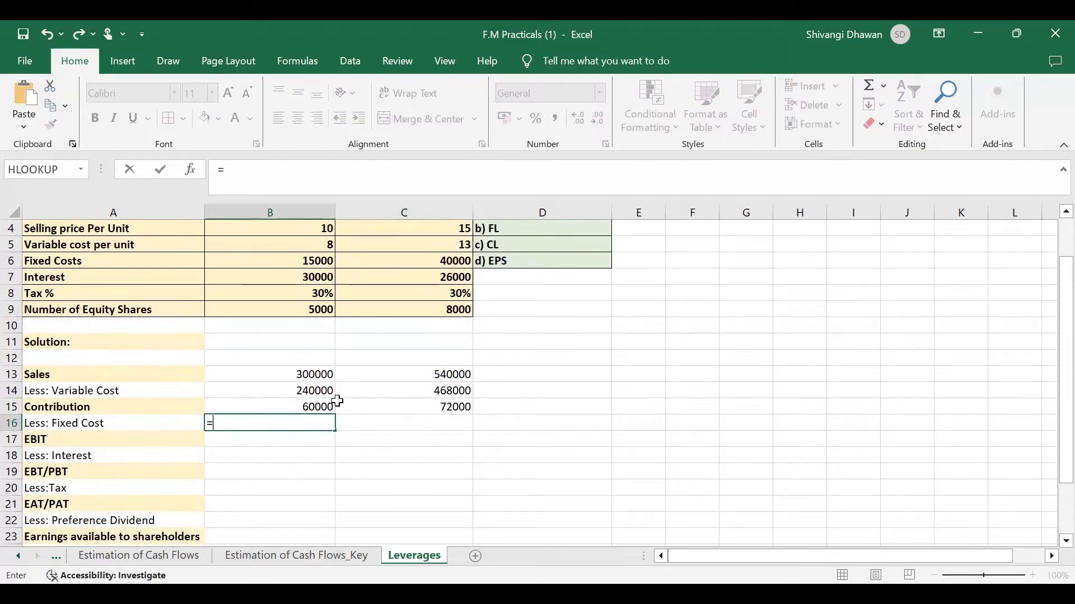
scroll("up", 3)
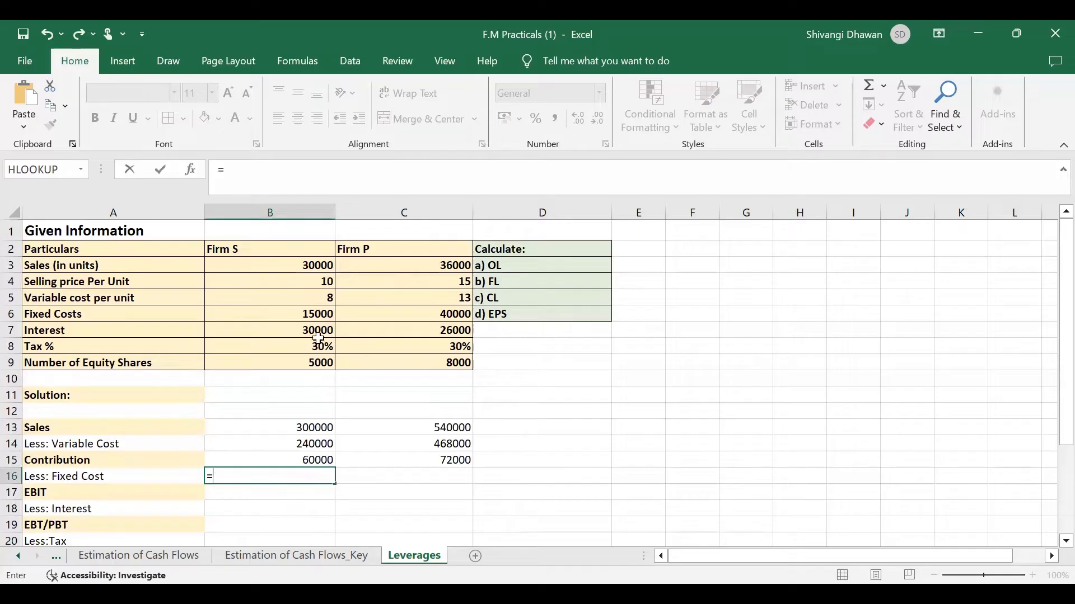
left_click(269, 314)
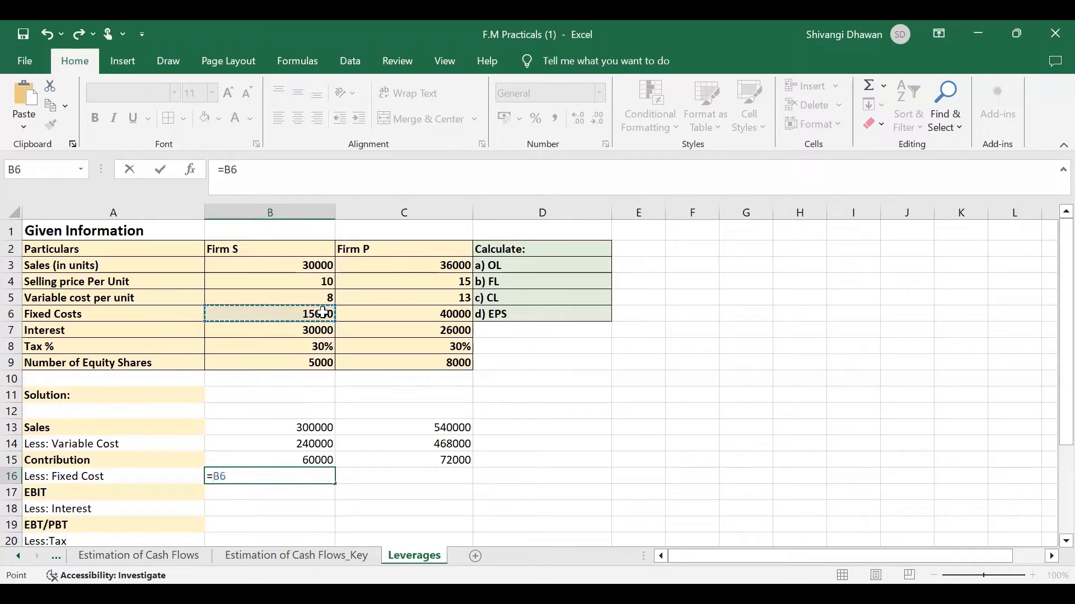
key("Return")
type("=")
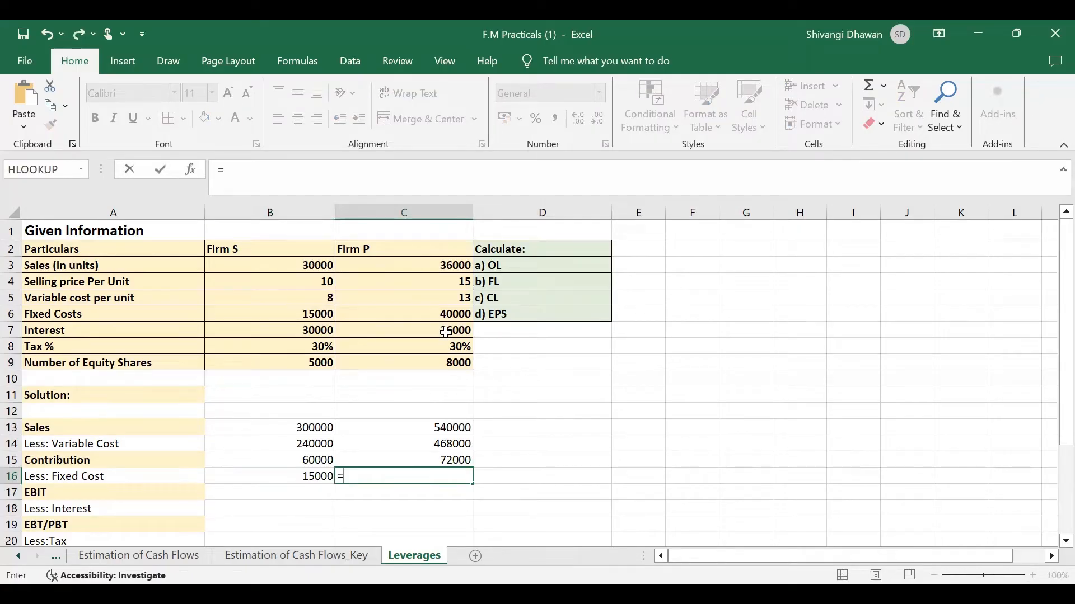
left_click(403, 330)
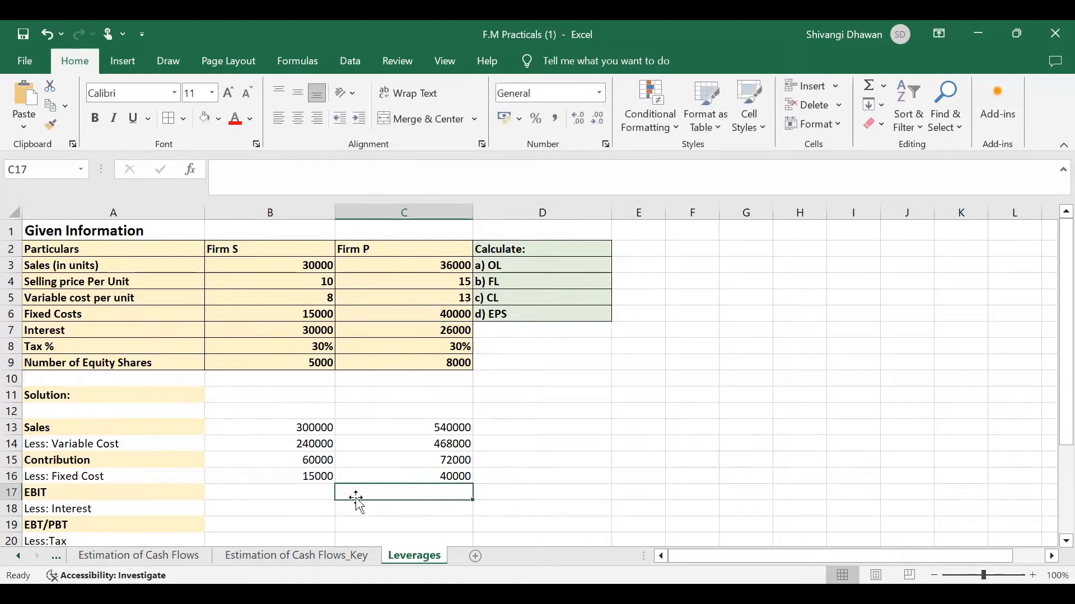
Enter EBIT formulas =B15-B16 and =C15-C16, giving 45000 and 32000.
left_click(269, 492)
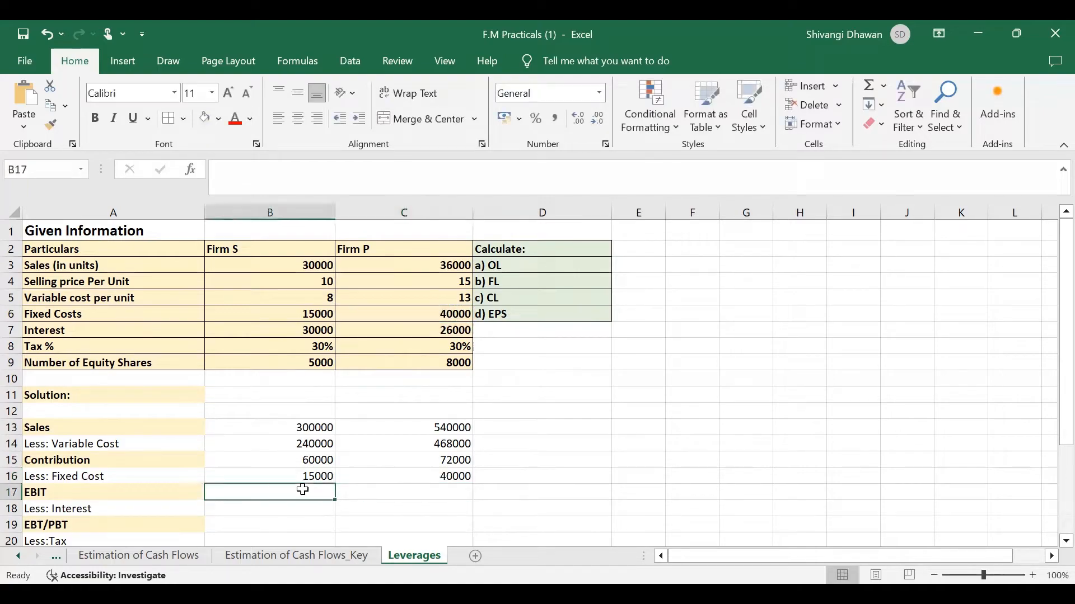
type("=B15-")
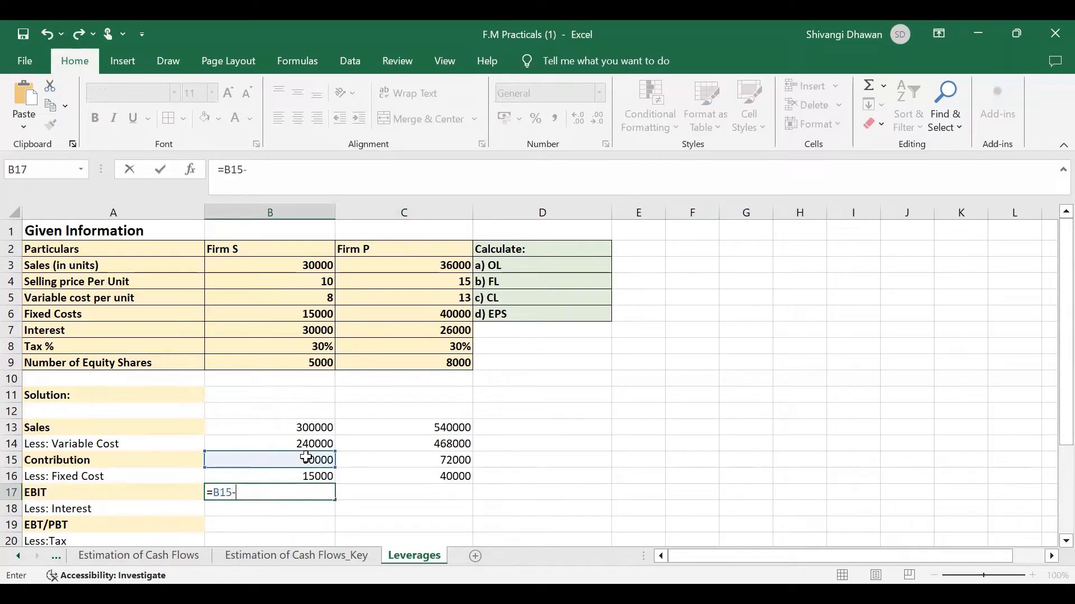
key("Return")
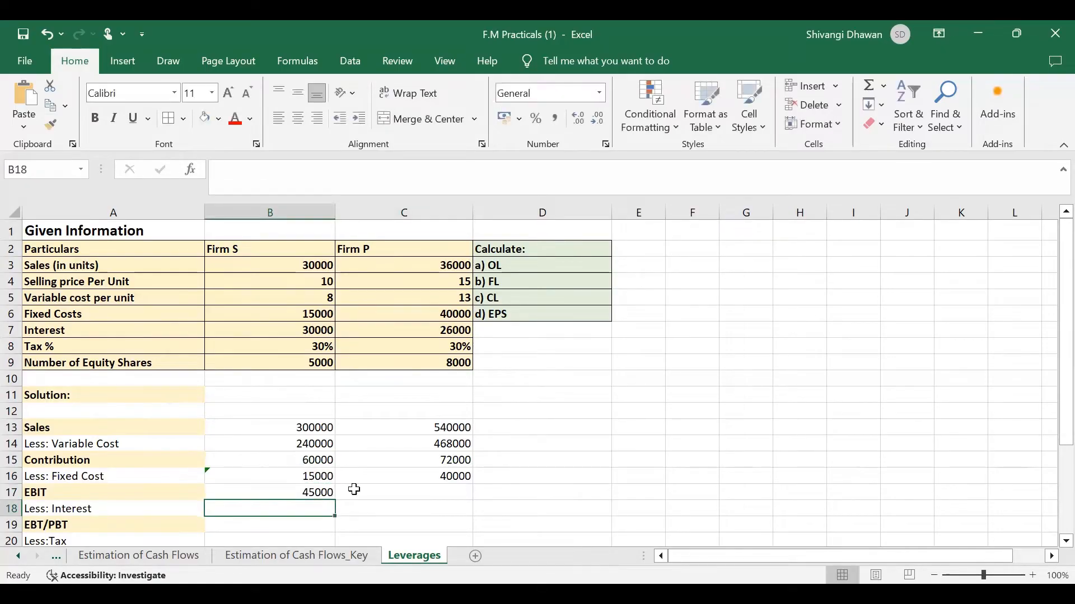
left_click(403, 492)
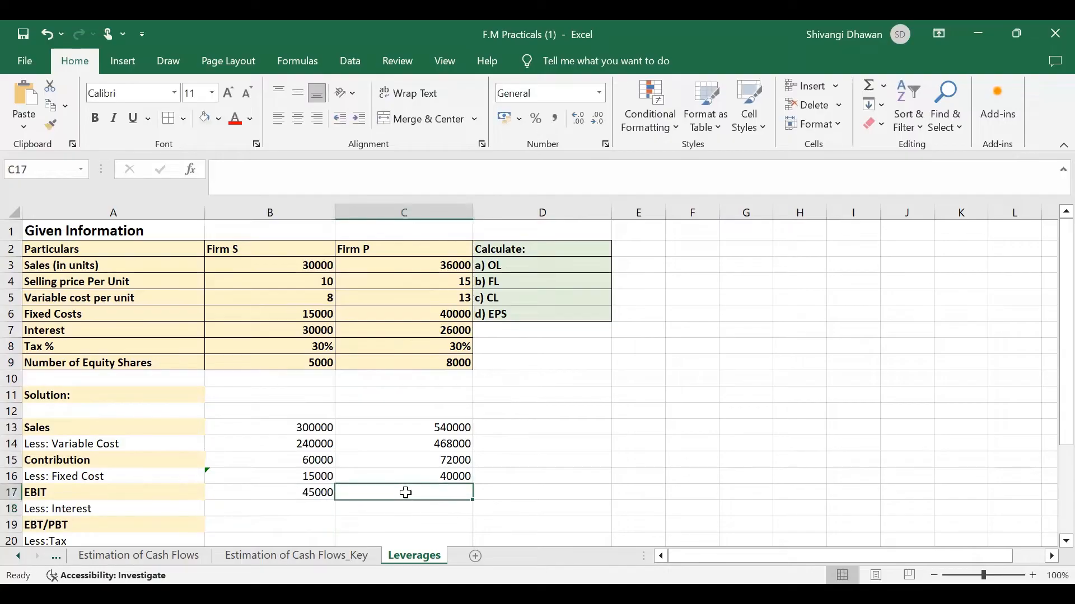
type("=C15-")
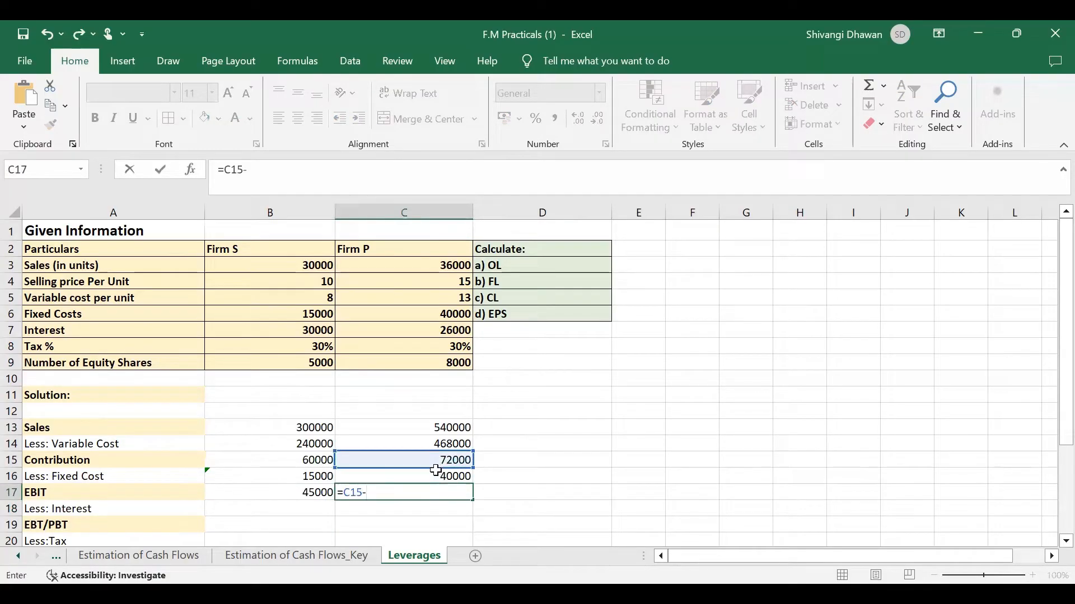
left_click(403, 477)
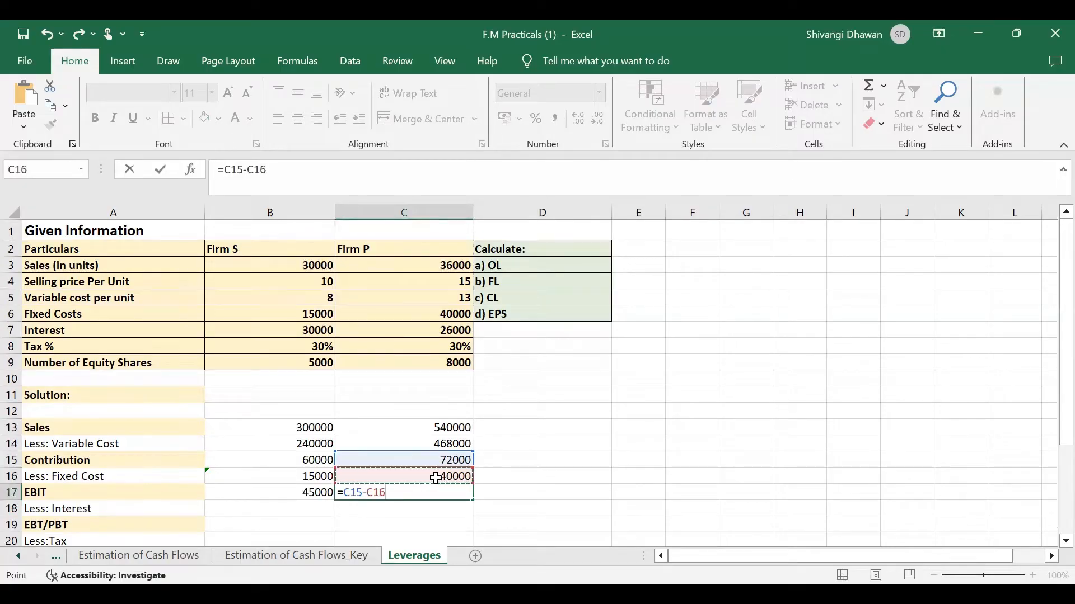
key("Return")
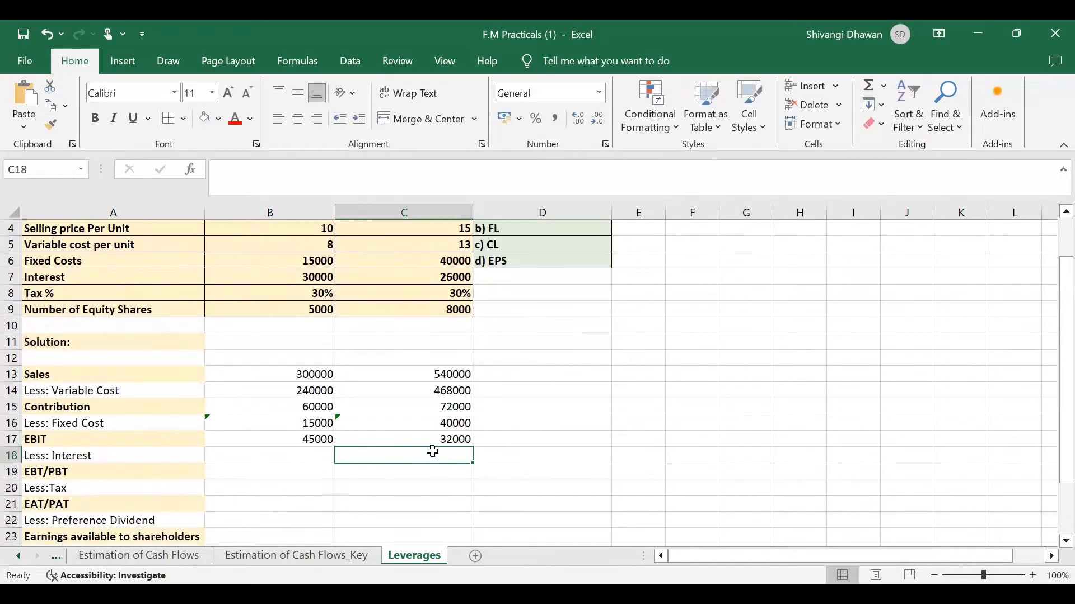
mouse_move(271, 444)
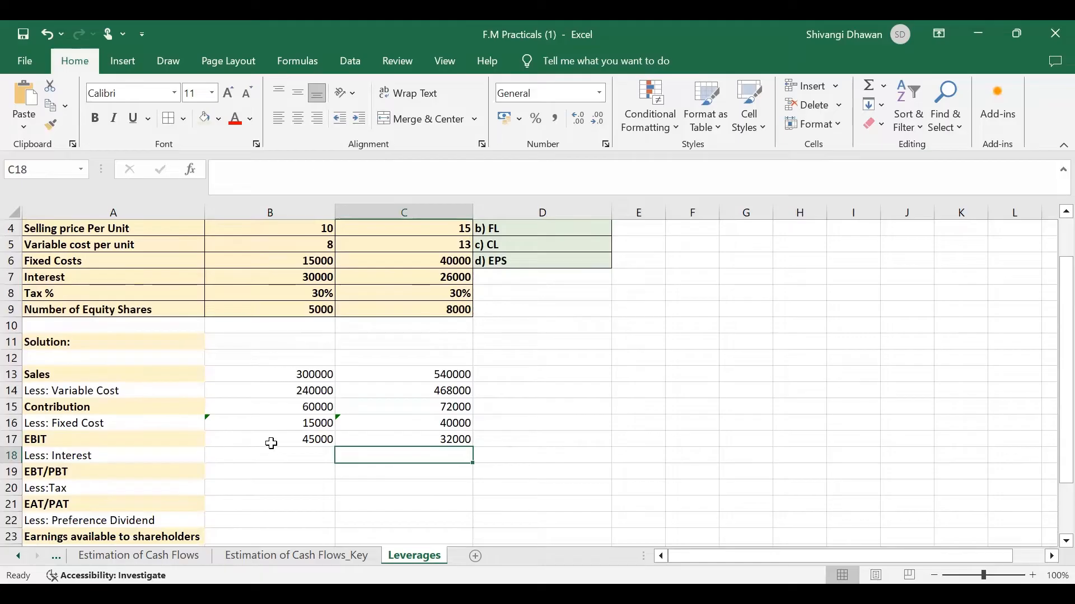
scroll("up", 3)
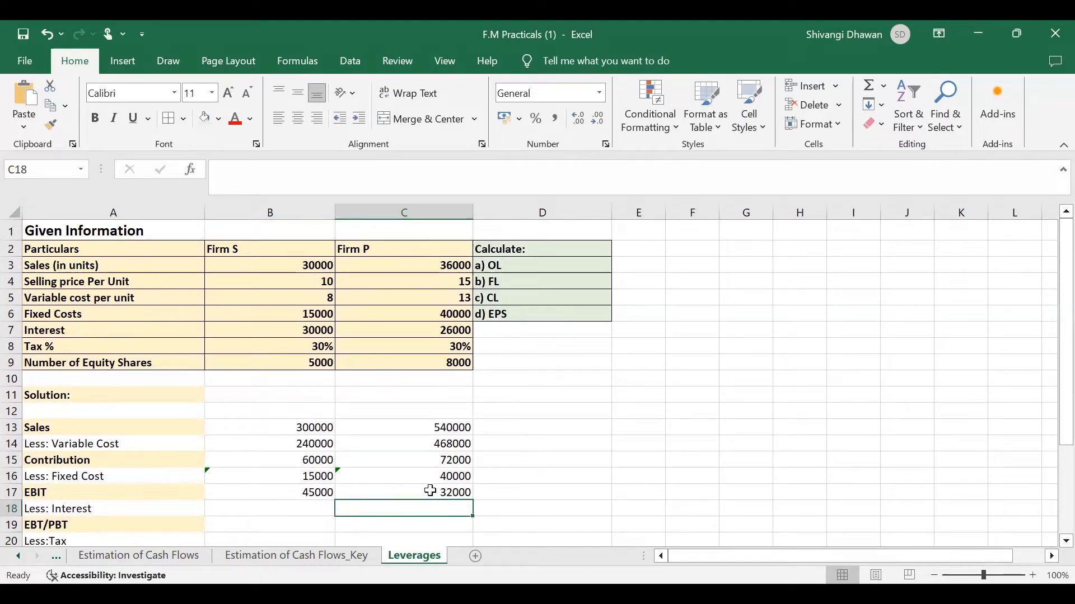
Link the interest cells to the given interest figures, 30000 and 26000.
scroll("down", 3)
type("=")
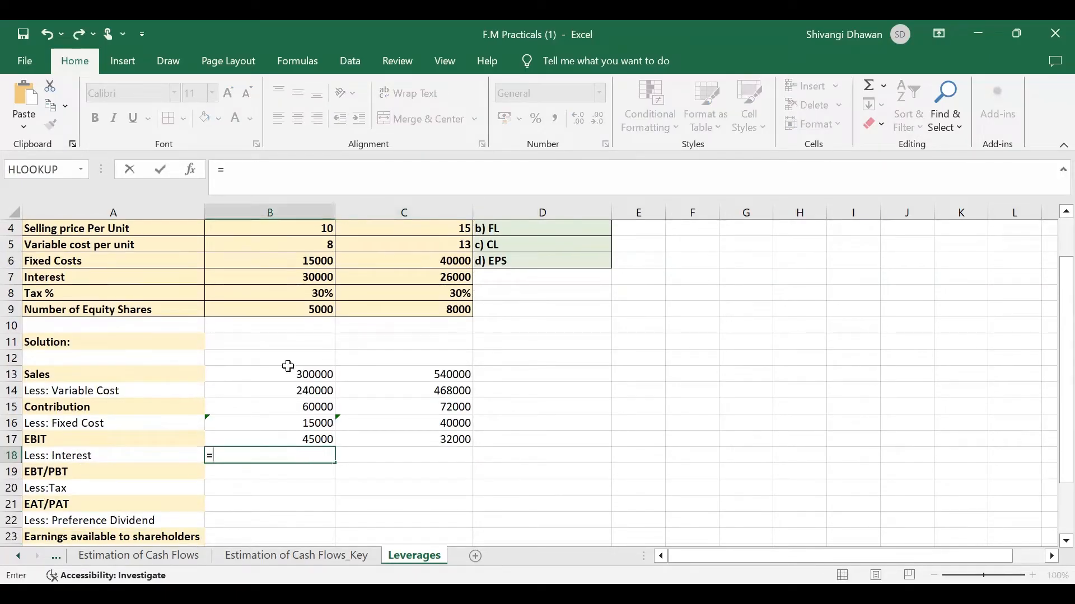
left_click(269, 277)
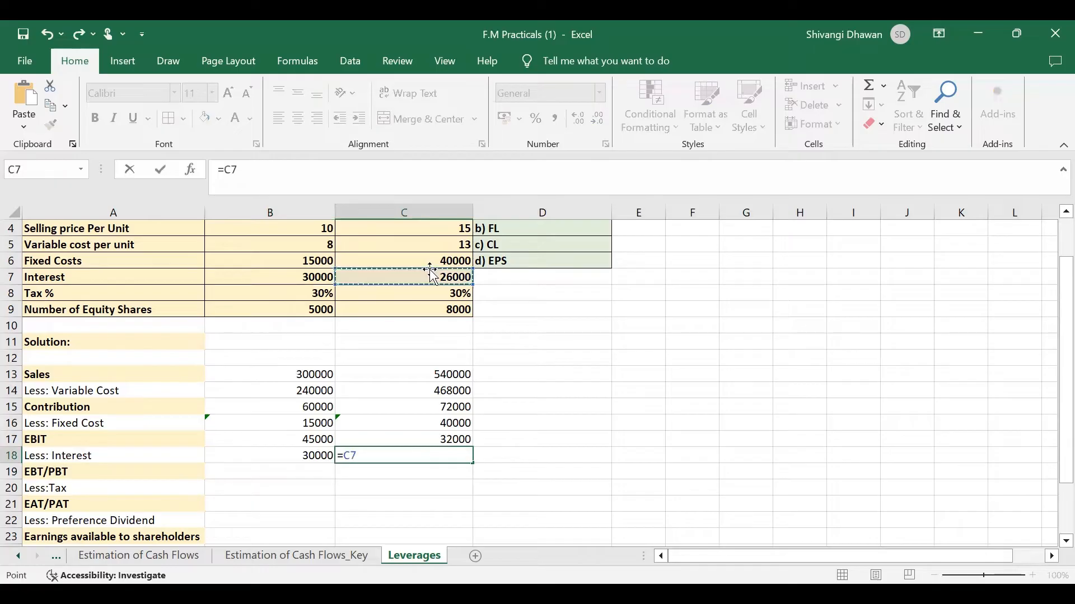
key("Return")
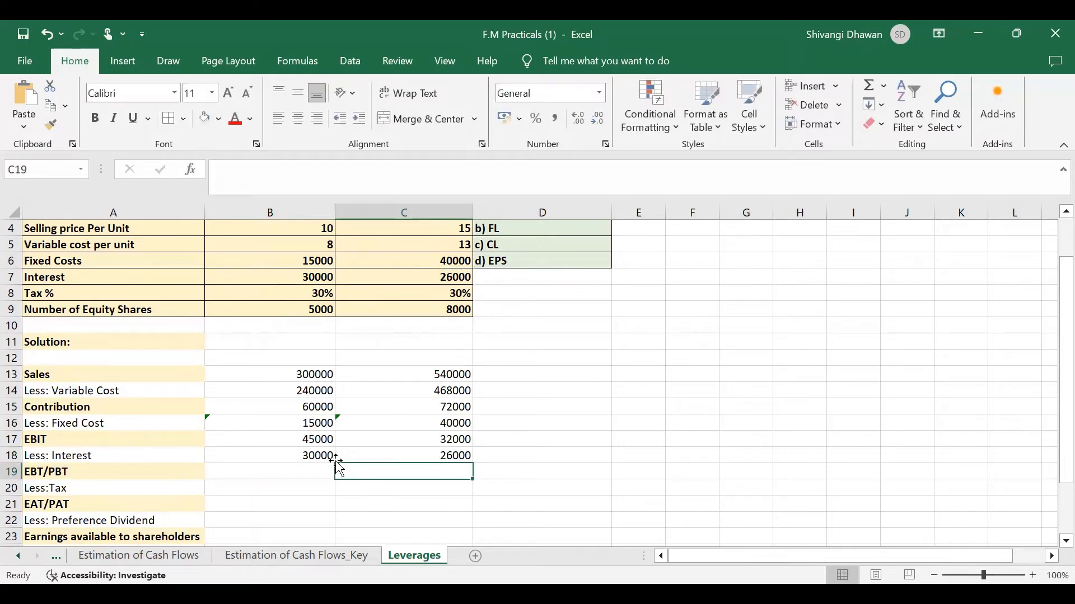
Enter EBT formulas =B17-B18 and =C17-C18, giving 15000 and 6000.
type("=B17-")
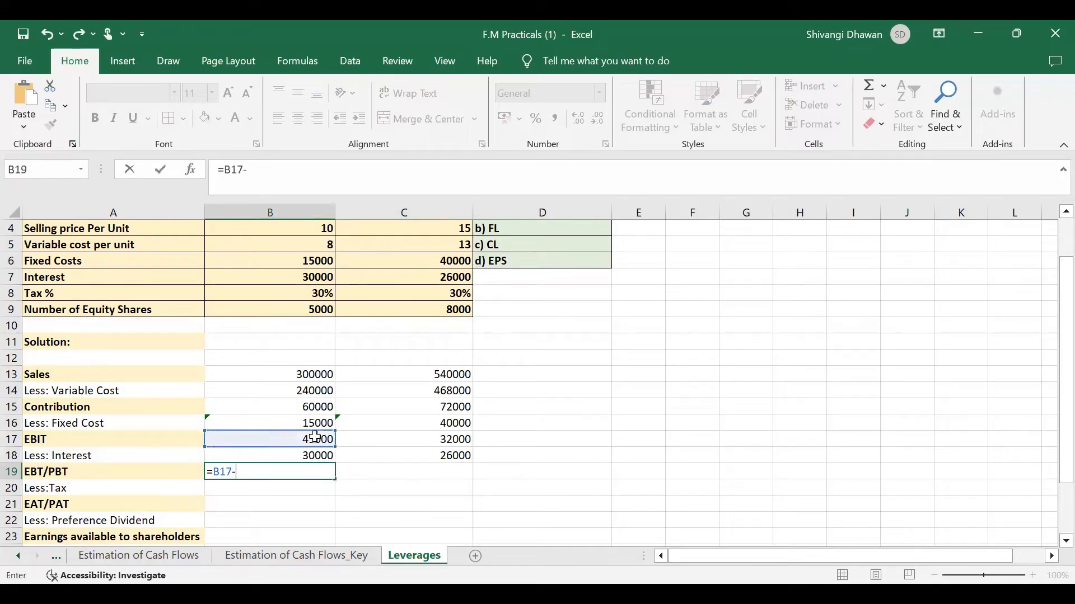
key("Return")
type("=")
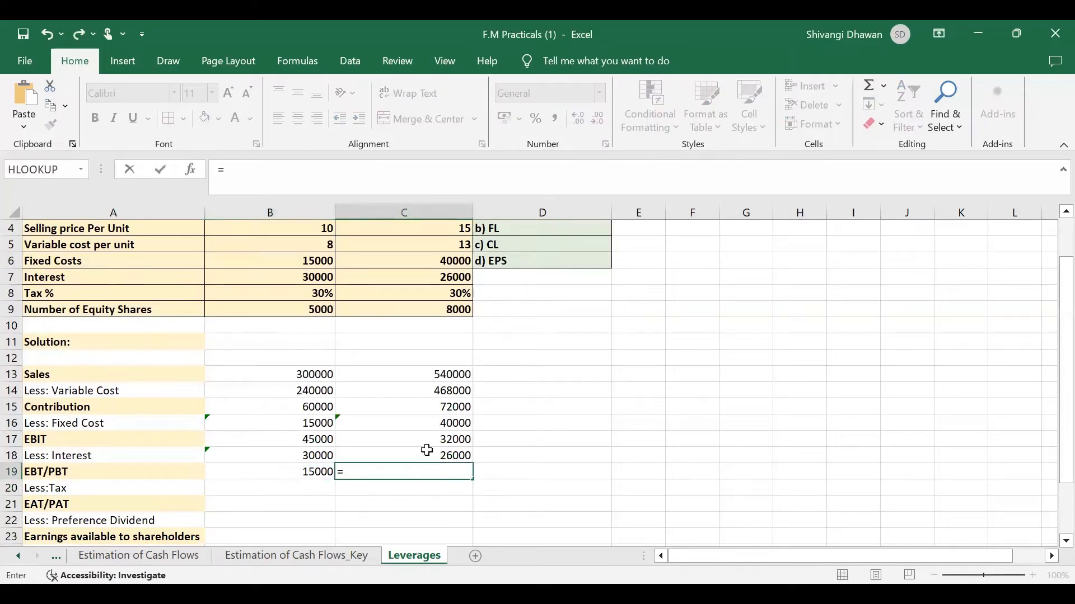
left_click(404, 439)
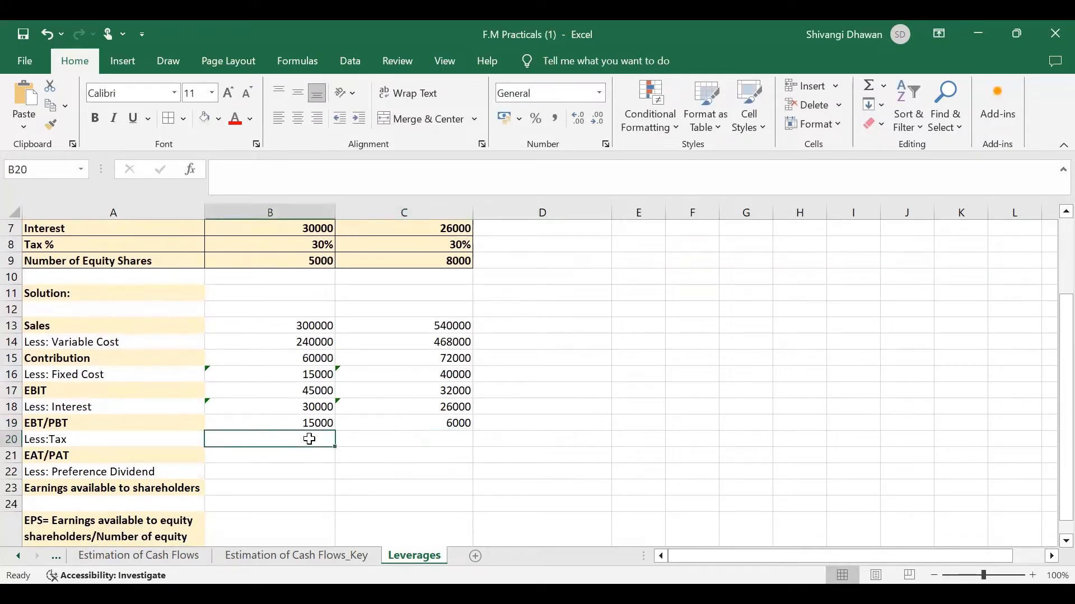
Enter tax formulas =0.3*B19 and =0.3*C19, giving 4500 and 1800.
scroll("up", 3)
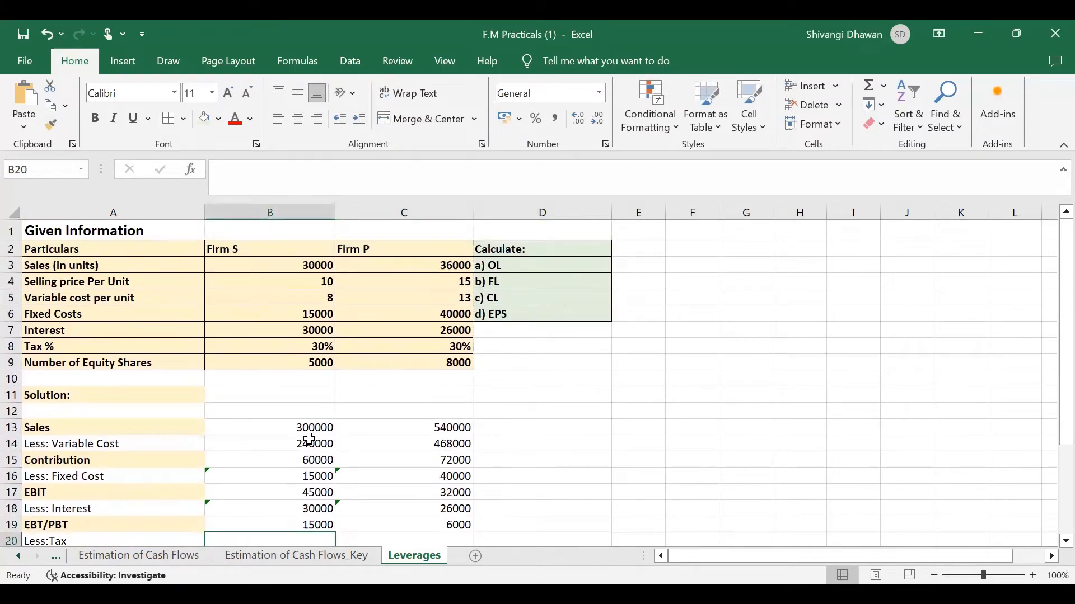
scroll("down", 3)
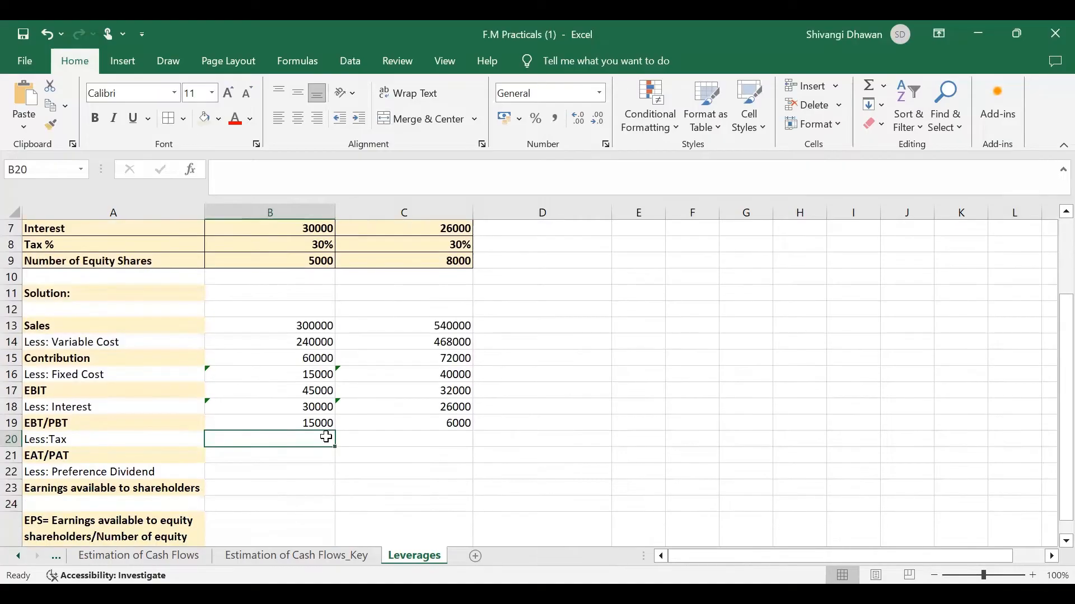
type("=0.")
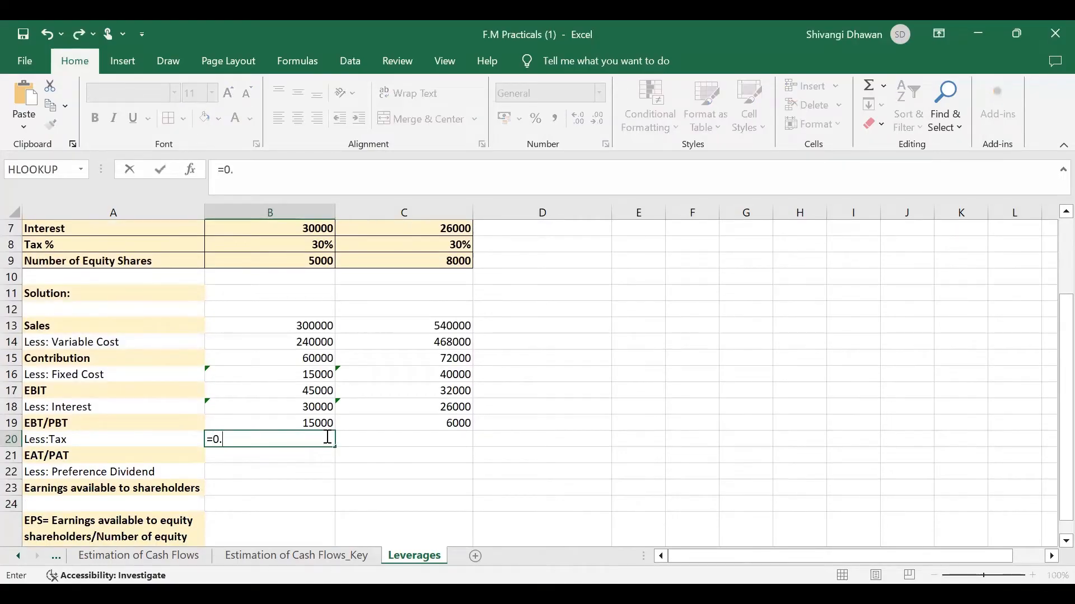
type("3*")
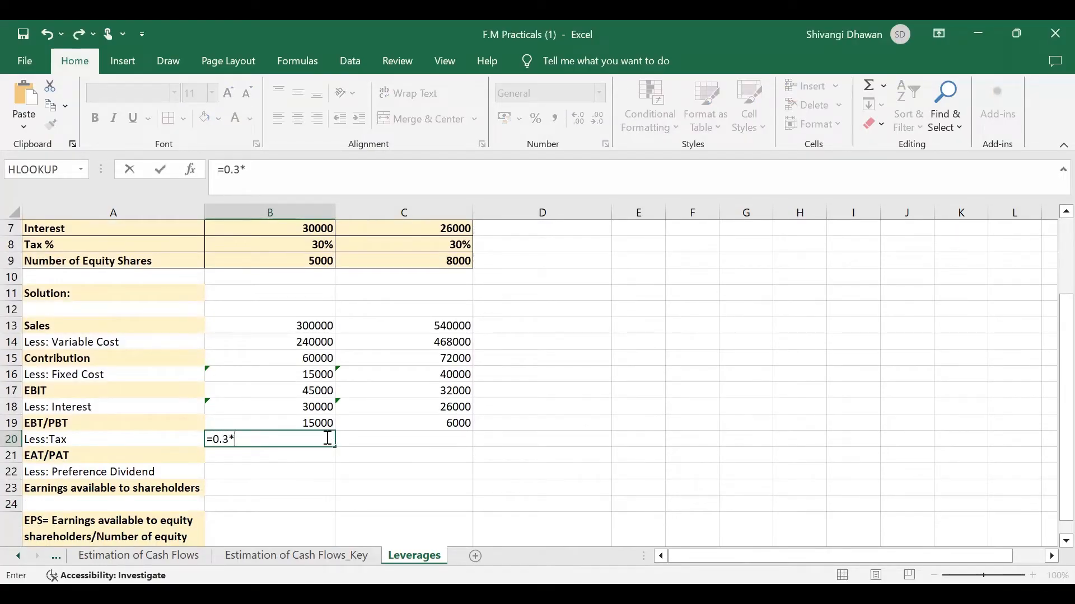
left_click(269, 423)
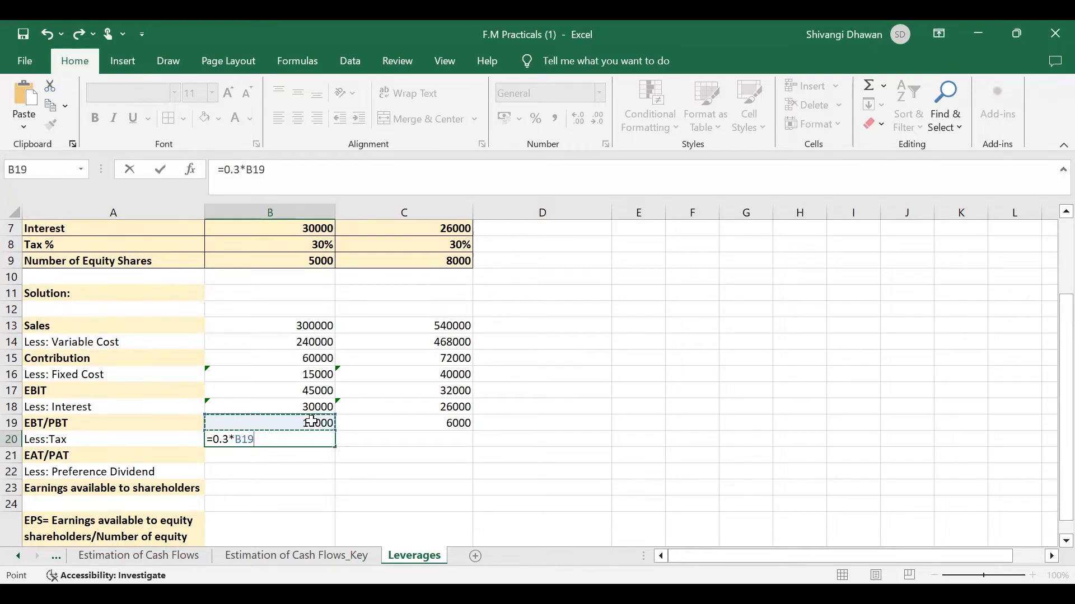
key("Return")
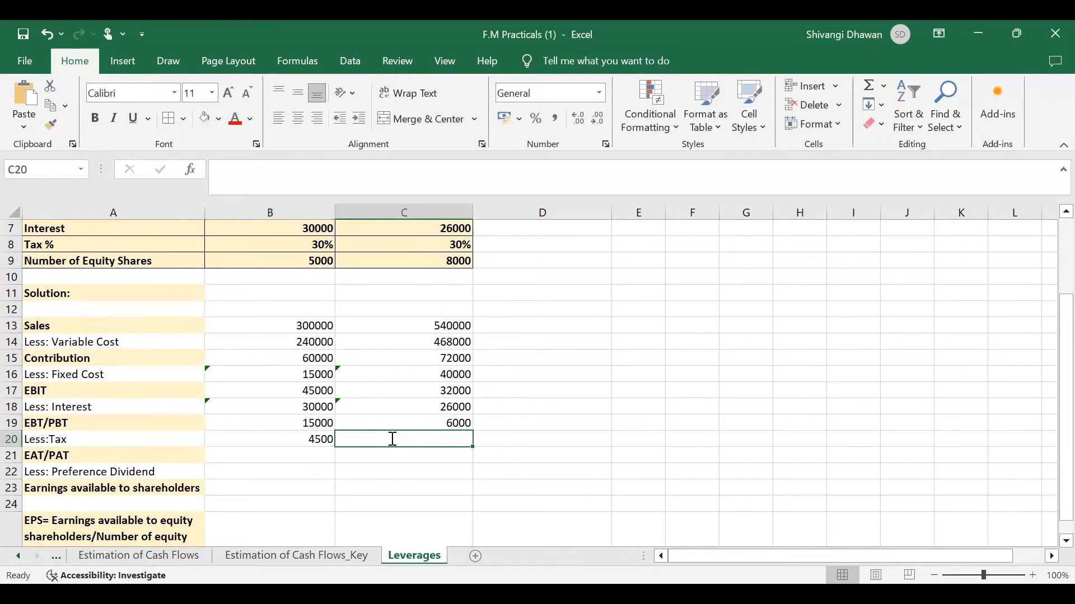
type("=0.3")
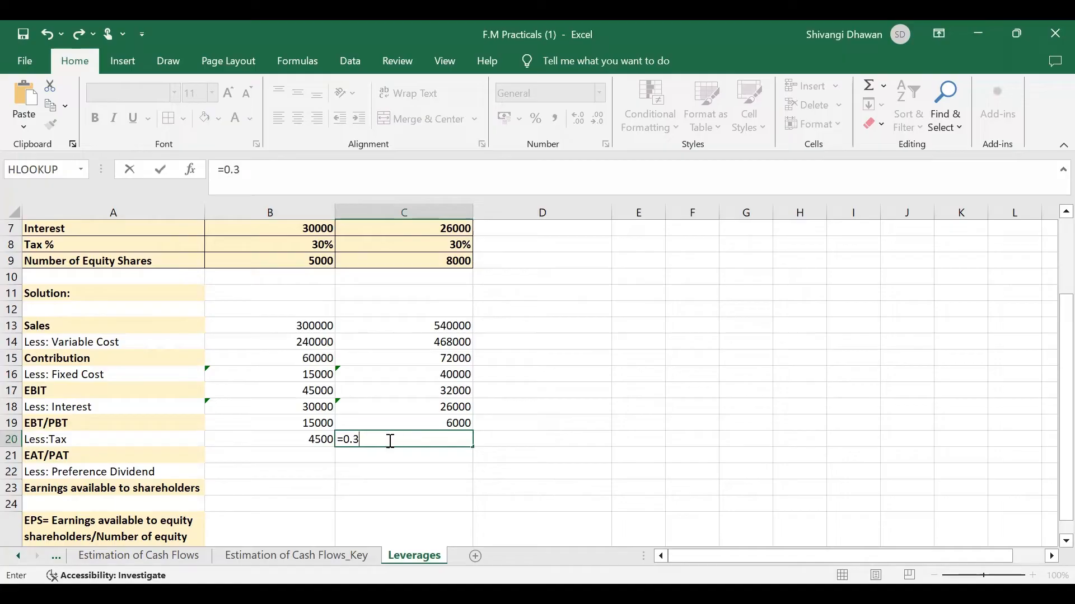
type("*")
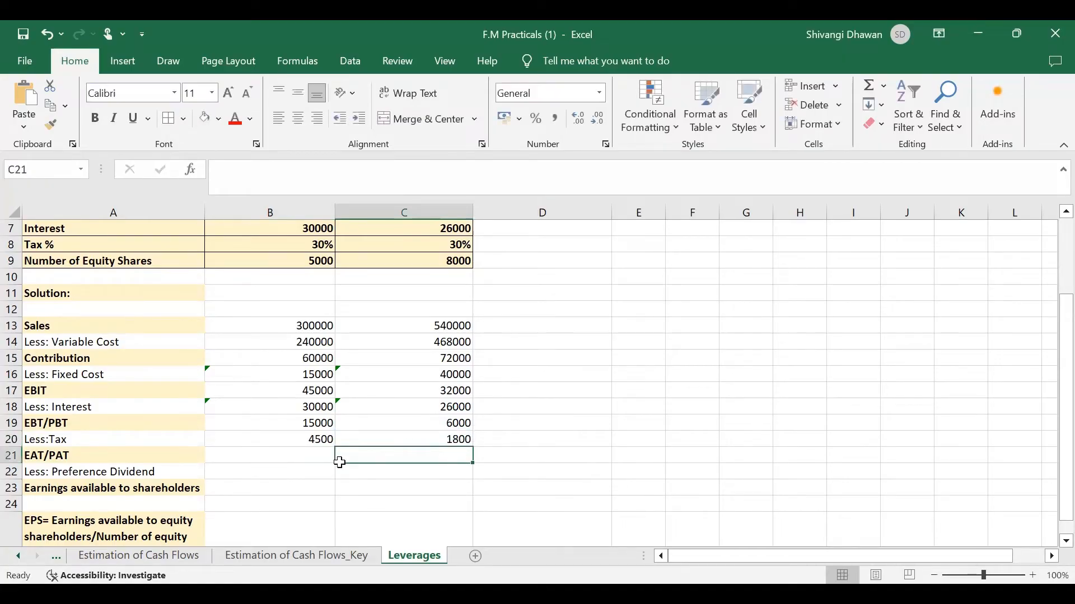
left_click(270, 456)
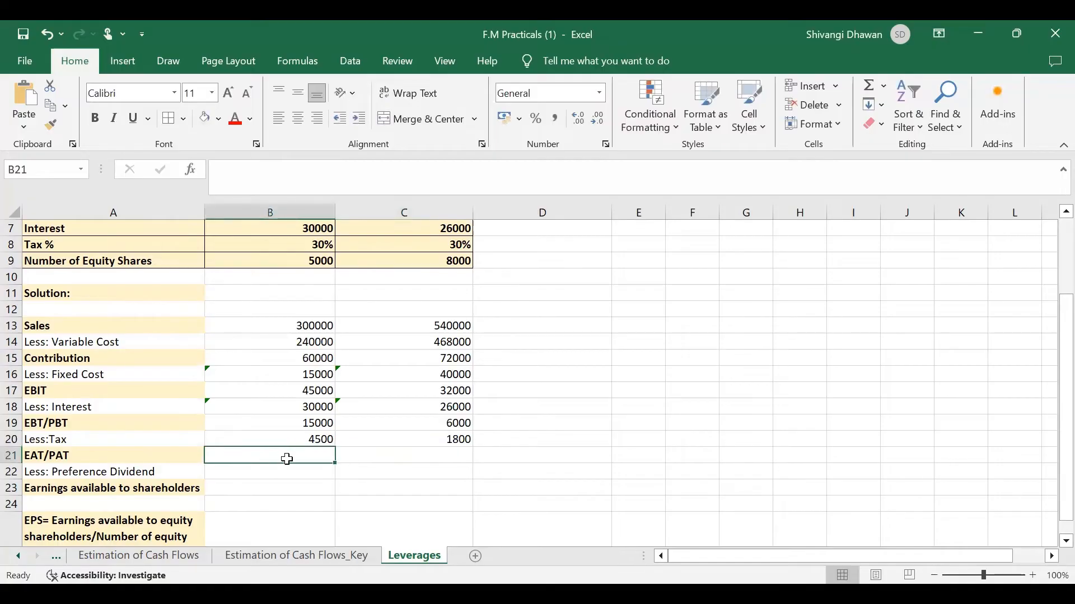
Enter EAT formulas =B19-B20 and =C19-C20, giving 10500 and 4200.
type("=")
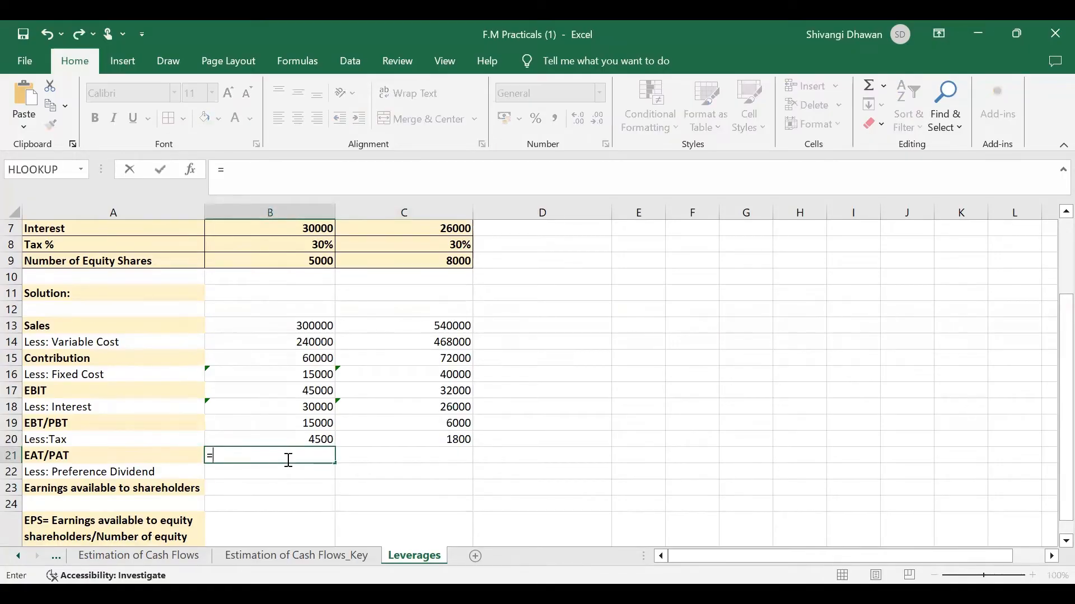
type("=B19")
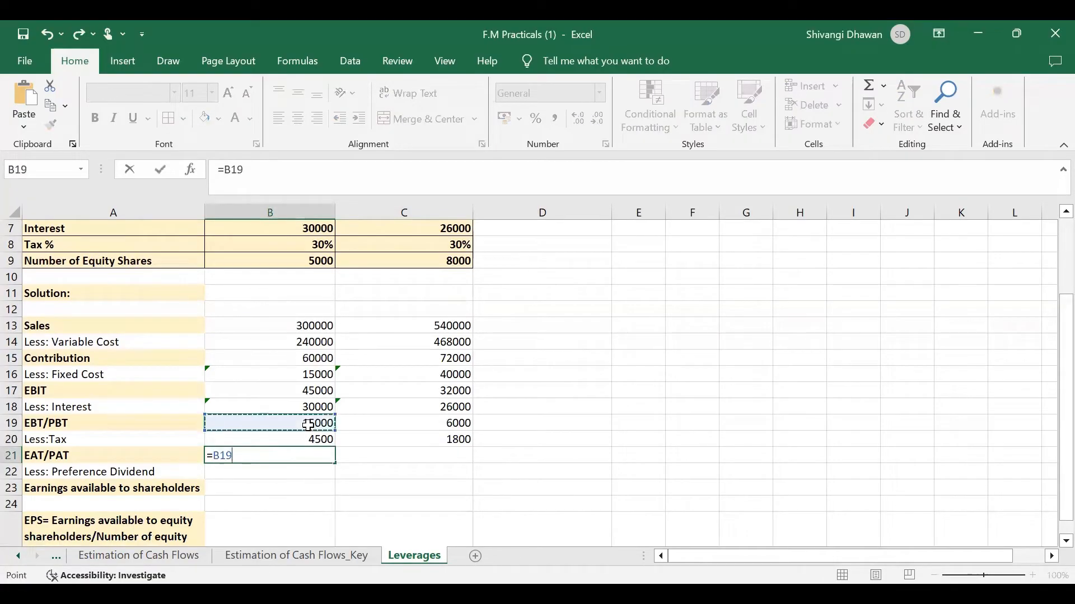
left_click(270, 440)
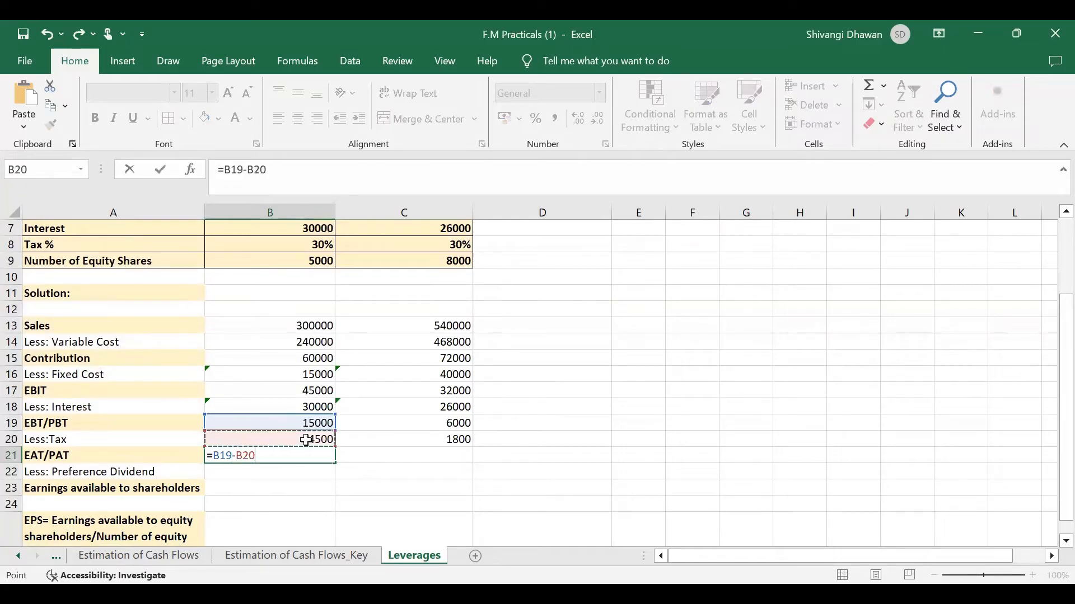
key("Return")
type("=C19-")
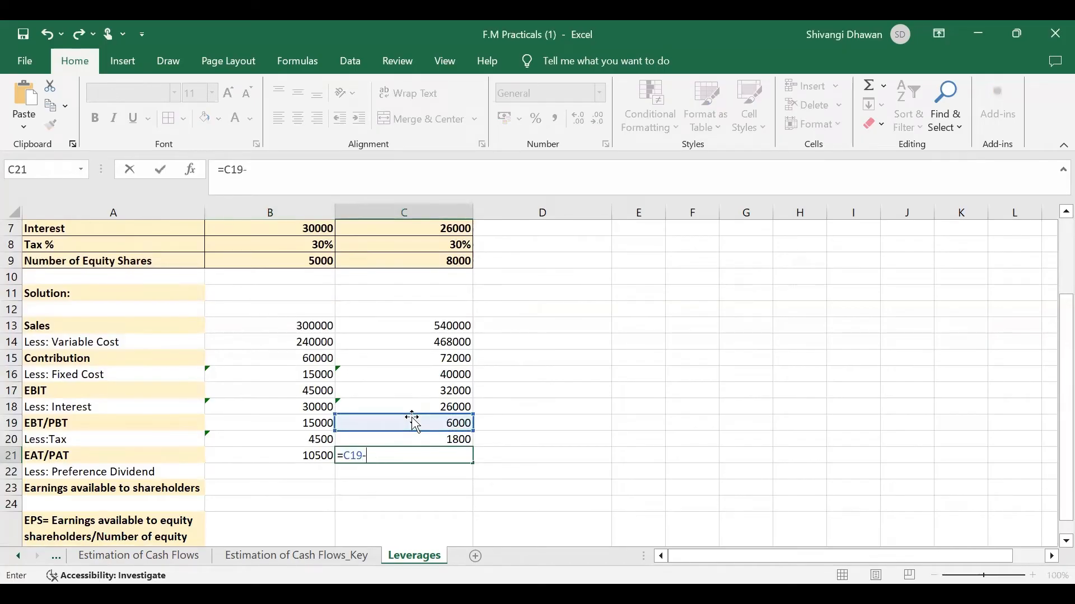
key("Return")
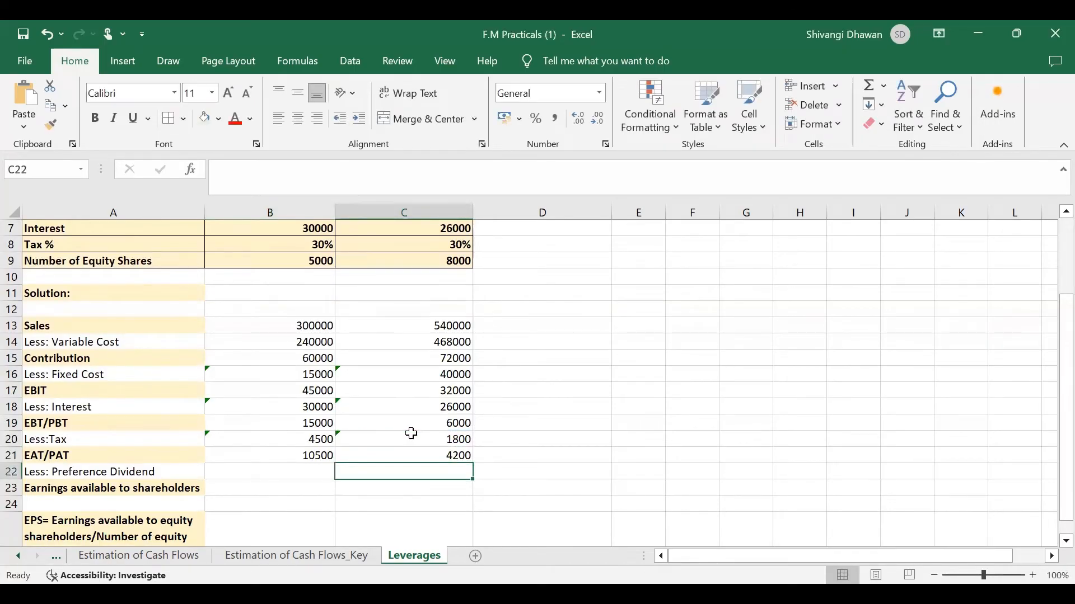
scroll("down", 3)
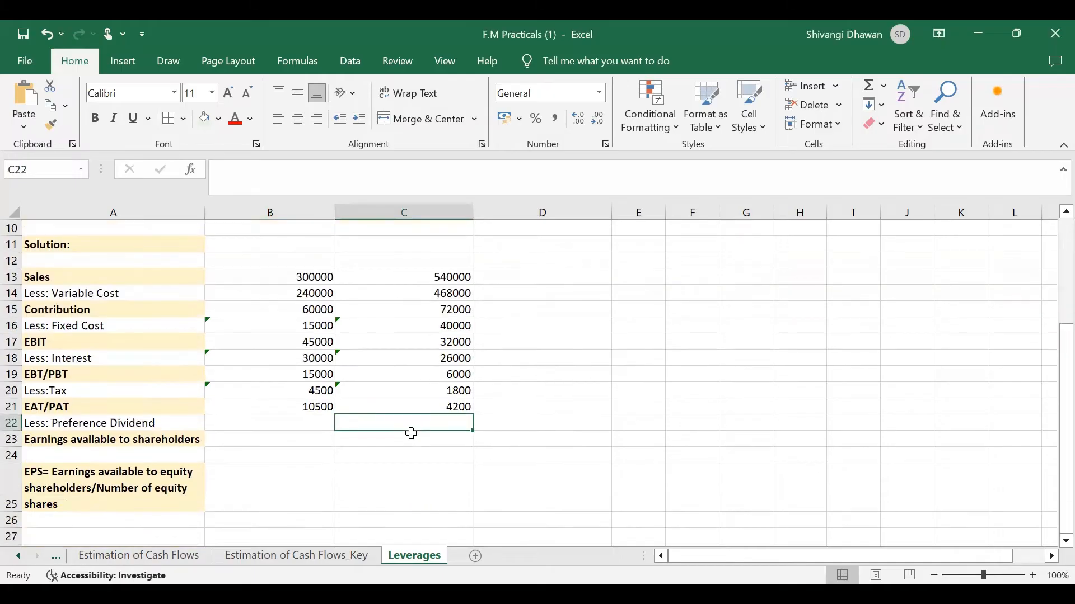
Enter 0 preference dividend and earnings =B21-B22, =C21-C22 for both firms.
left_click(269, 423)
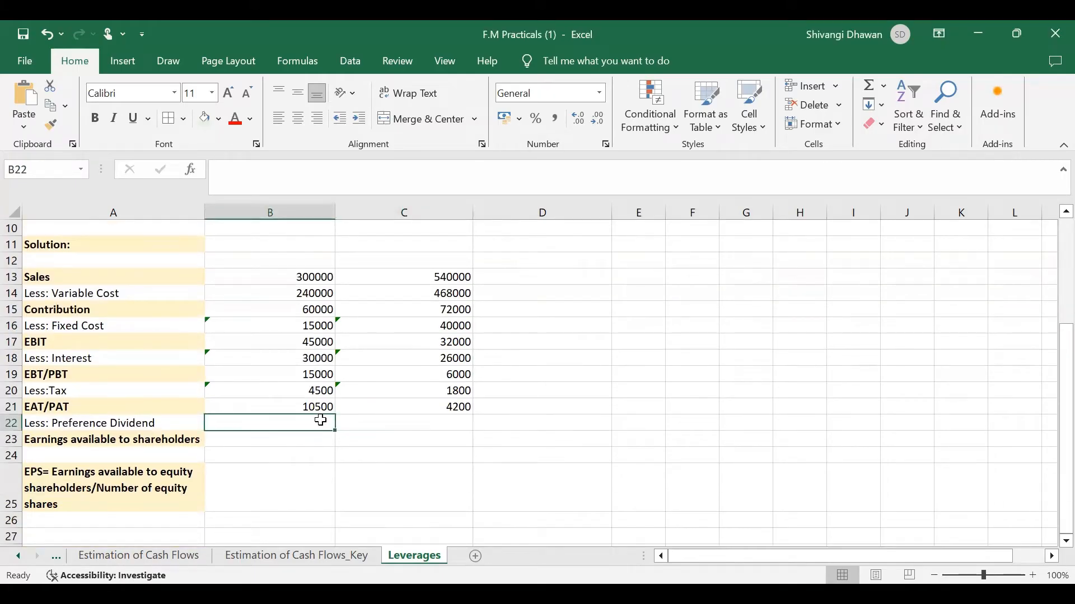
type("0")
left_click(403, 440)
type("=C21")
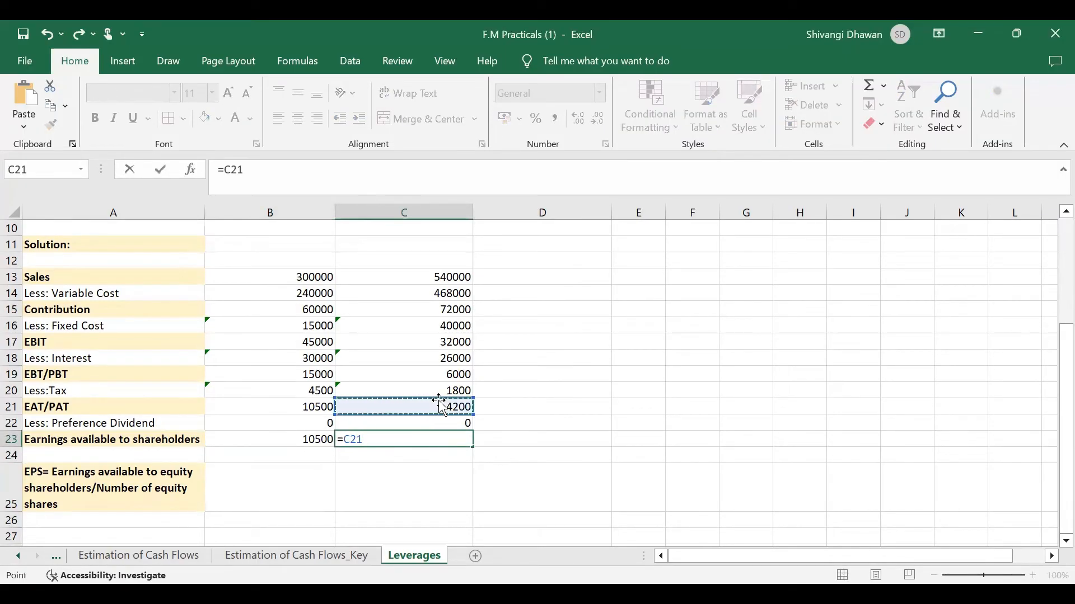
type("-")
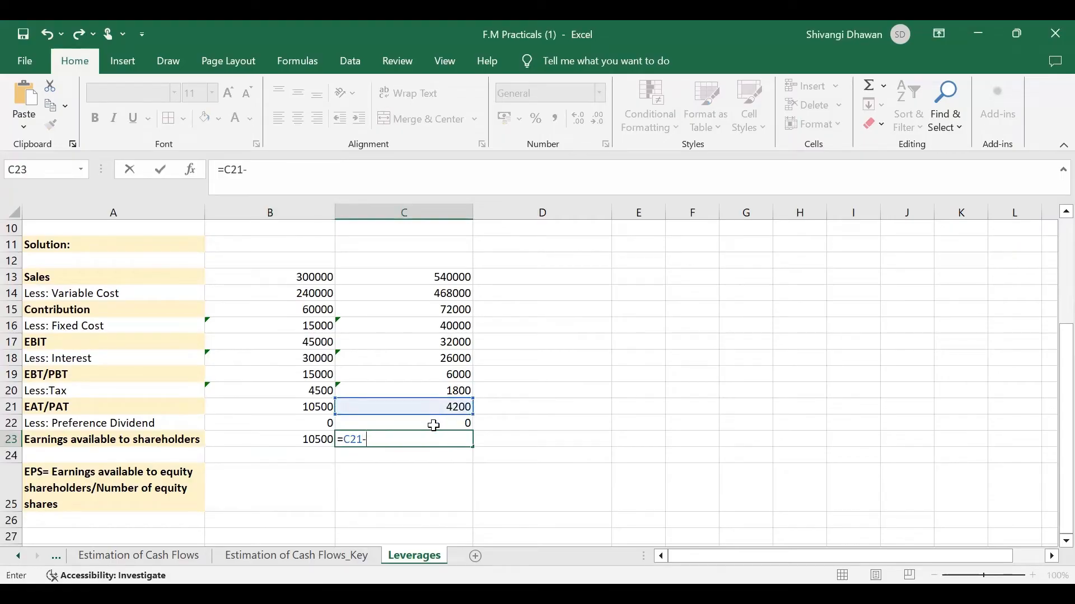
key("Return")
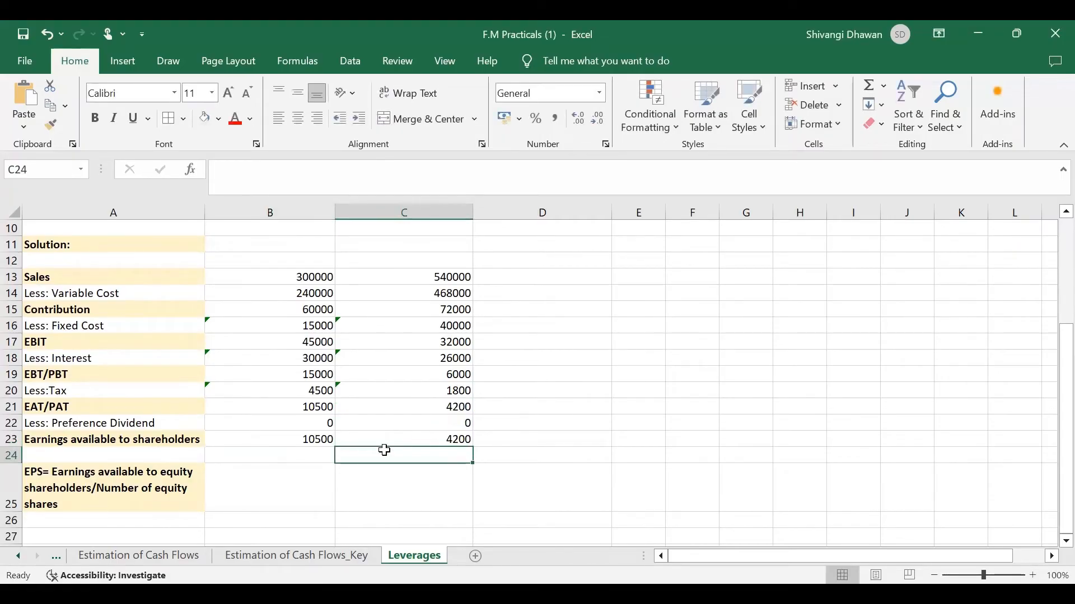
mouse_move(320, 488)
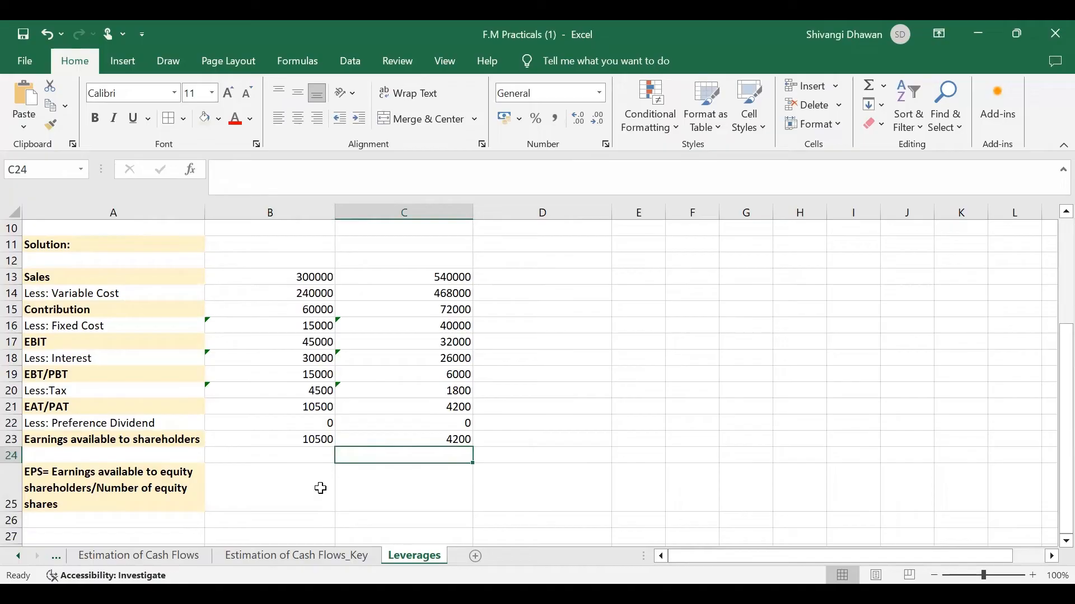
Compute EPS as earnings over equity shares: 2.1 for Firm S, 0.525 for Firm P.
left_click(270, 487)
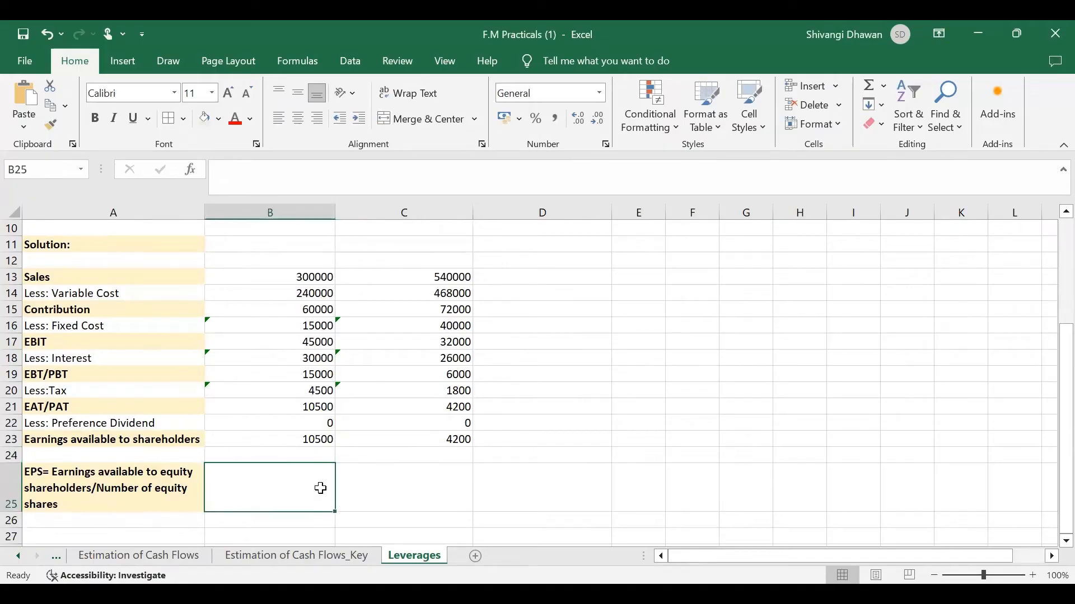
type("=B23/")
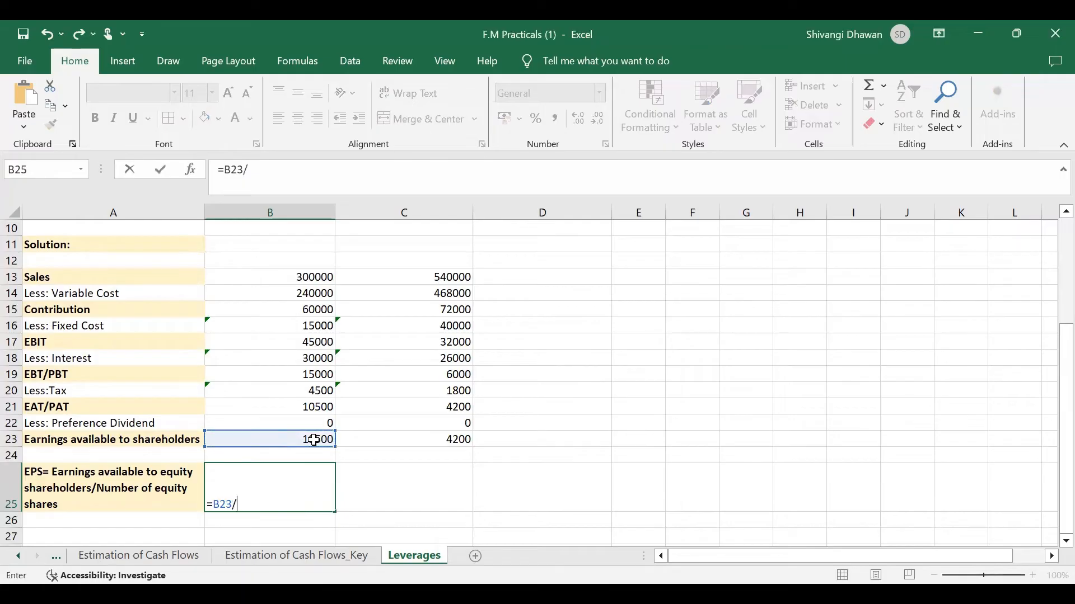
scroll("up", 3)
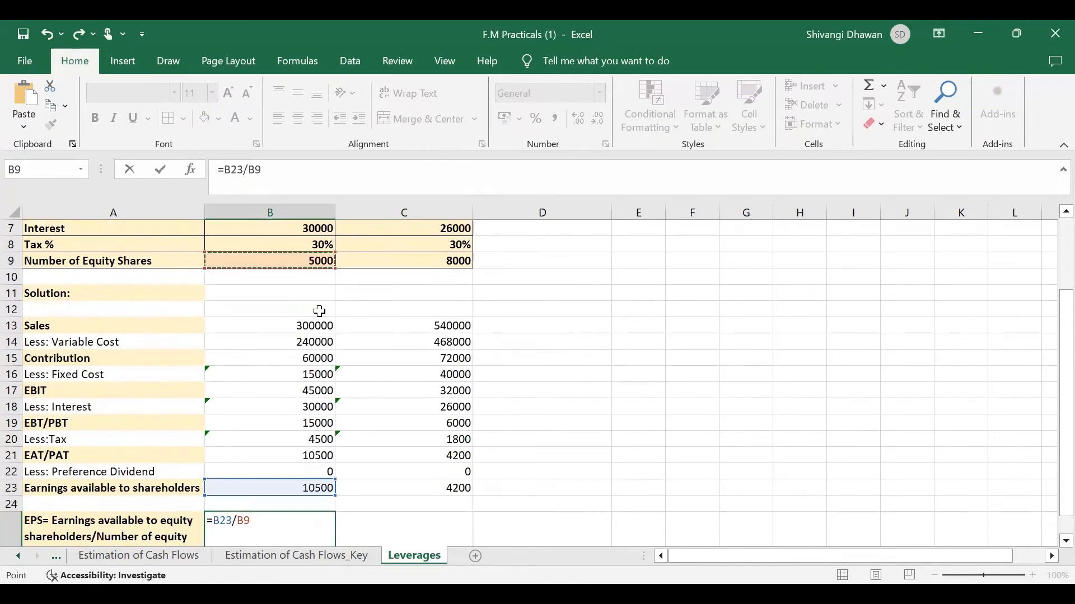
key("Return")
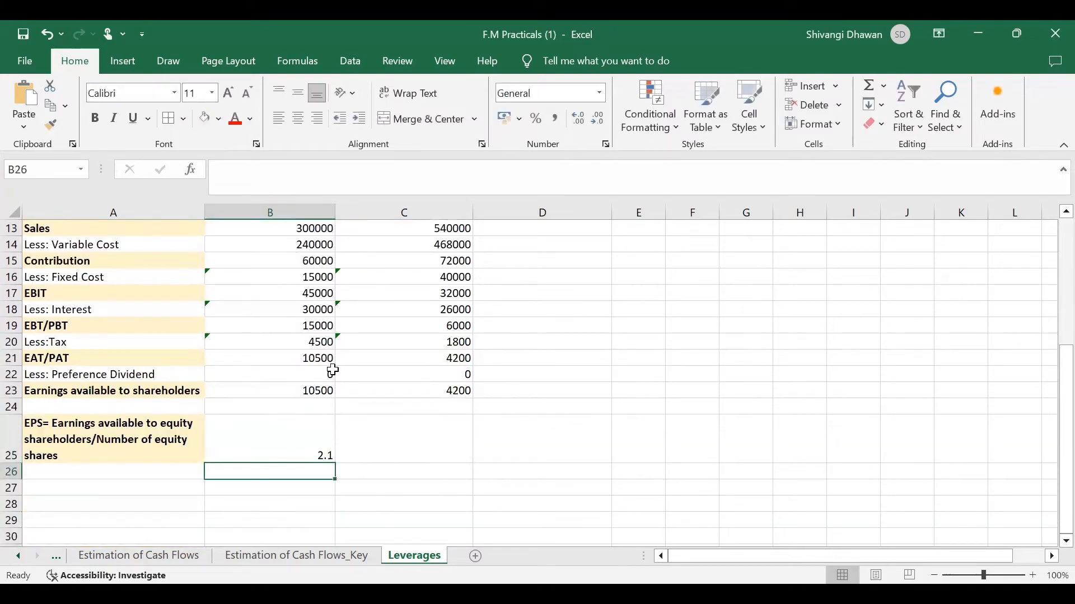
left_click(269, 455)
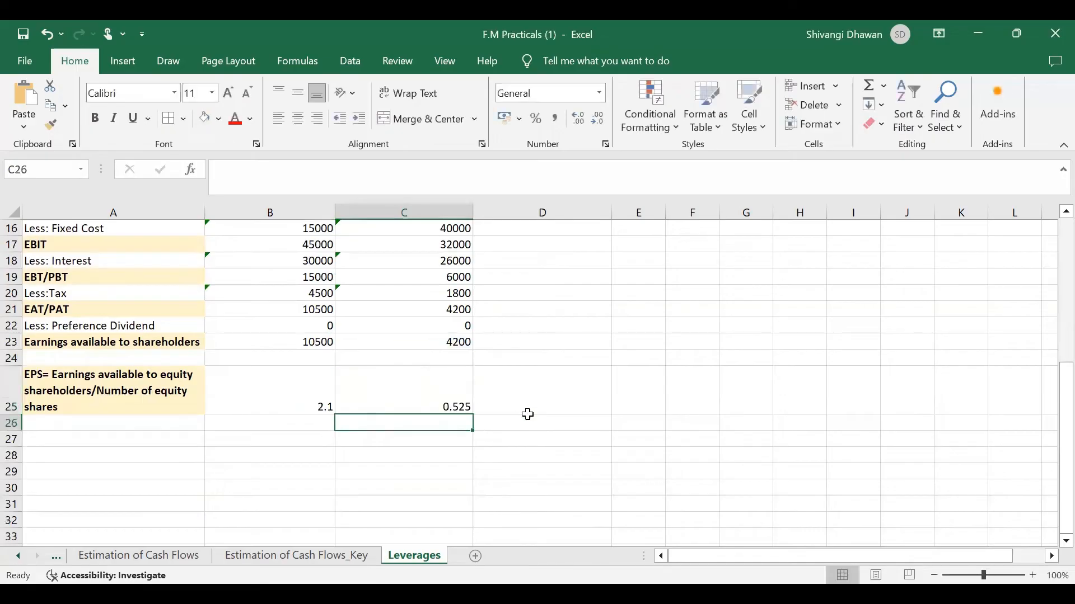
left_click(269, 406)
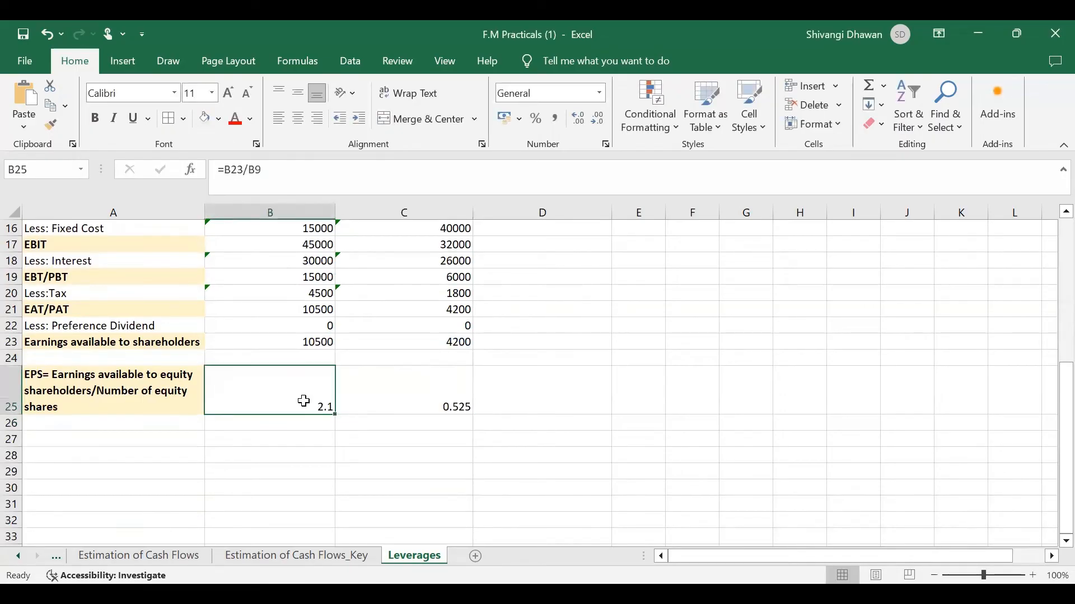
scroll("up", 3)
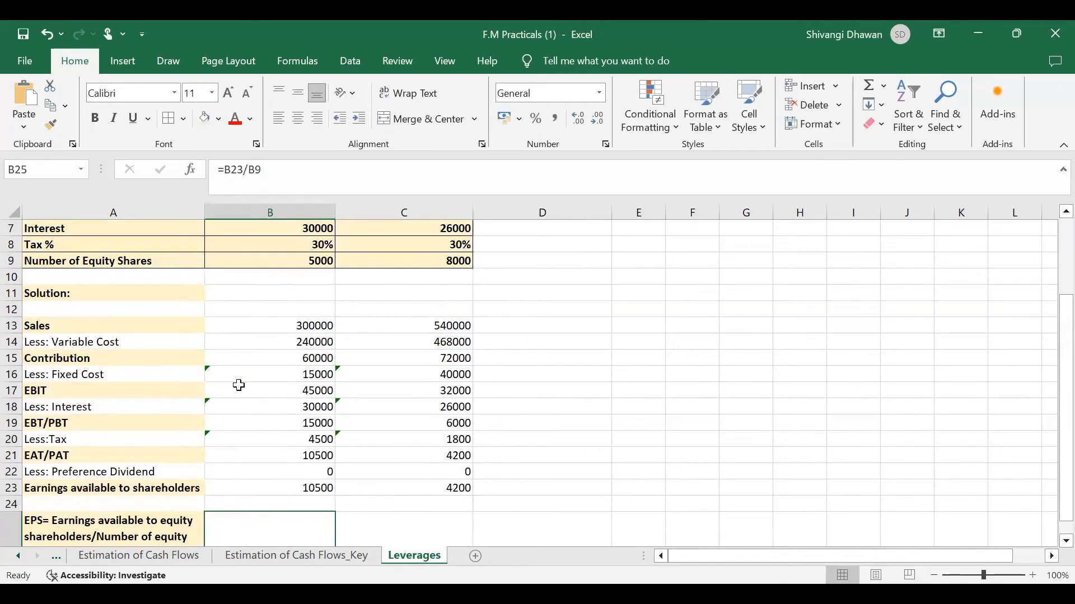
scroll("down", 3)
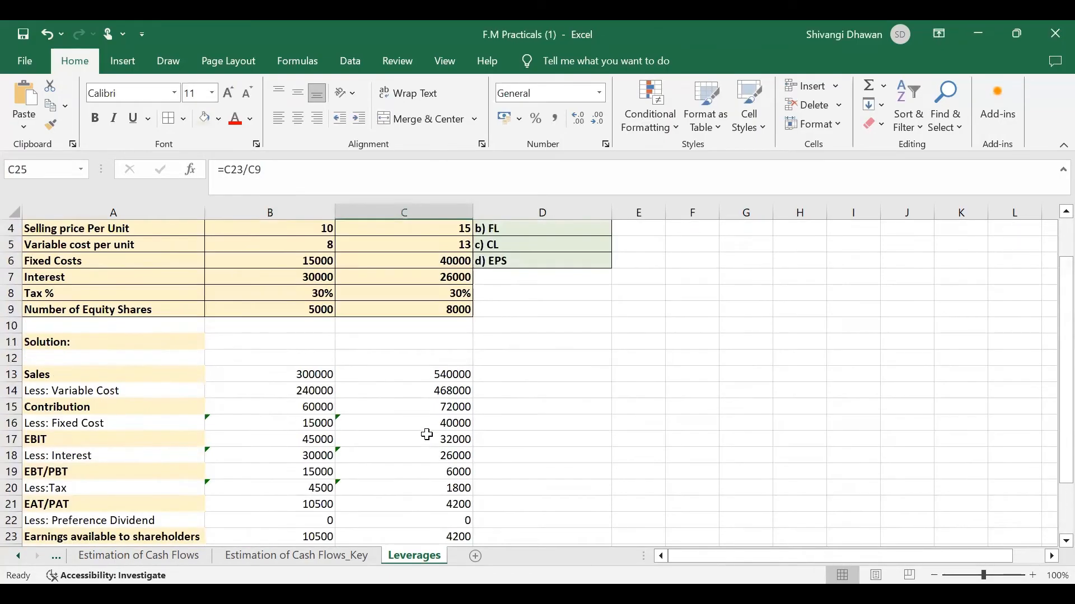
scroll("down", 3)
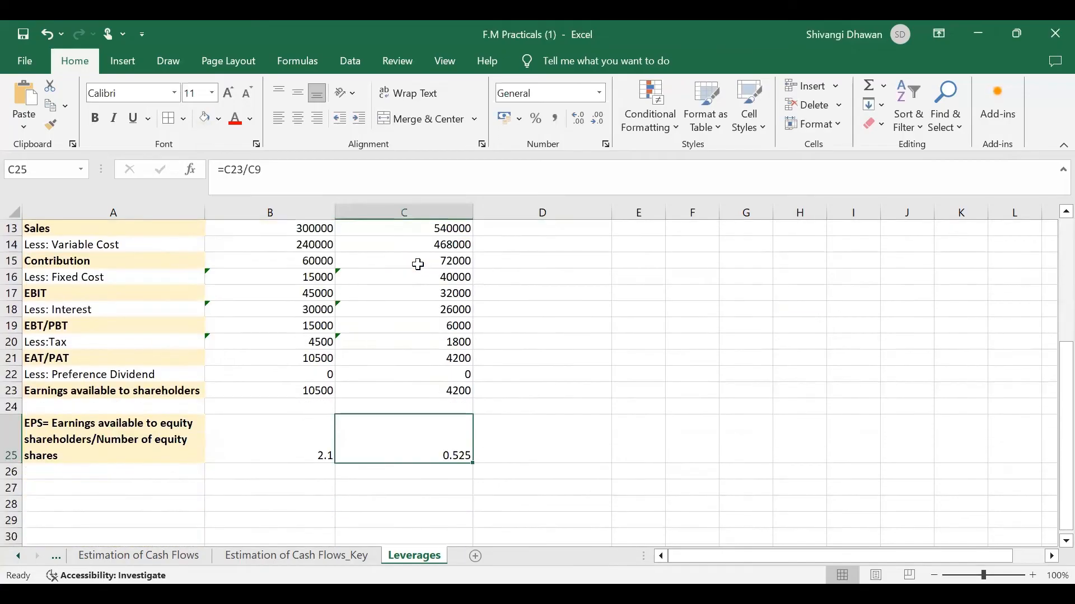
scroll("up", 3)
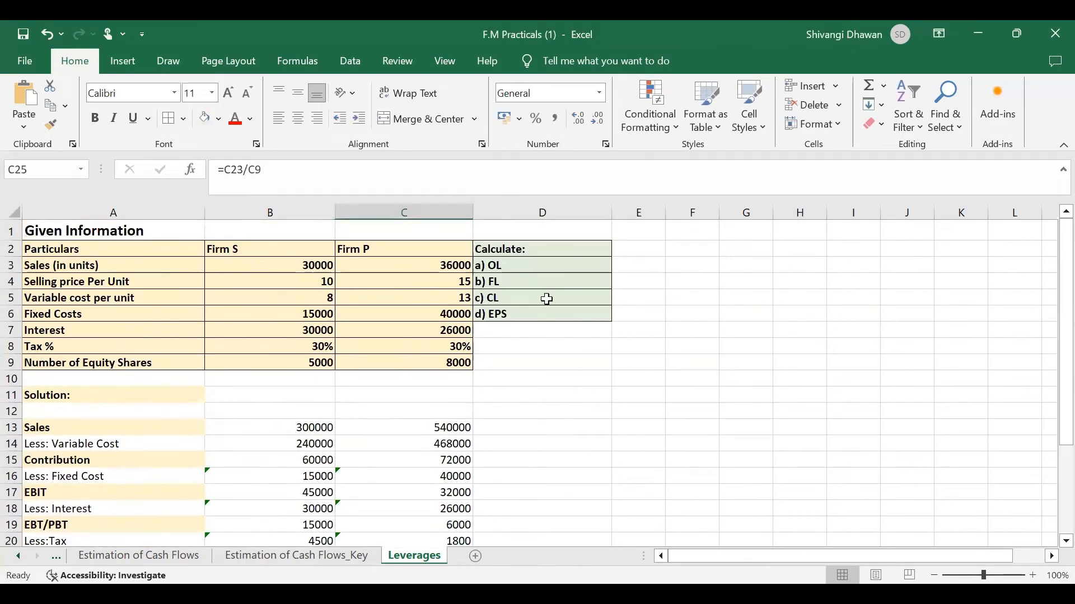
scroll("down", 3)
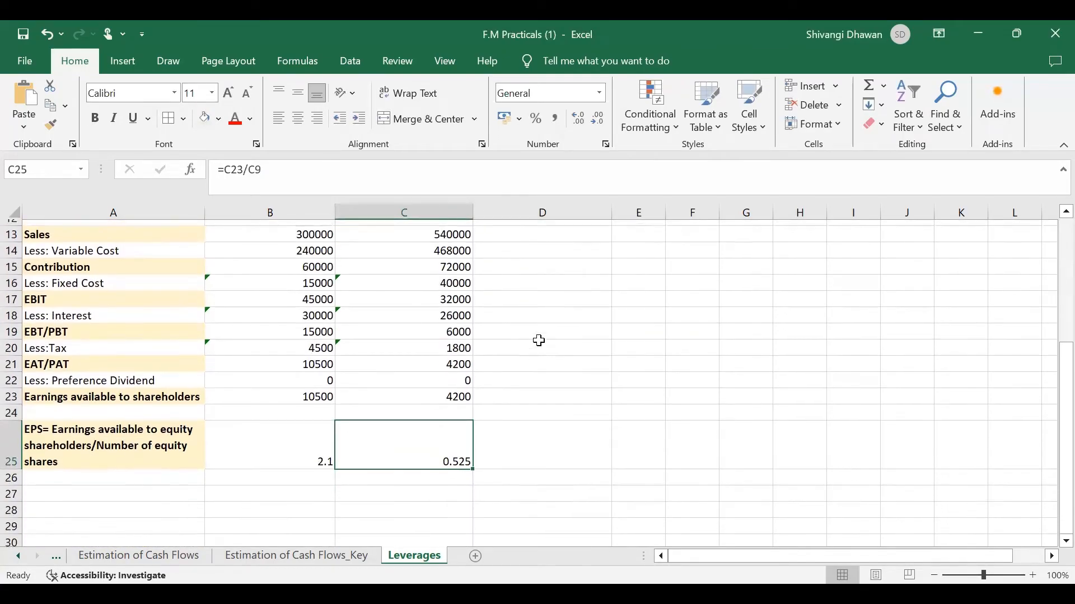
Write the note 'OL=Contribution/EBIT' in D13 beside the Sales row.
left_click(541, 326)
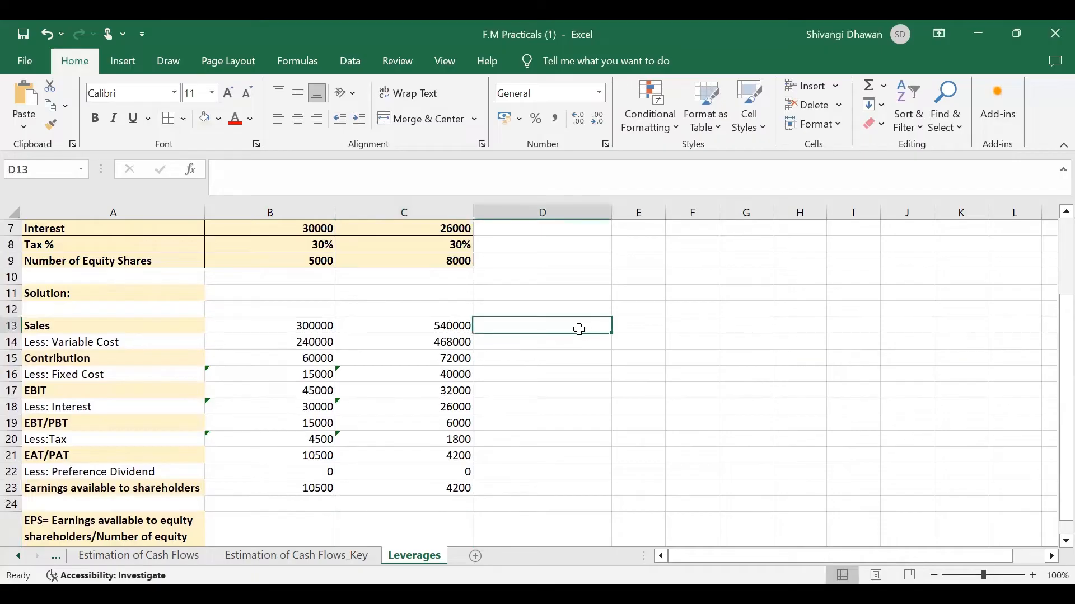
type("OL=")
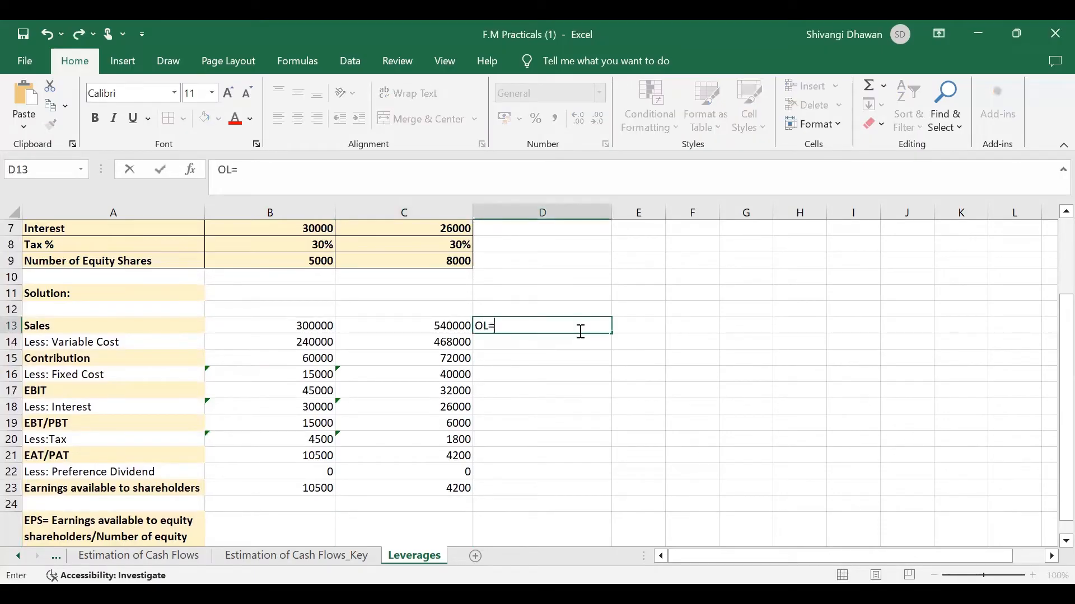
type("Con")
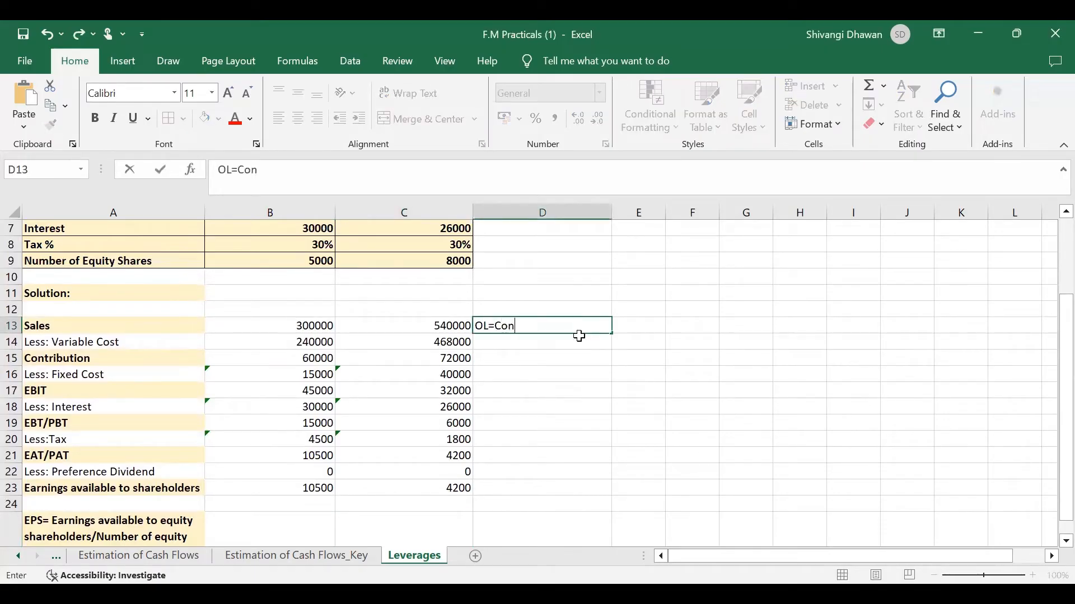
type("tri")
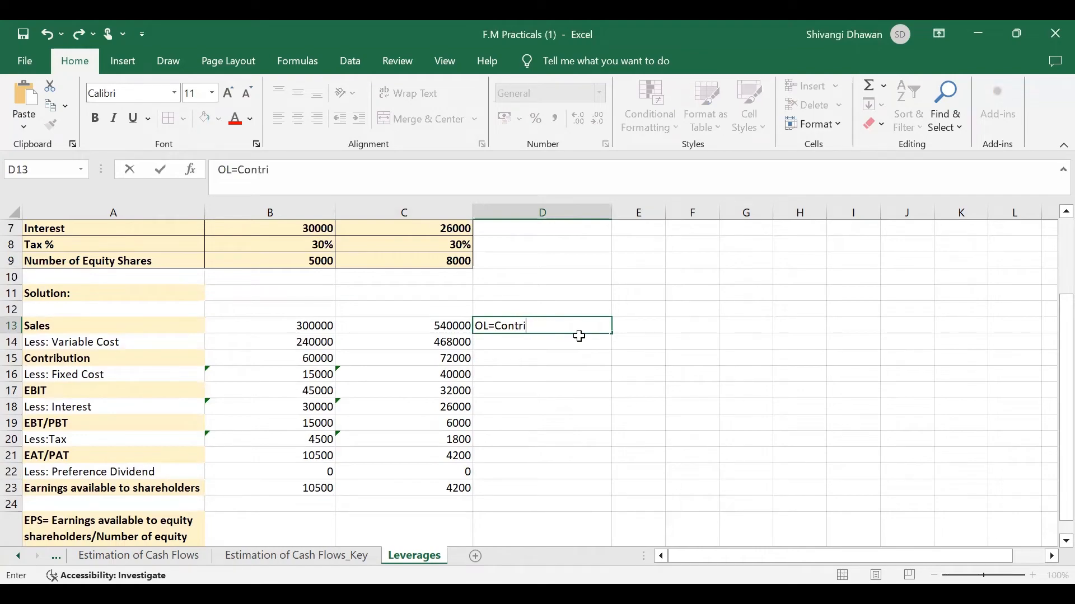
type("bution/")
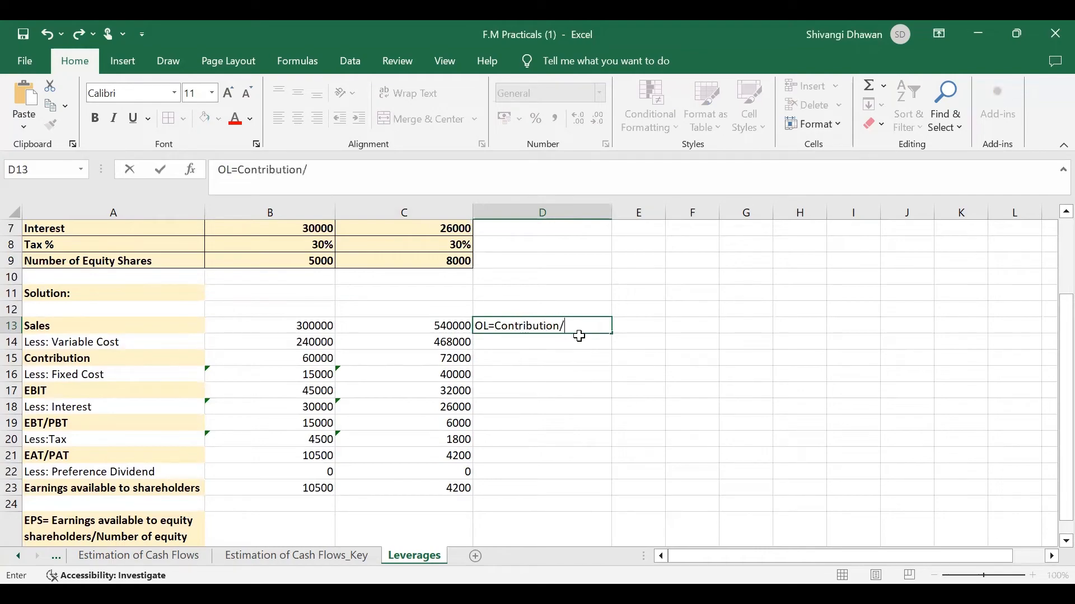
type("EBIT")
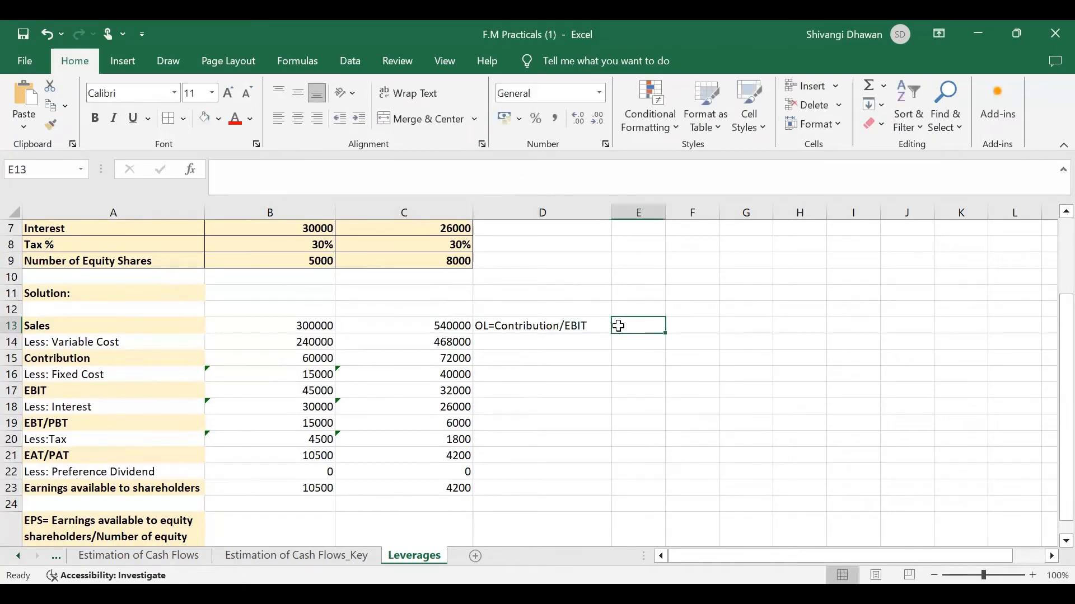
type("=")
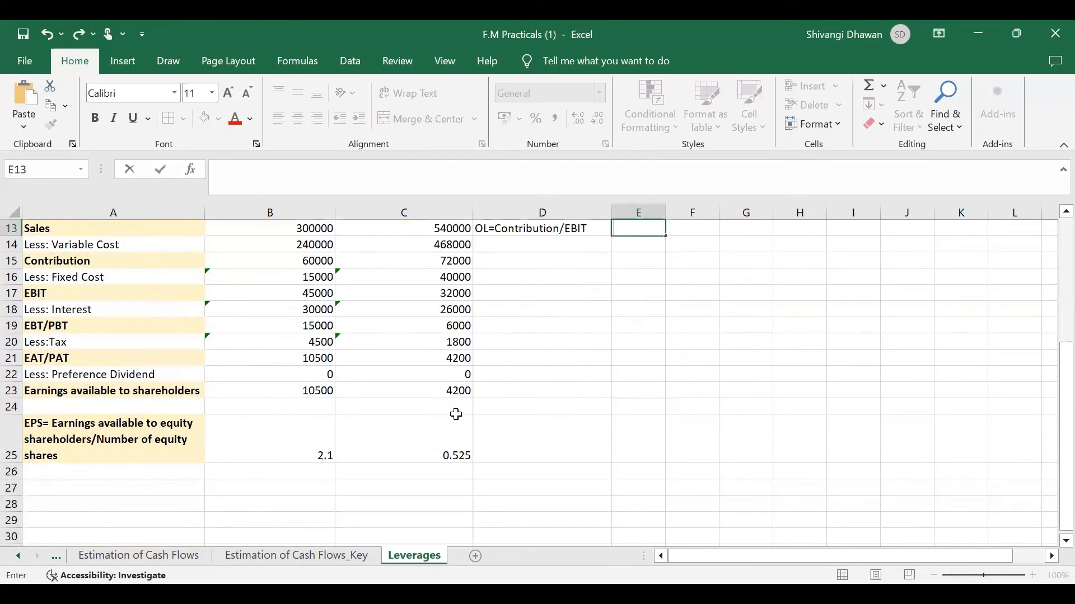
Label row 26 OL and compute Contribution/EBIT: 1.333333333 for Firm S, 2.25 for Firm P.
left_click(113, 471)
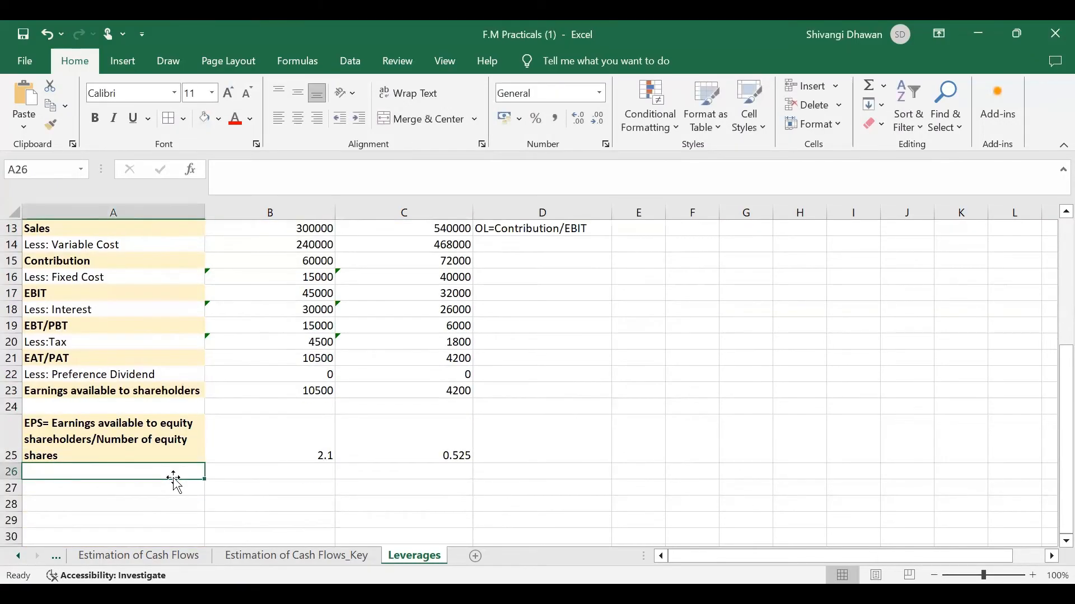
type("OL")
left_click(270, 471)
type("=")
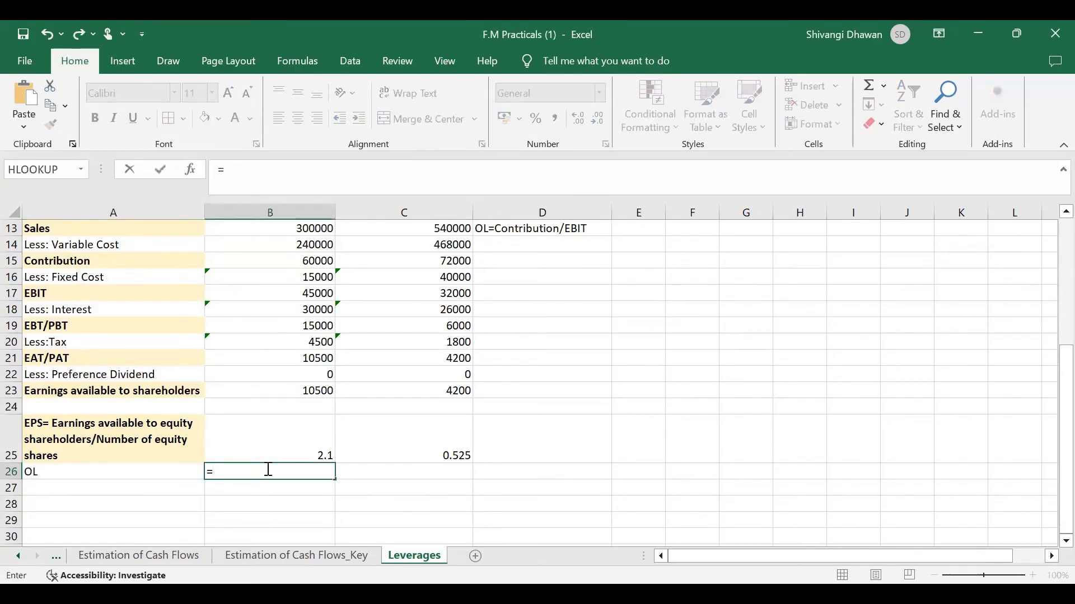
left_click(269, 260)
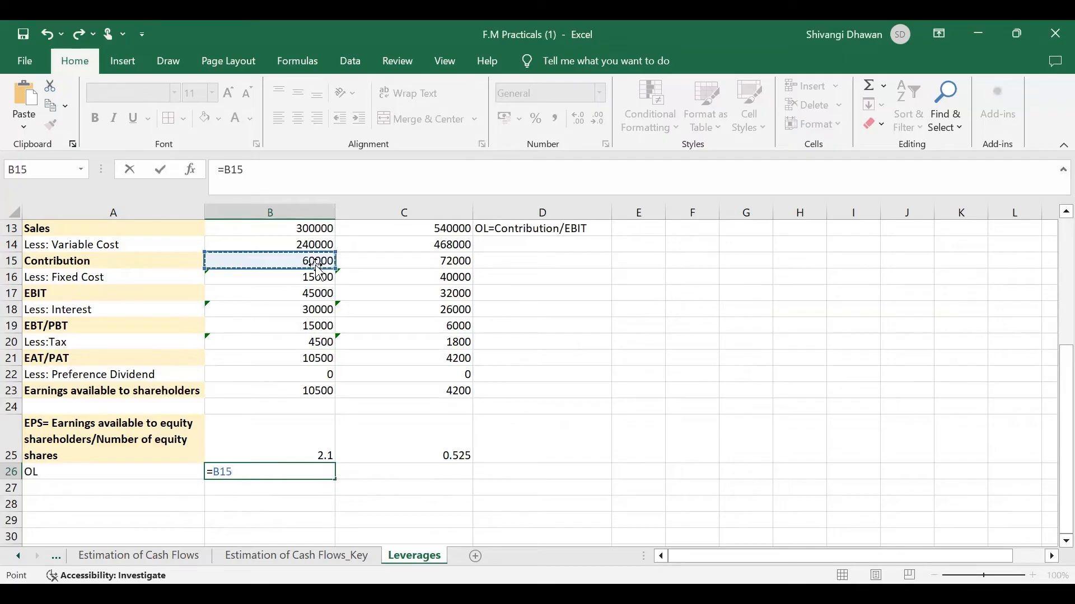
type("/")
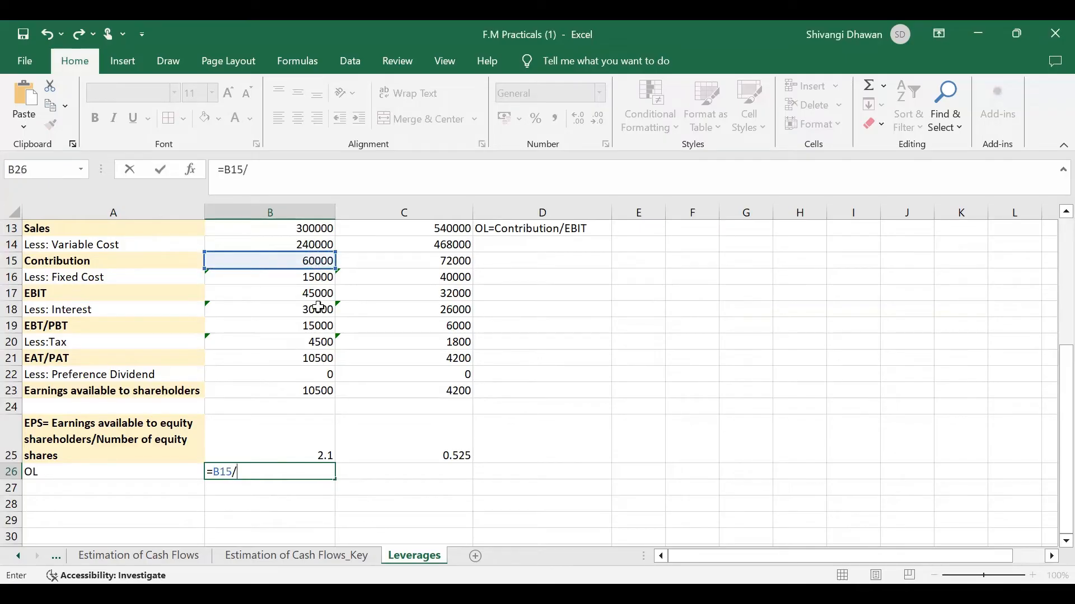
key("Return")
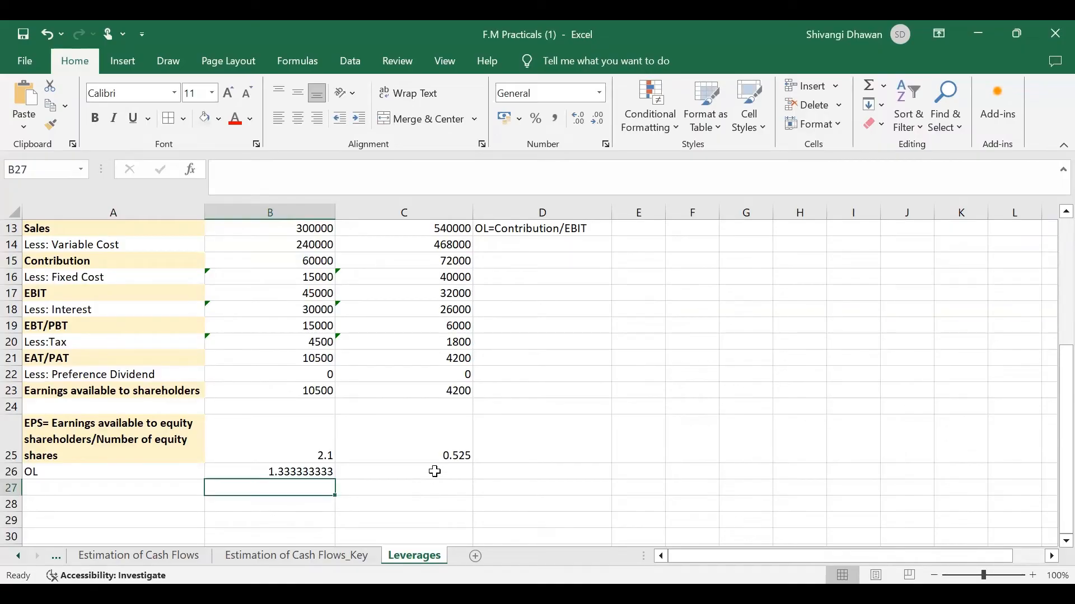
type("=")
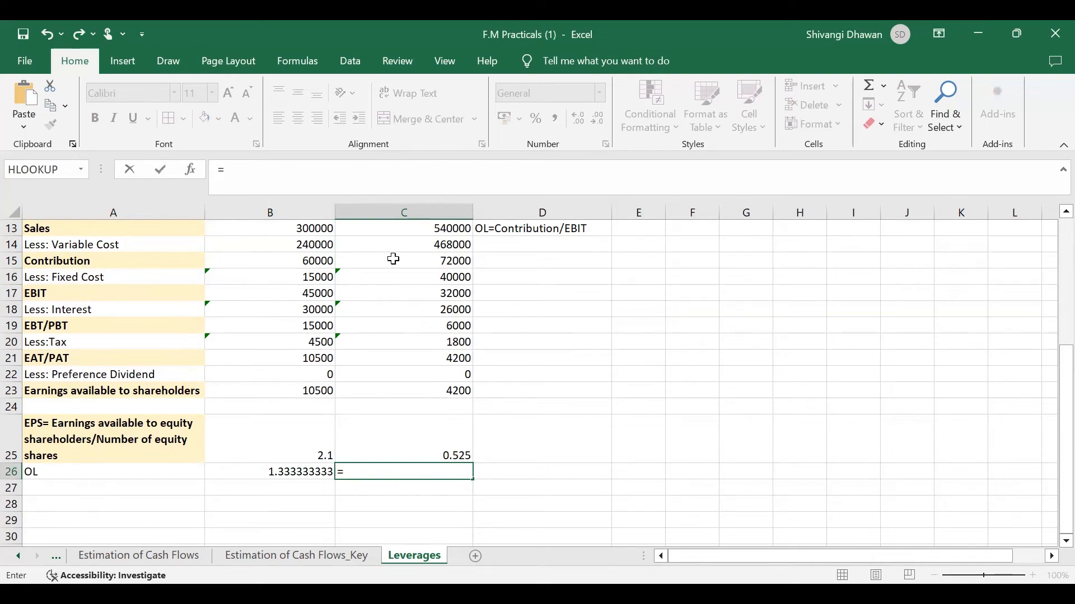
left_click(403, 261)
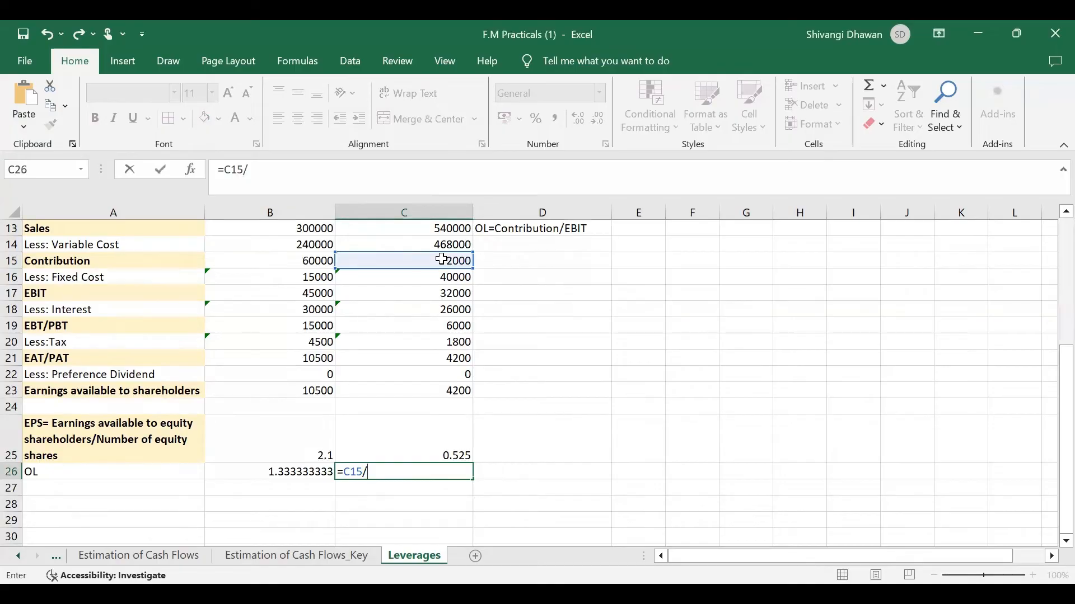
left_click(403, 293)
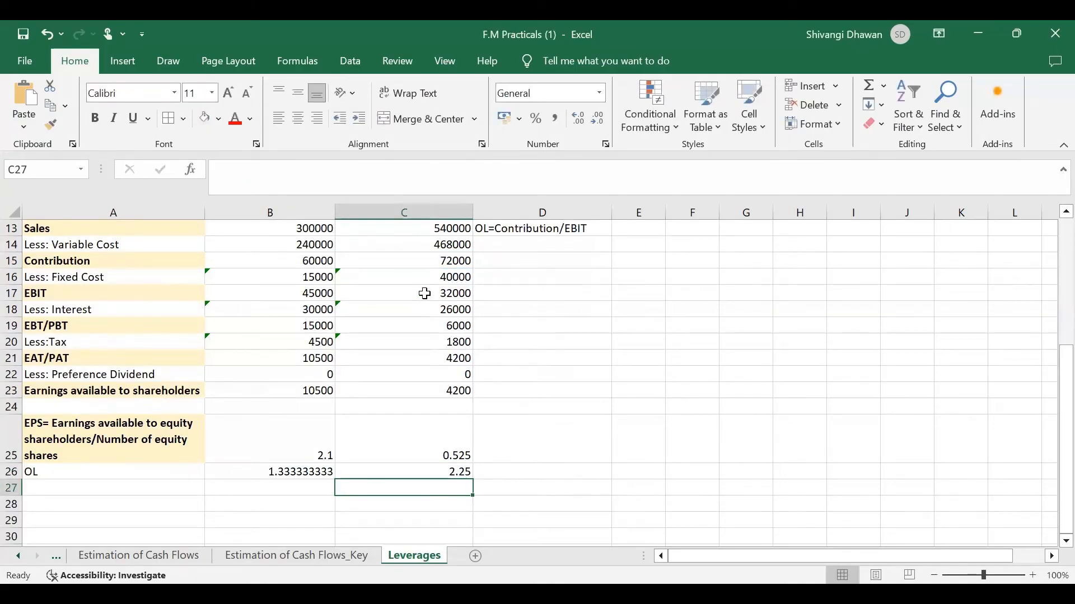
mouse_move(92, 486)
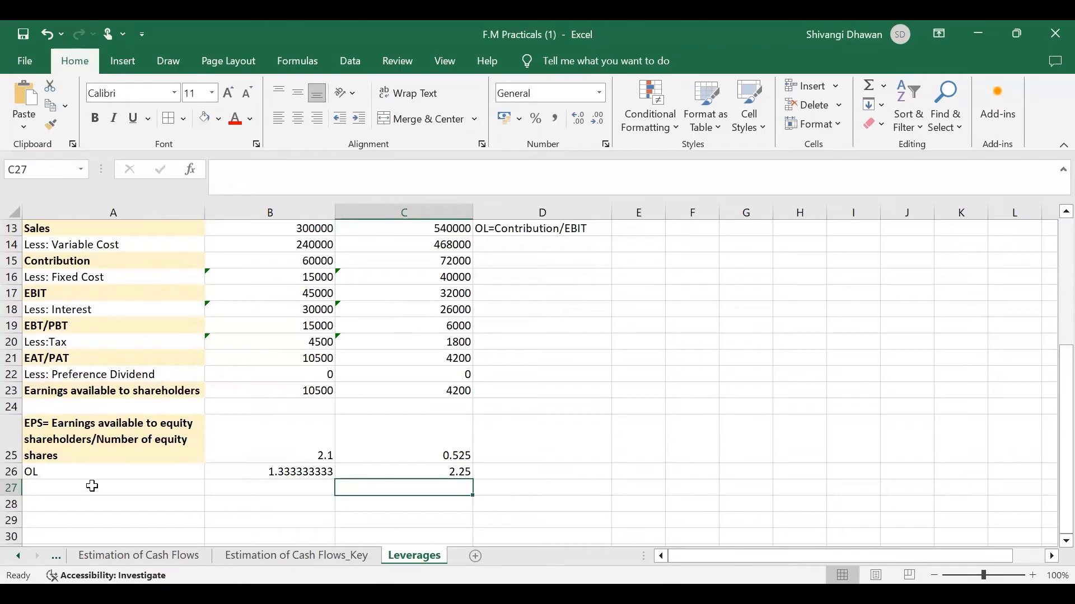
Label row 27 FL and add the note 'FL=EBIT/EBT' in D14 under the OL note.
type("FL")
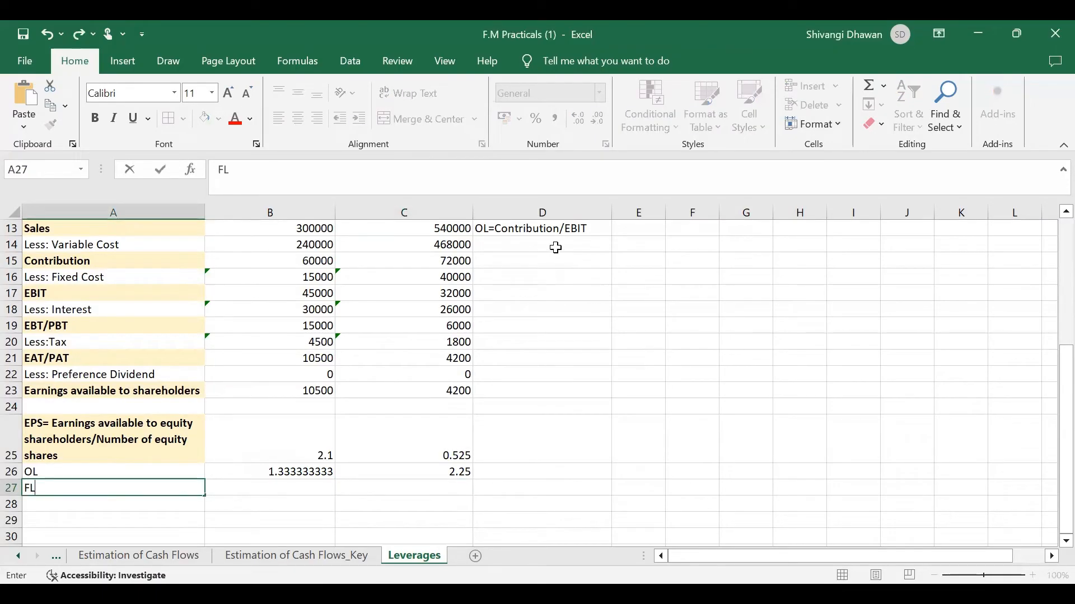
left_click(541, 245)
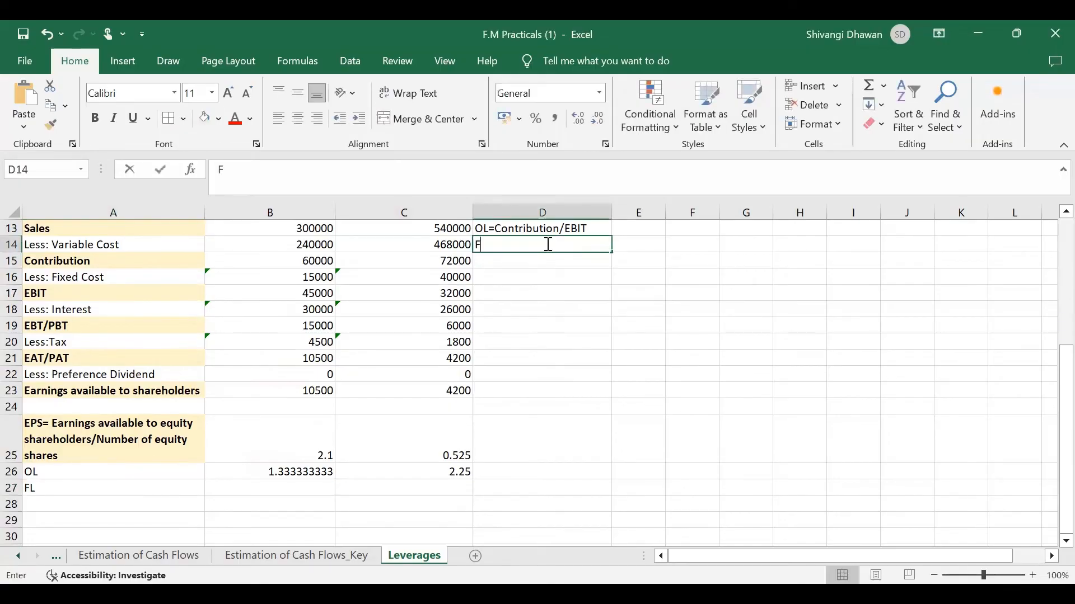
type("L=")
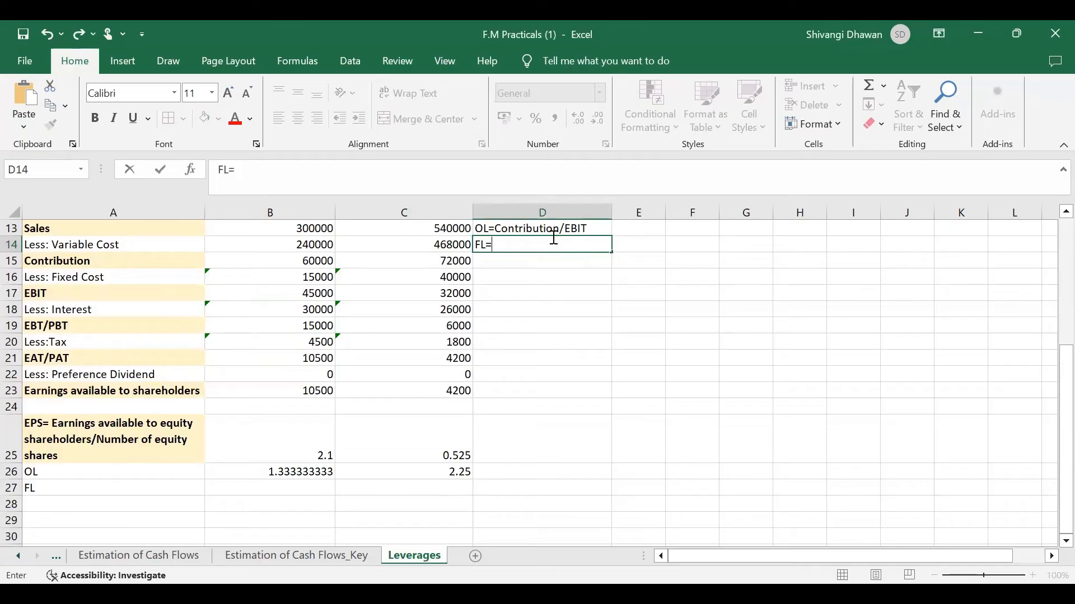
type("EBIT/")
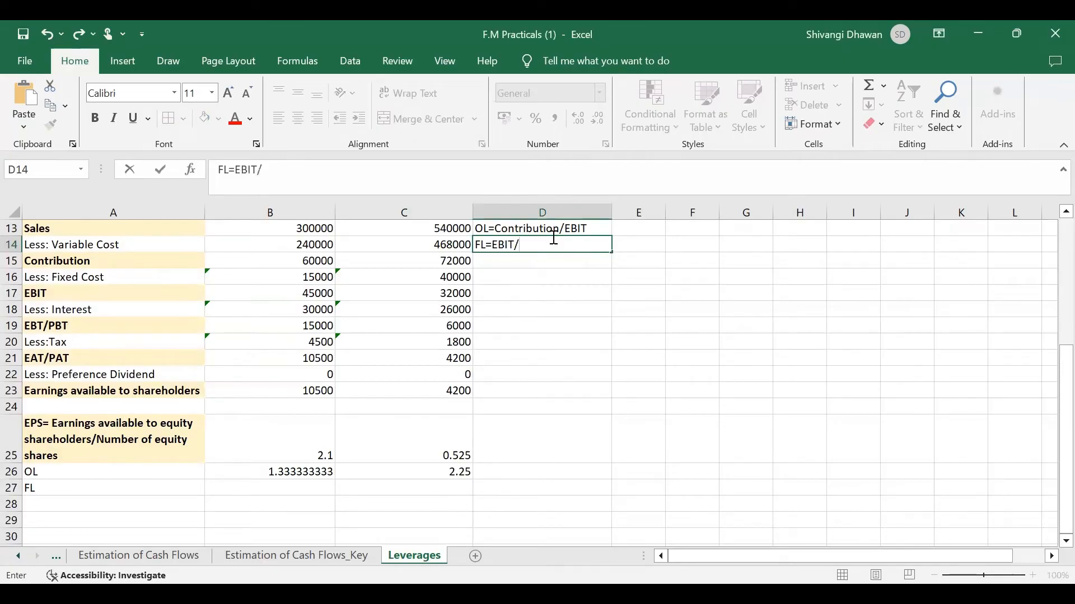
type("EBT")
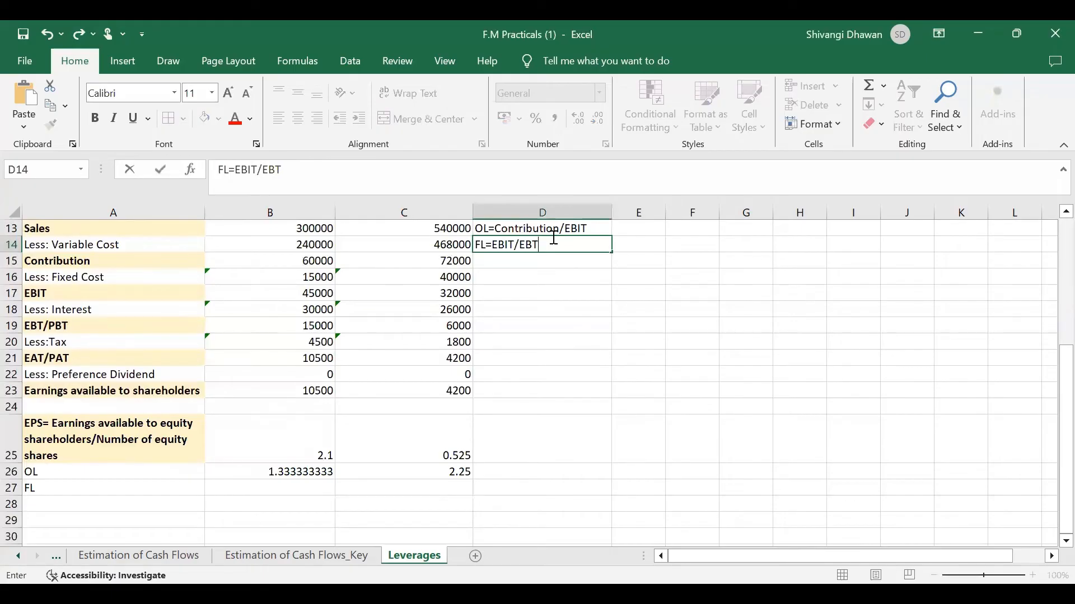
mouse_move(546, 259)
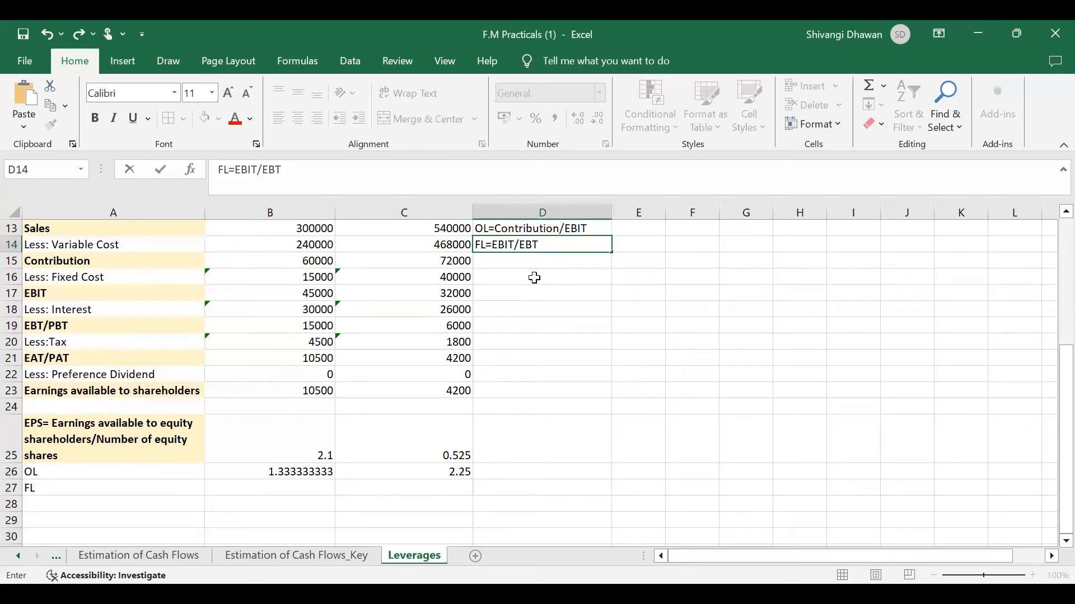
mouse_move(251, 494)
type("=")
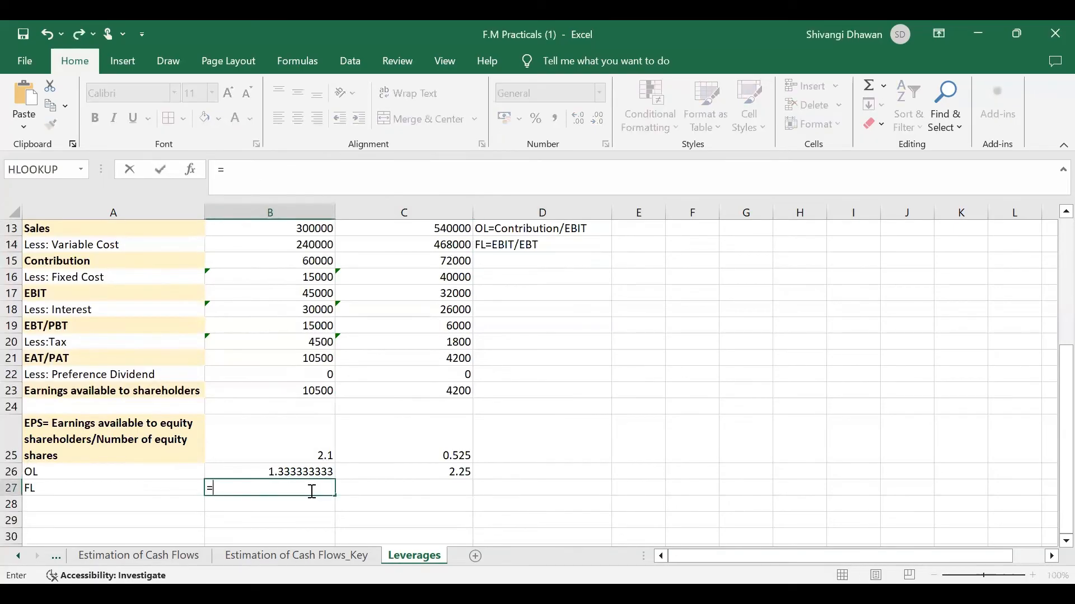
mouse_move(272, 309)
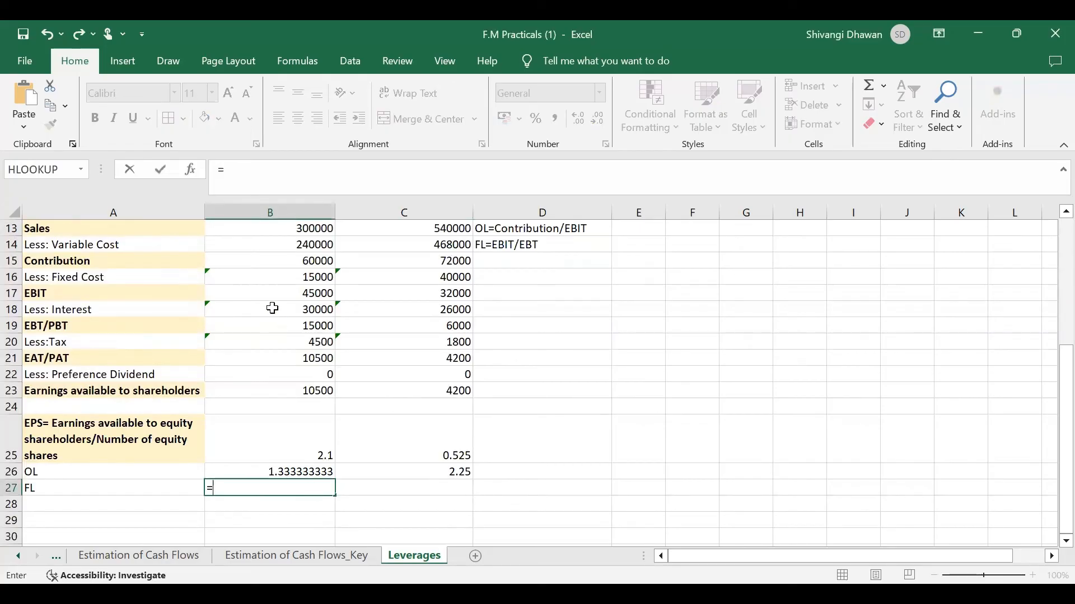
mouse_move(303, 289)
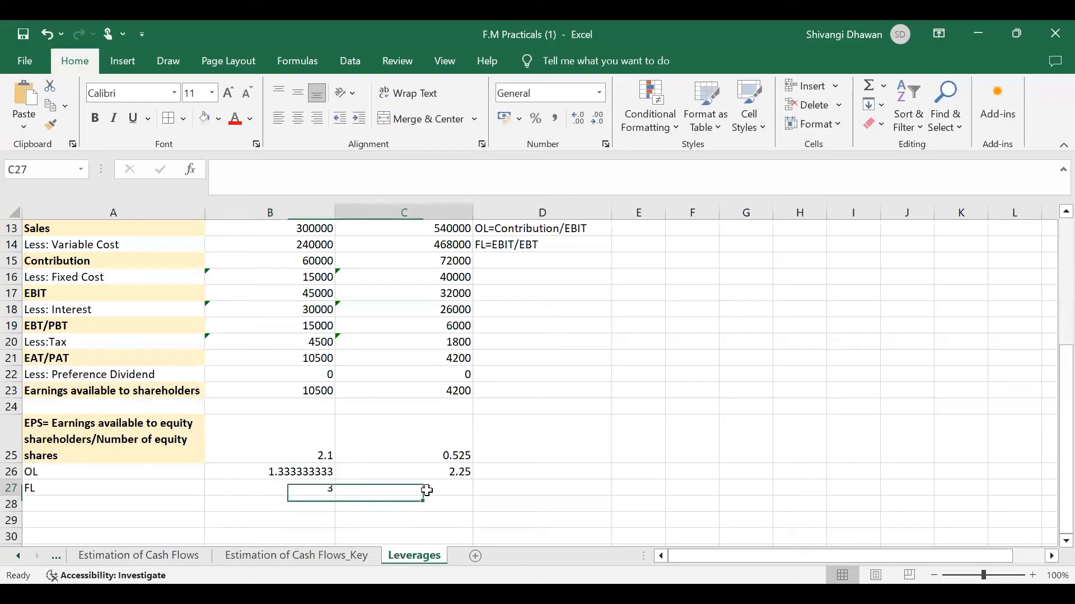
Enter =C17/C19 in C27 so Firm P's financial leverage shows 5.333333333.
type("=")
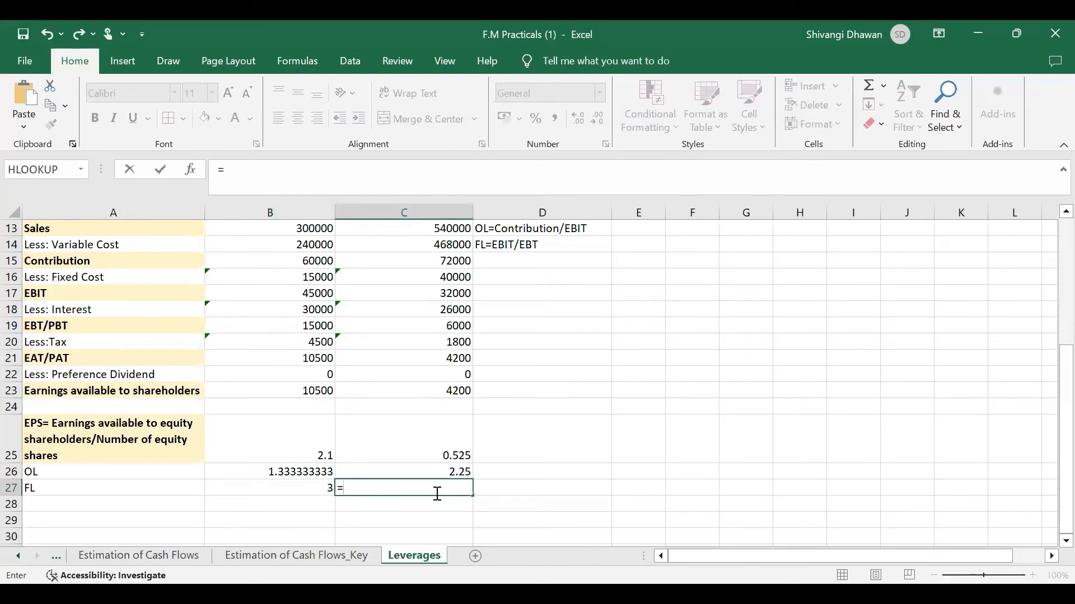
mouse_move(260, 303)
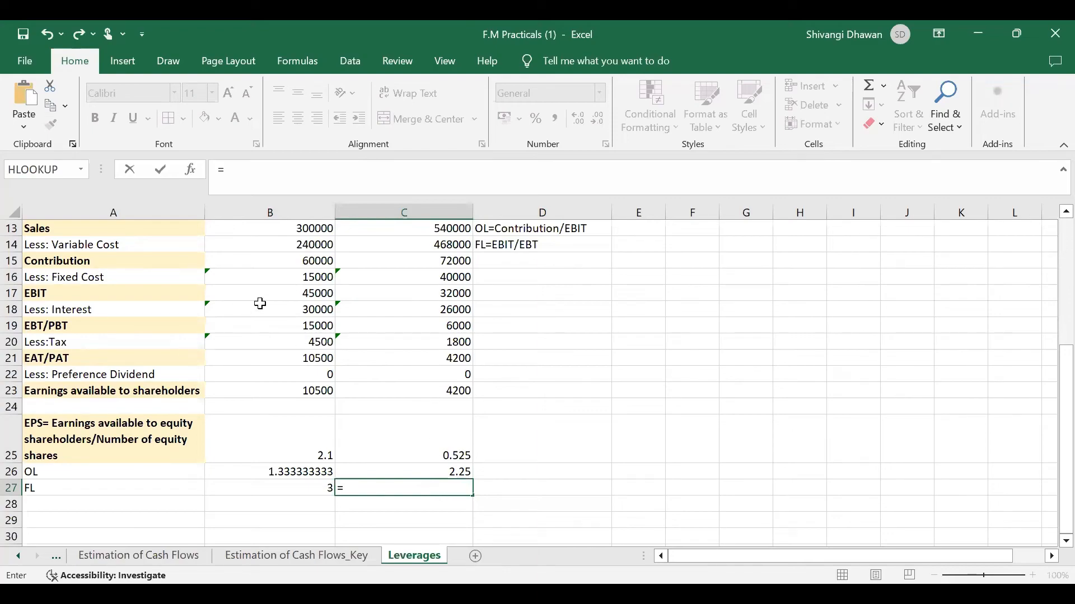
left_click(403, 293)
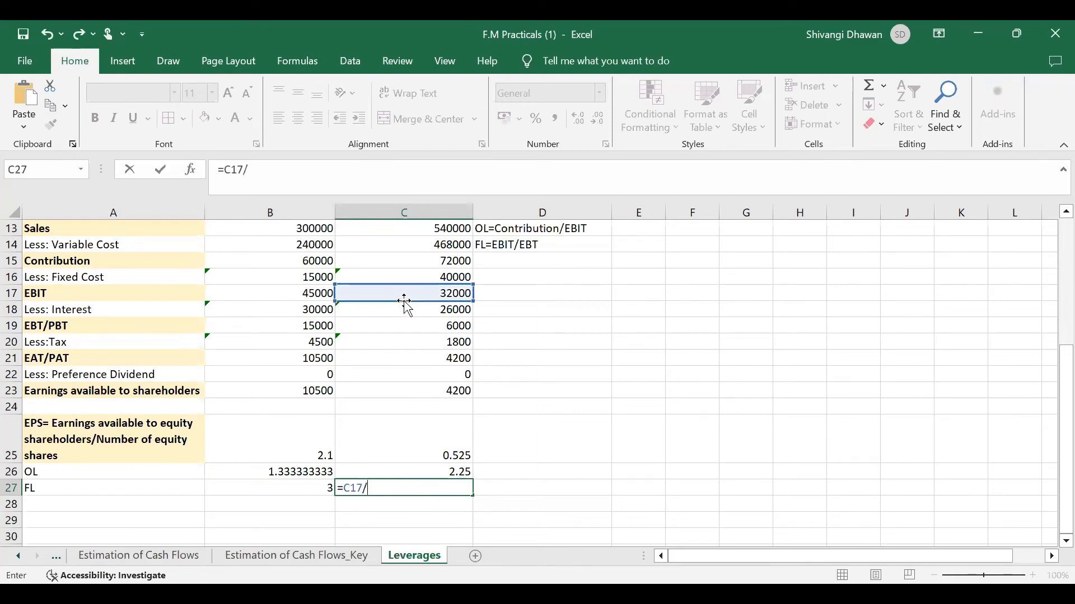
mouse_move(398, 296)
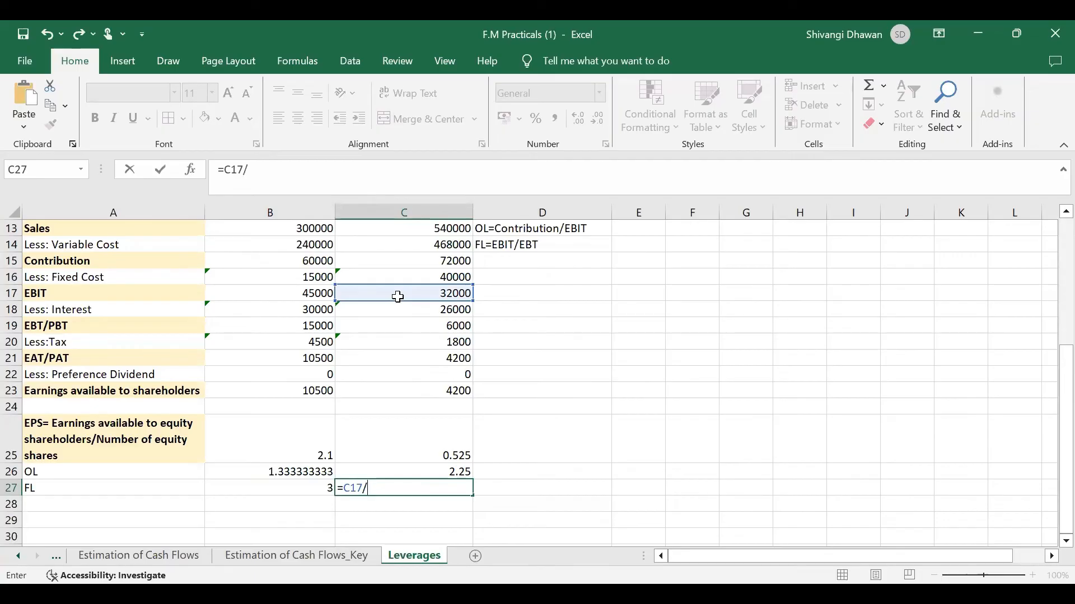
mouse_move(385, 343)
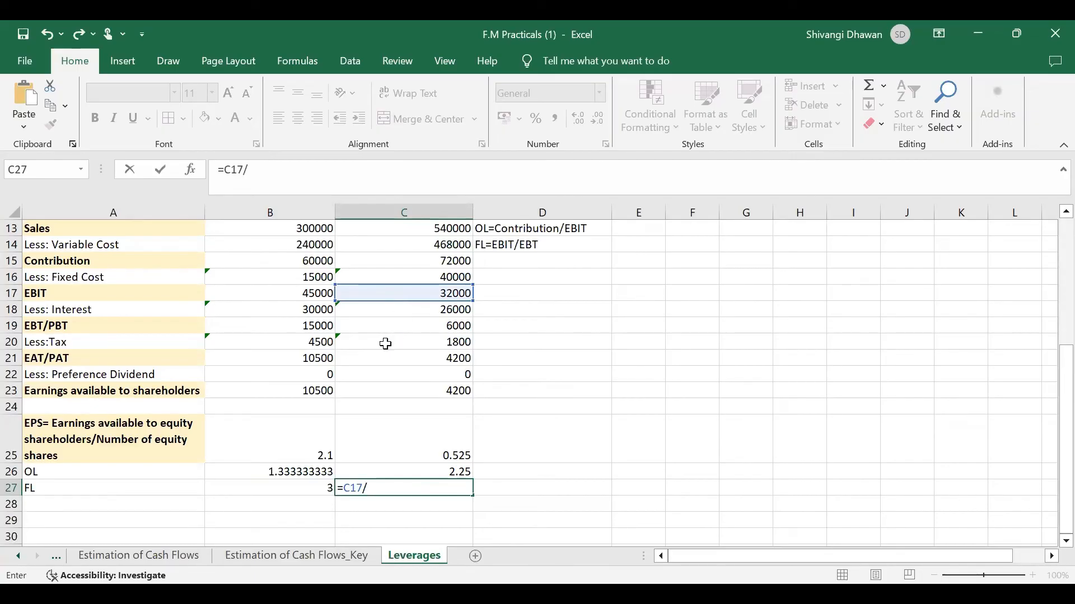
left_click(404, 326)
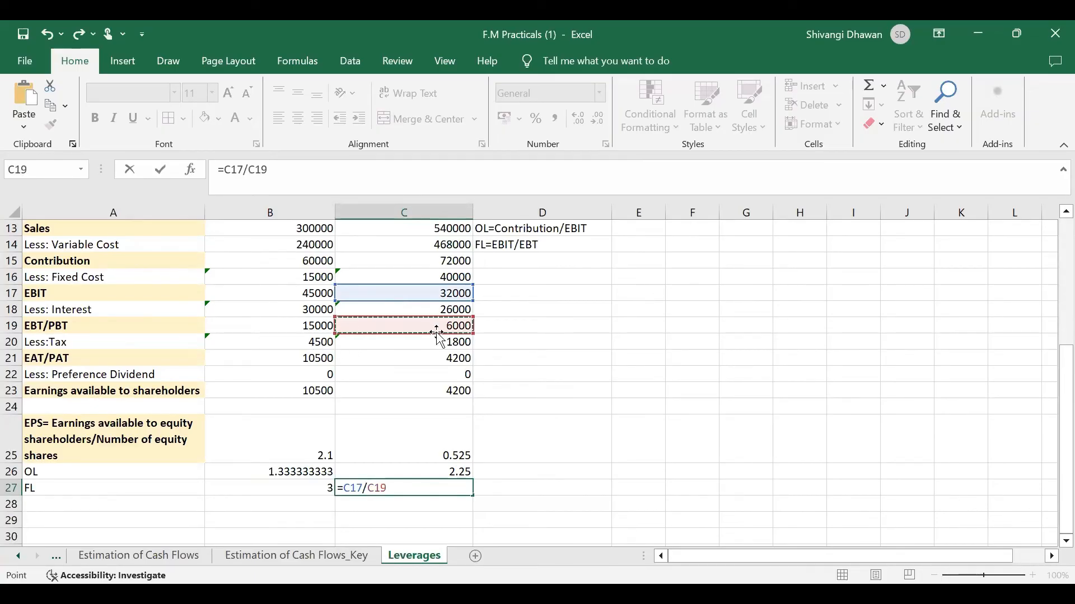
key("Return")
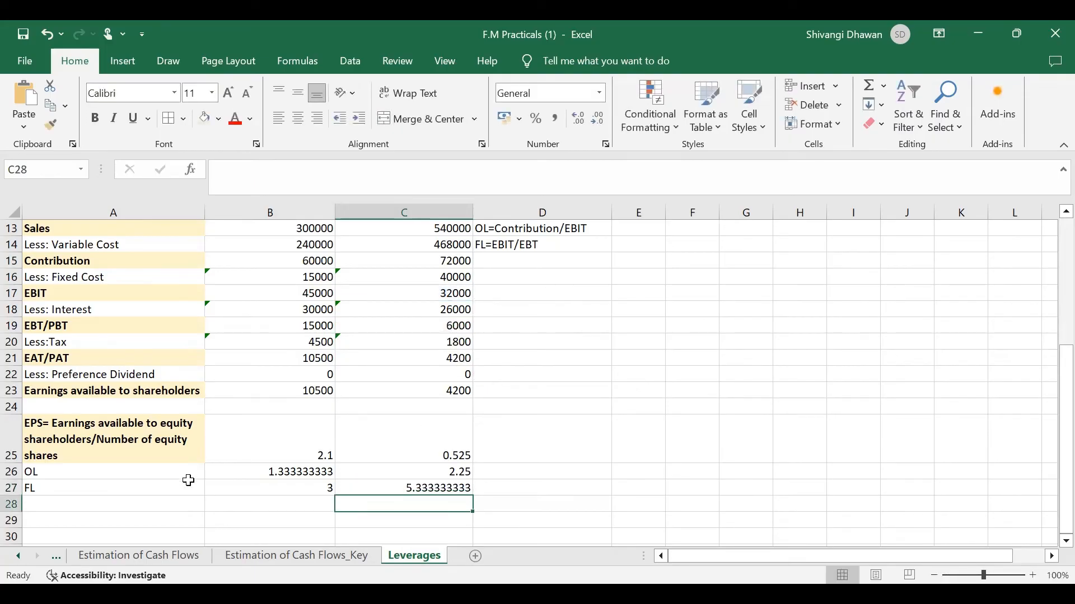
Label row 28 CL and add the note 'CL=OL*FL' in D15.
type("C")
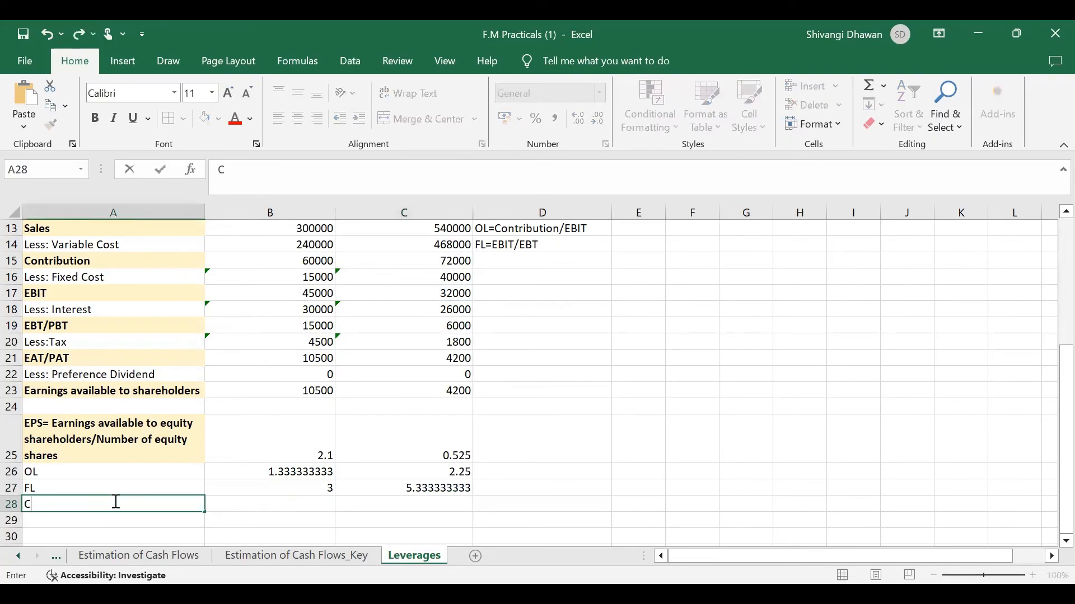
type("L")
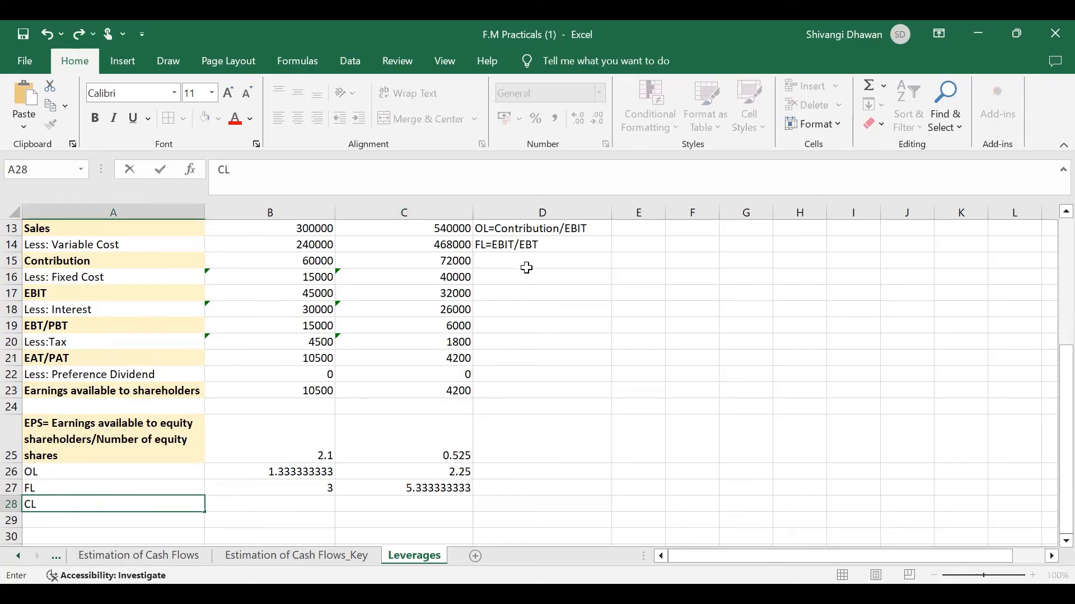
left_click(541, 260)
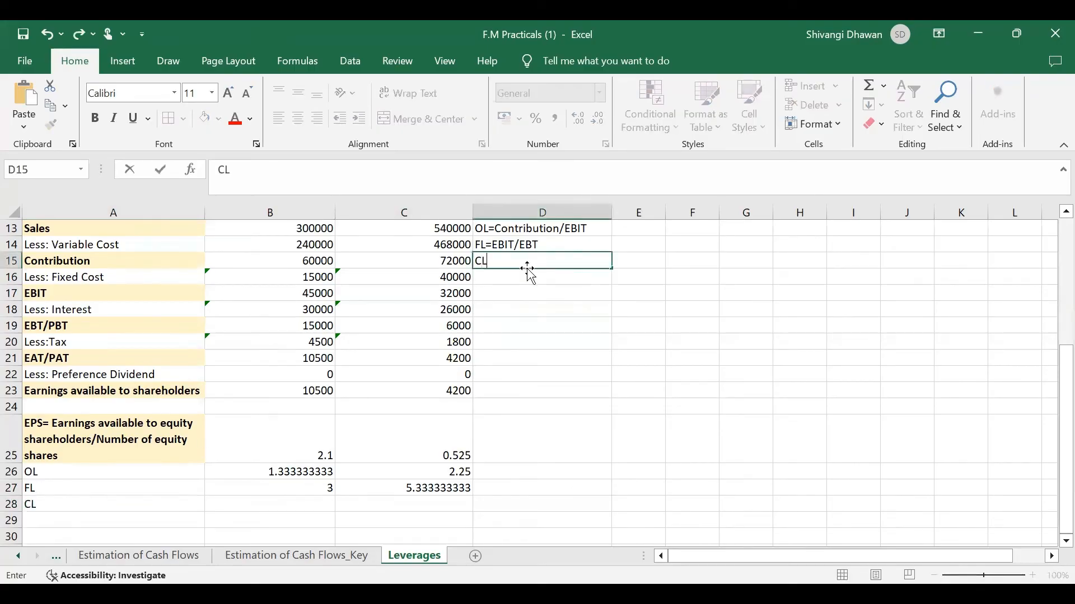
type("=")
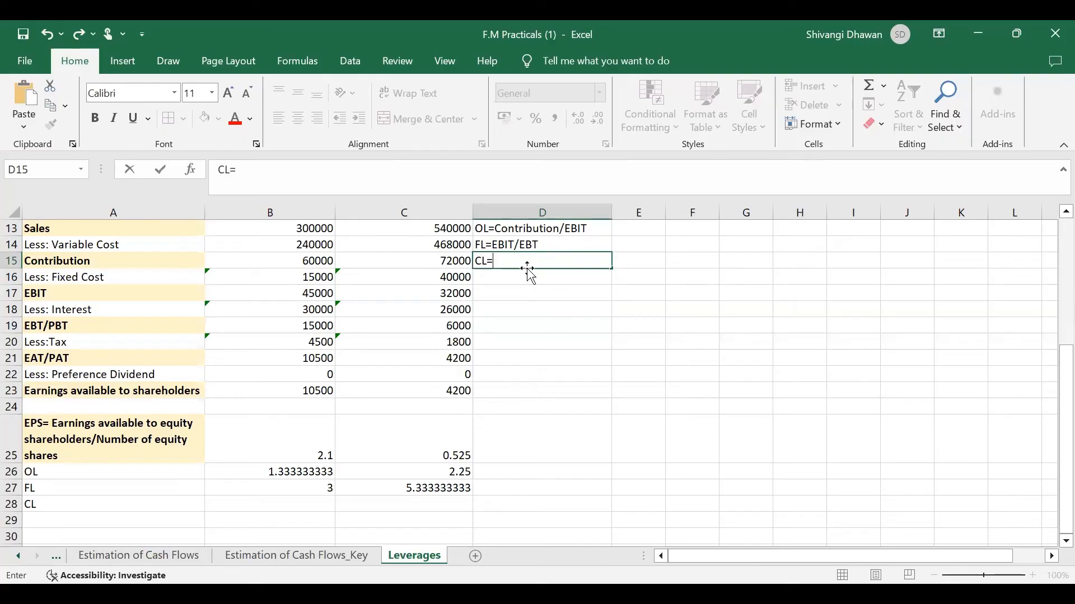
type("OL*")
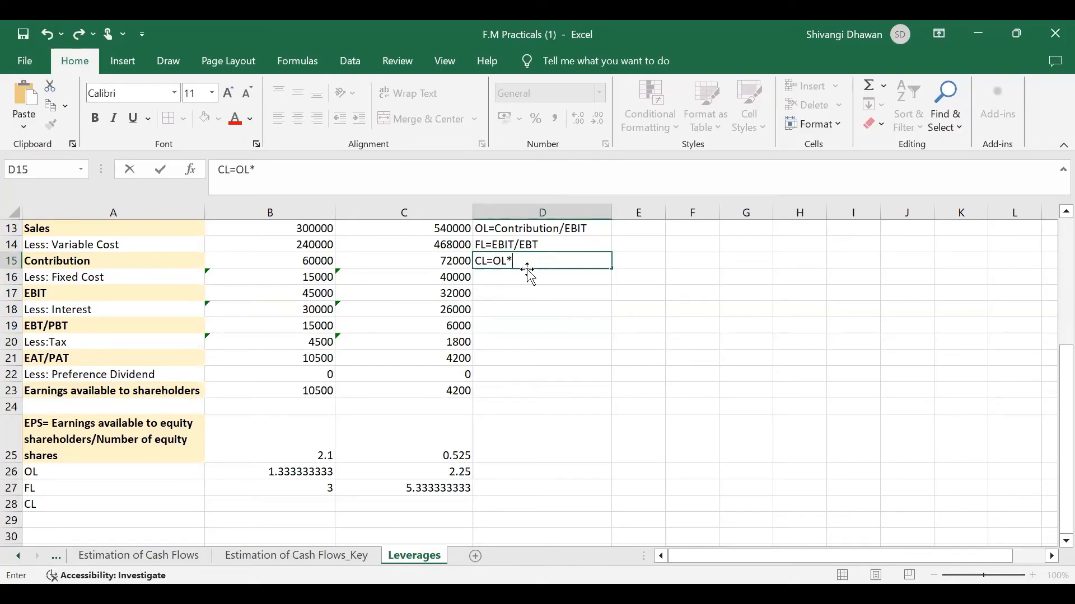
type("FL")
left_click(269, 504)
type("=B26*")
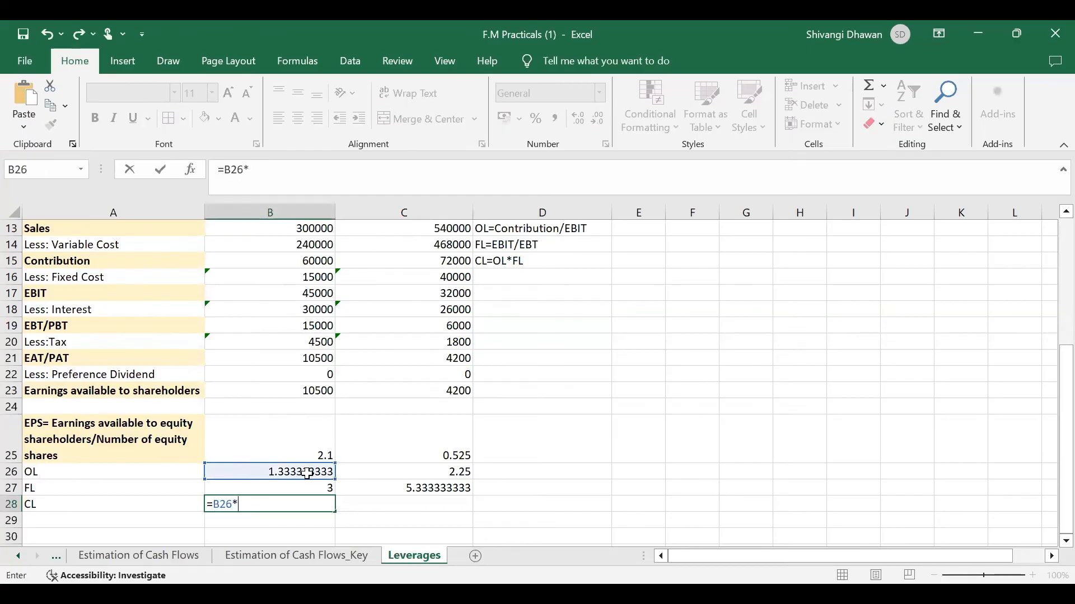
Enter combined leverage =B26*B27 for Firm S (4) and =C26*C27 for Firm P (12).
key("Return")
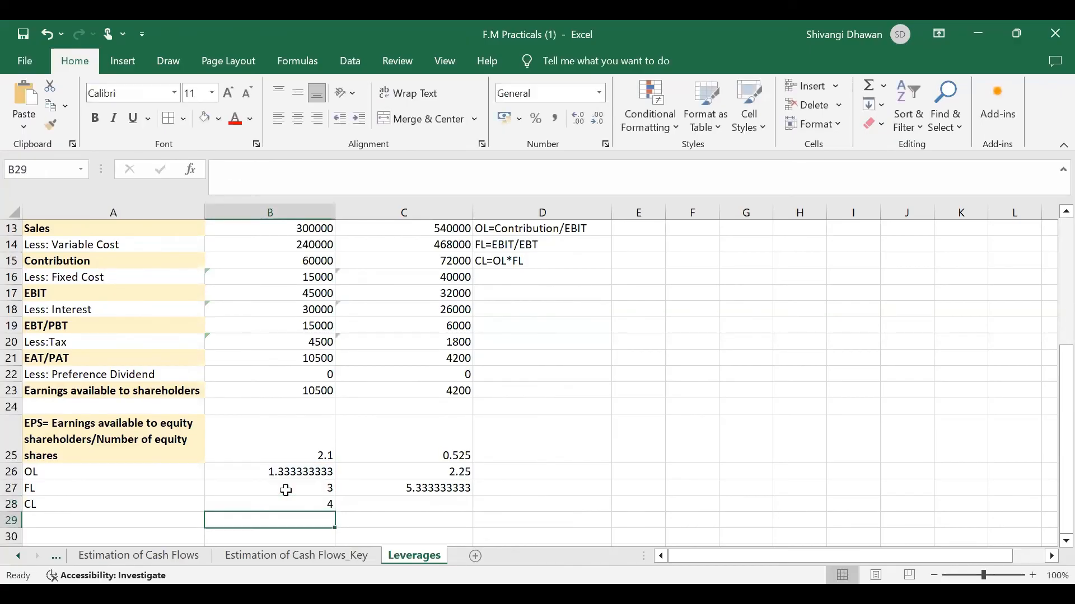
left_click(404, 504)
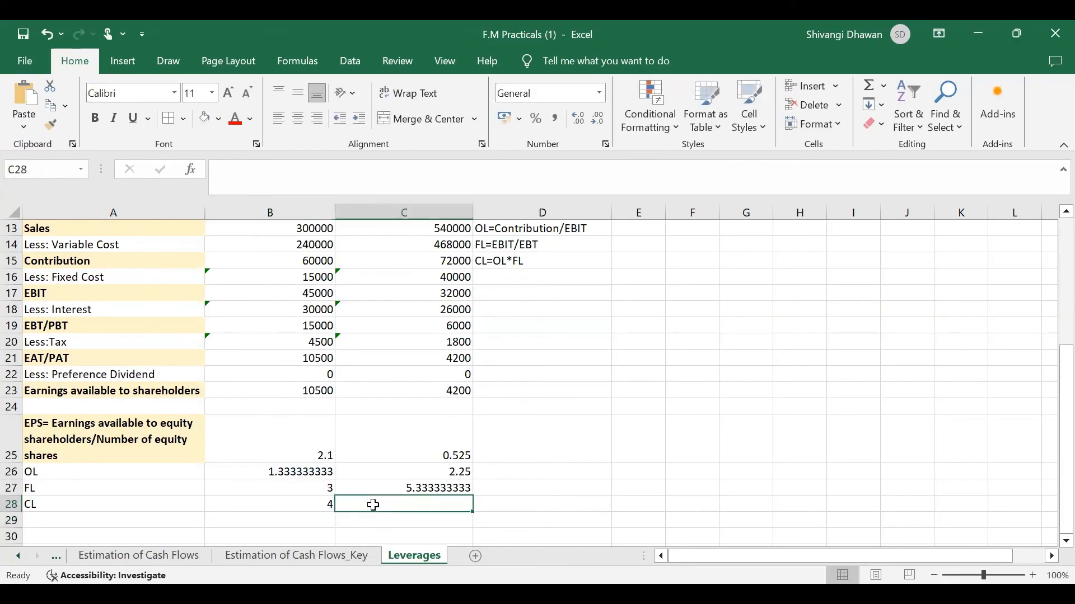
type("=")
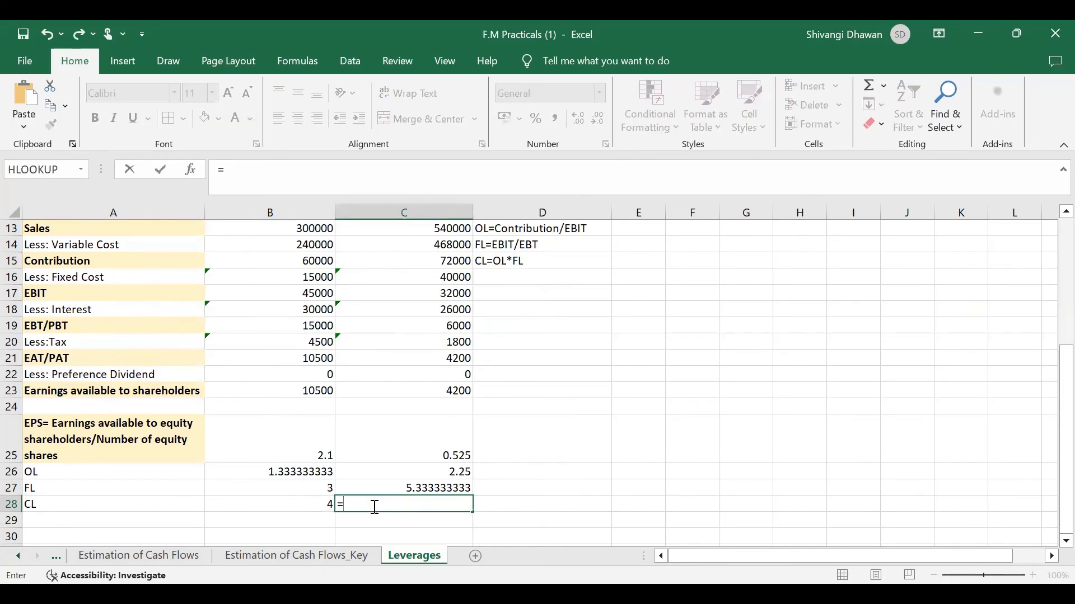
left_click(403, 472)
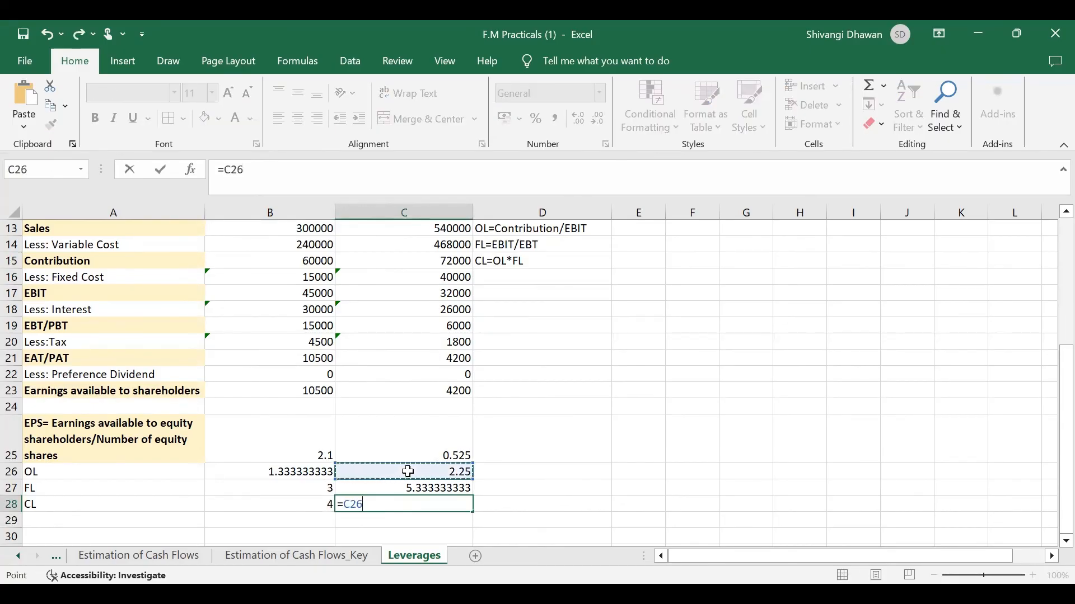
type("*")
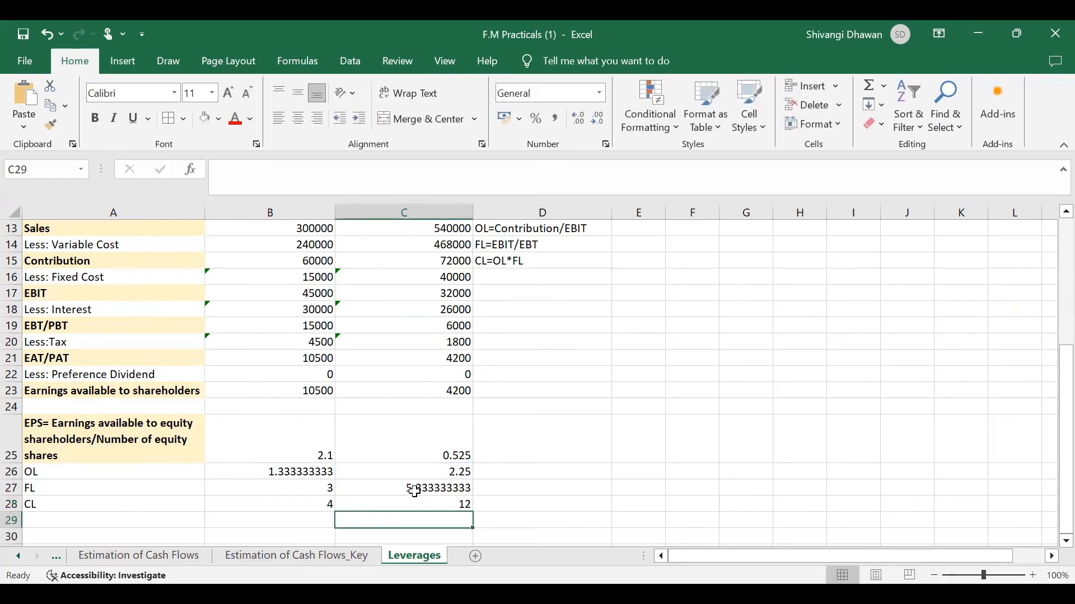
left_click(269, 503)
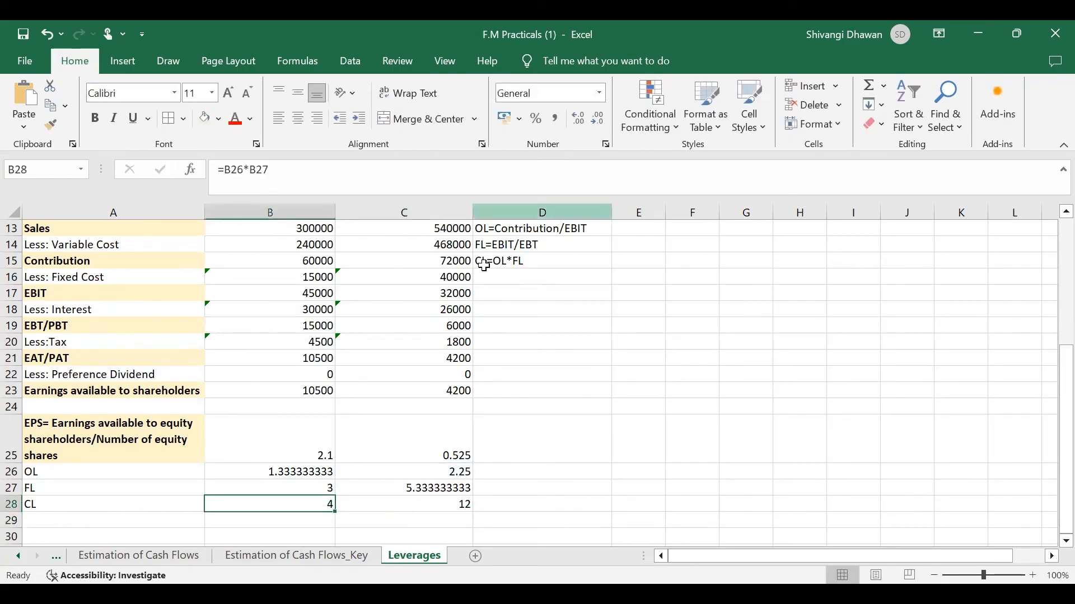
Adjust decimals so B28 and C28 display 4.0 and 12.0.
left_click(577, 115)
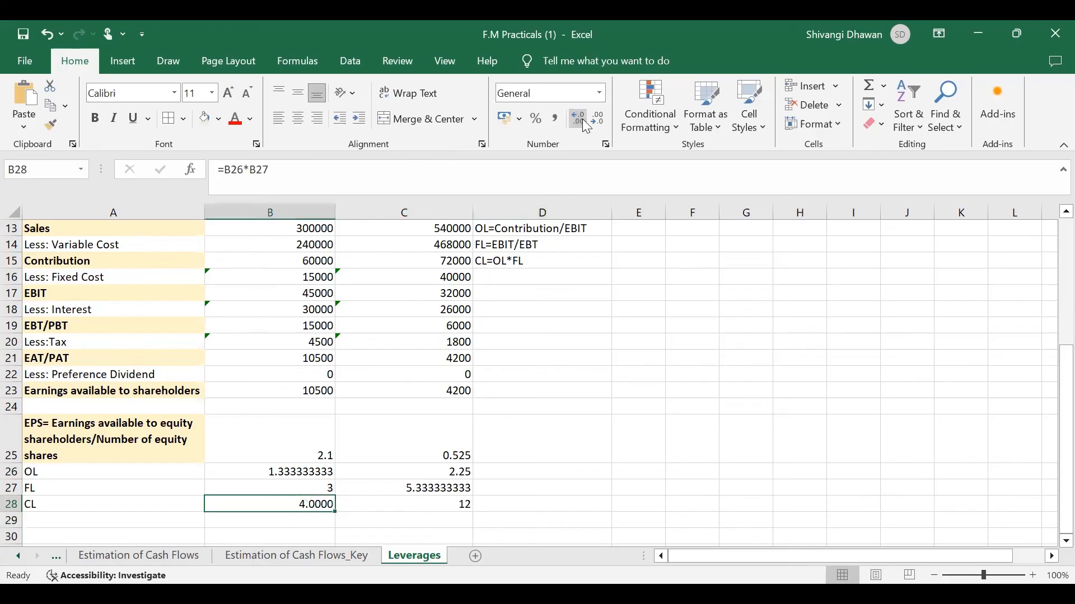
left_click(579, 114)
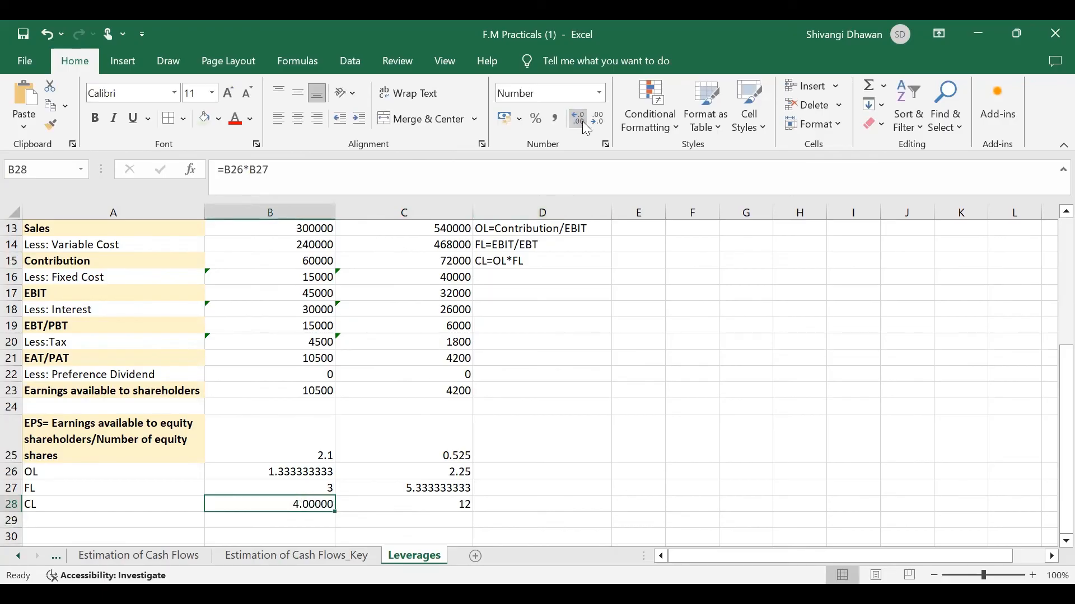
left_click(598, 117)
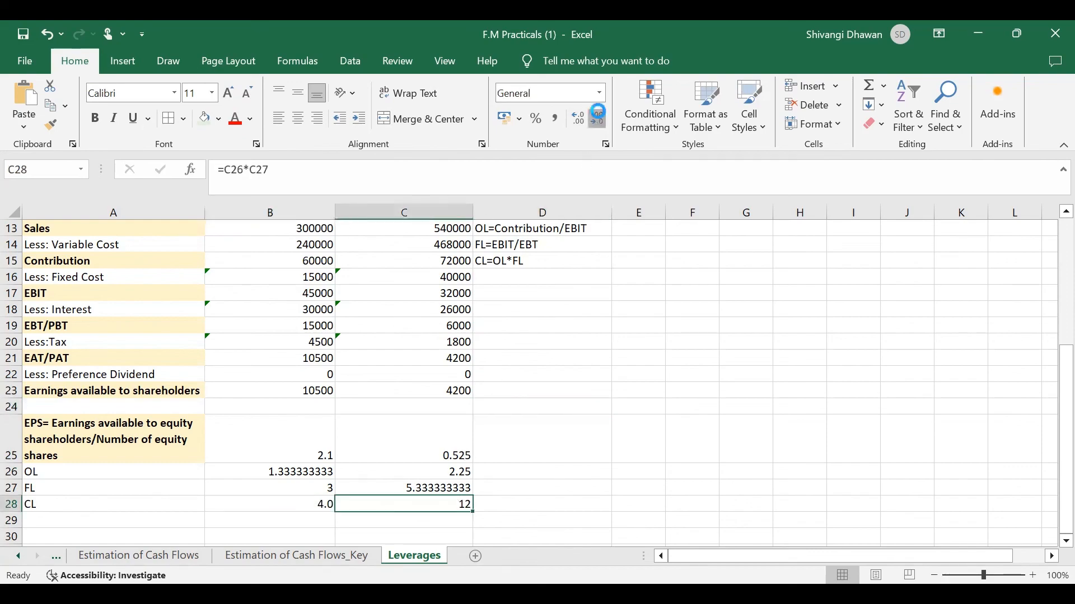
left_click(578, 117)
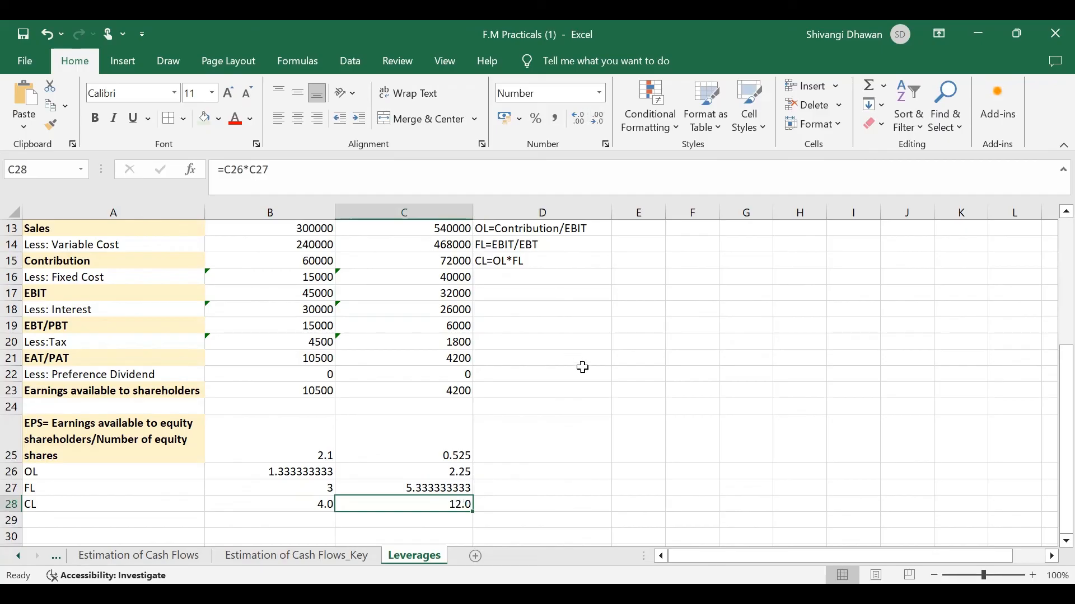
mouse_move(278, 506)
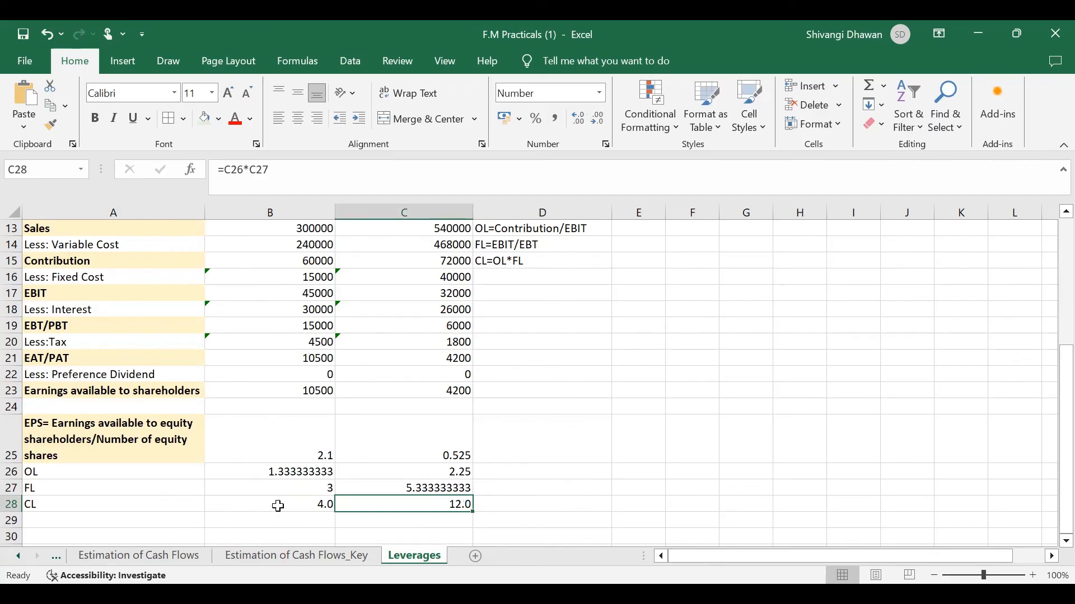
mouse_move(324, 494)
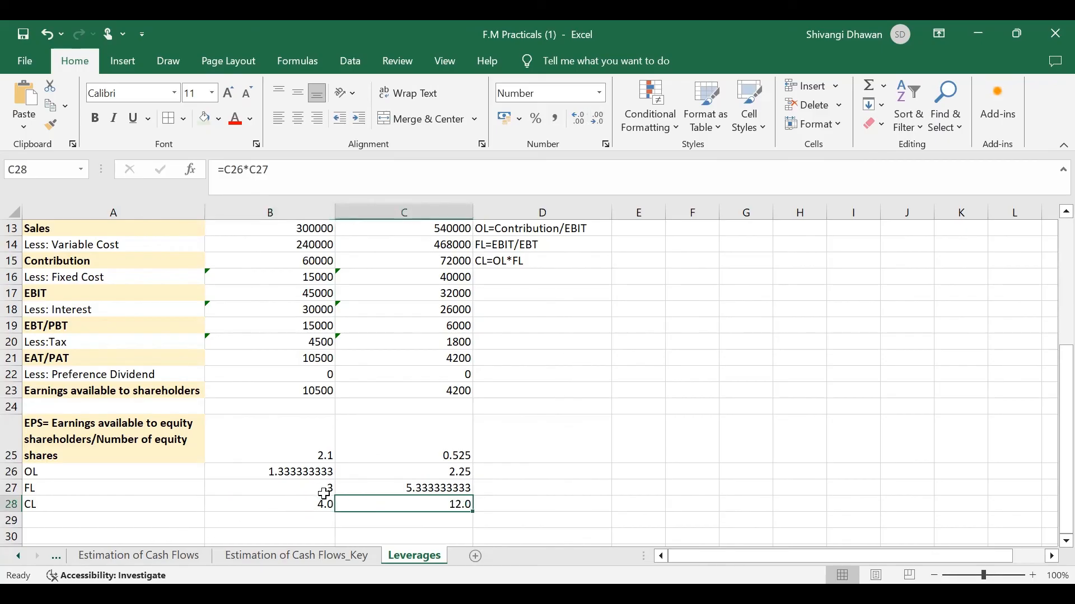
left_click(269, 455)
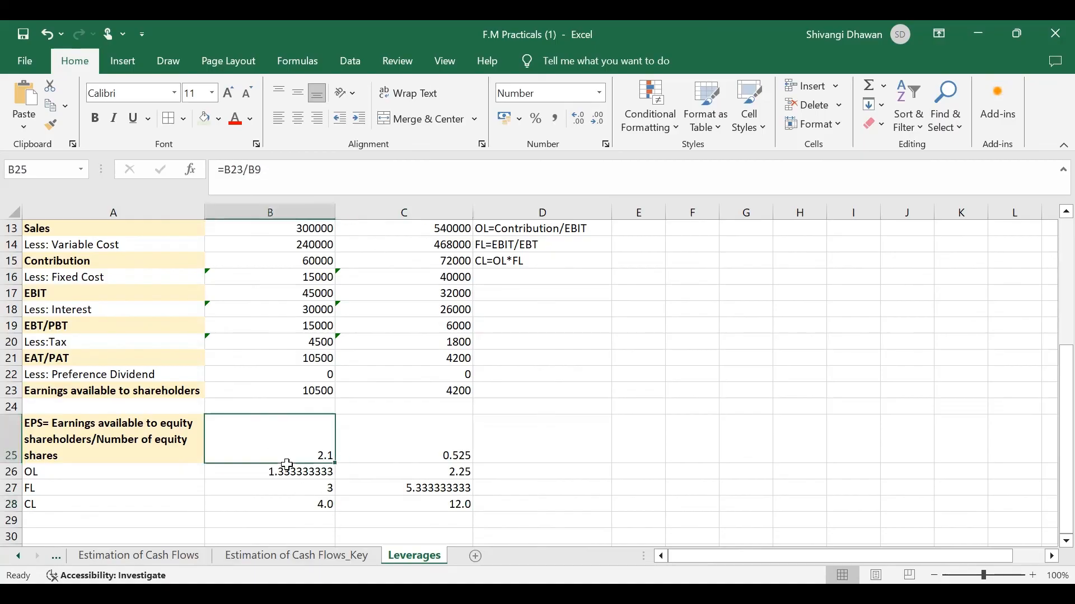